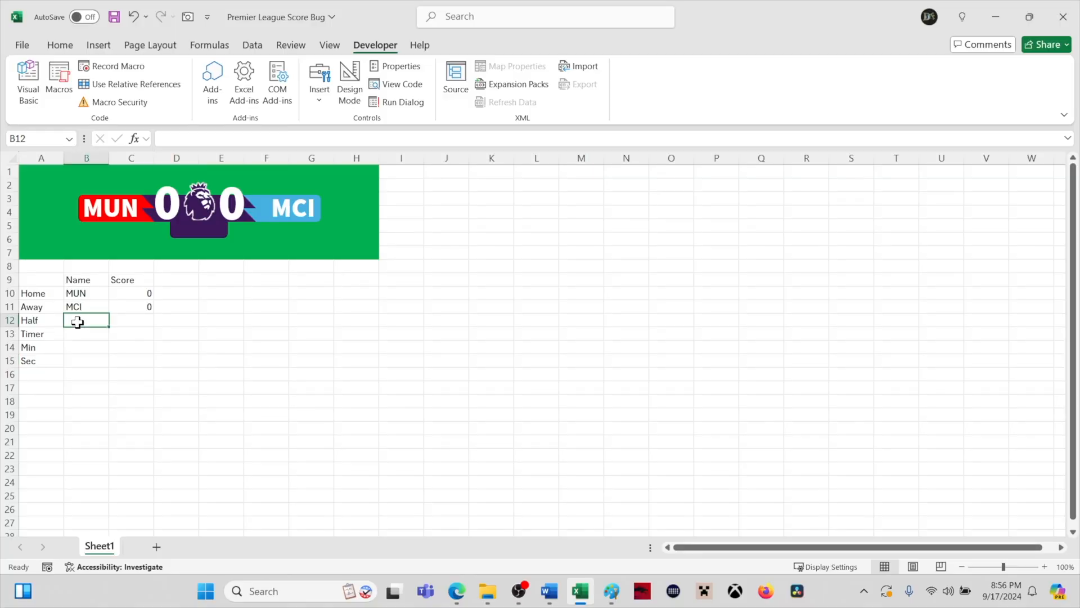
pyautogui.moveTo(184, 371)
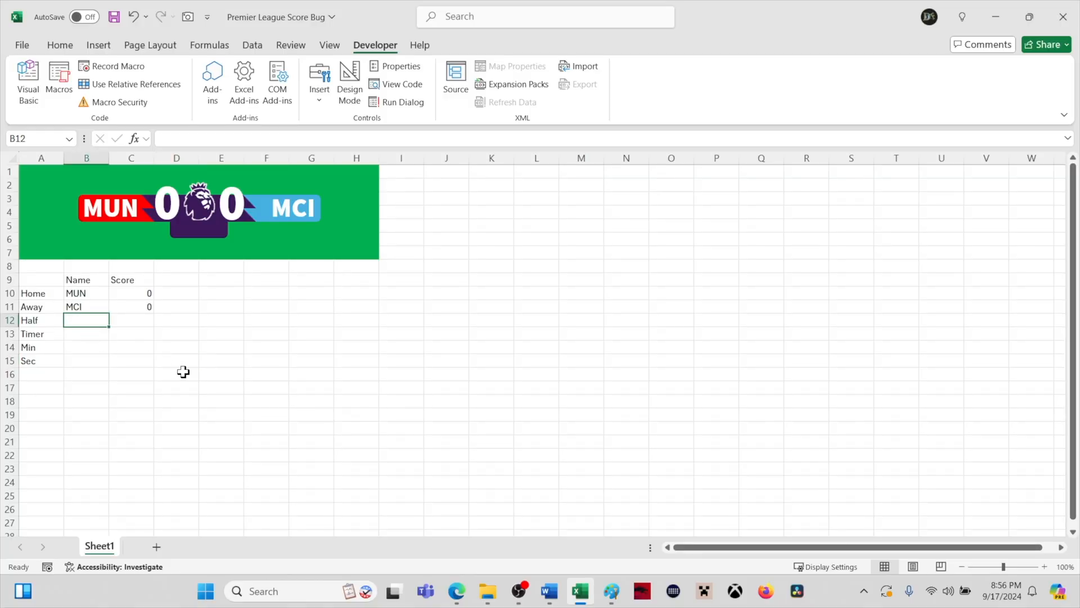
# Step: Enter 1st as the Half value in cell B12
pyautogui.write('1')
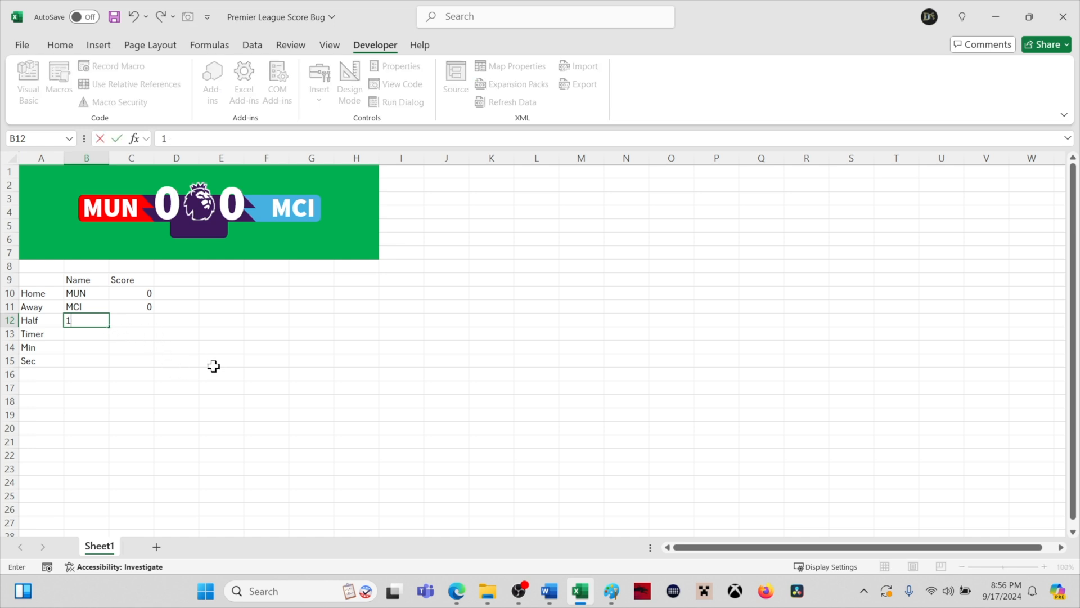
pyautogui.write('st')
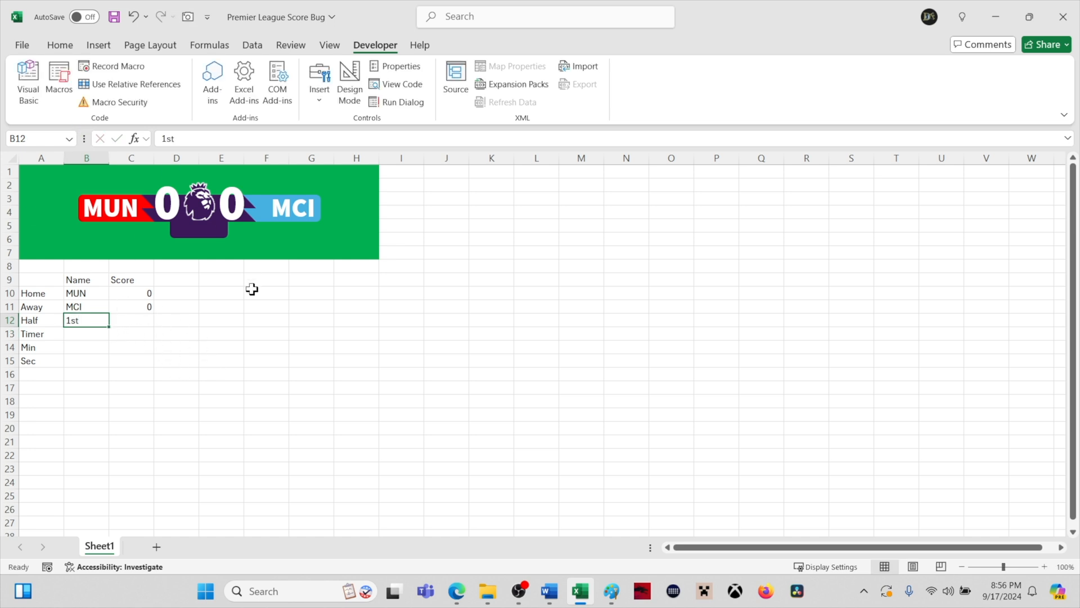
# Step: Insert a text box on the banner linked to the Half cell with =$B$12
pyautogui.click(98, 45)
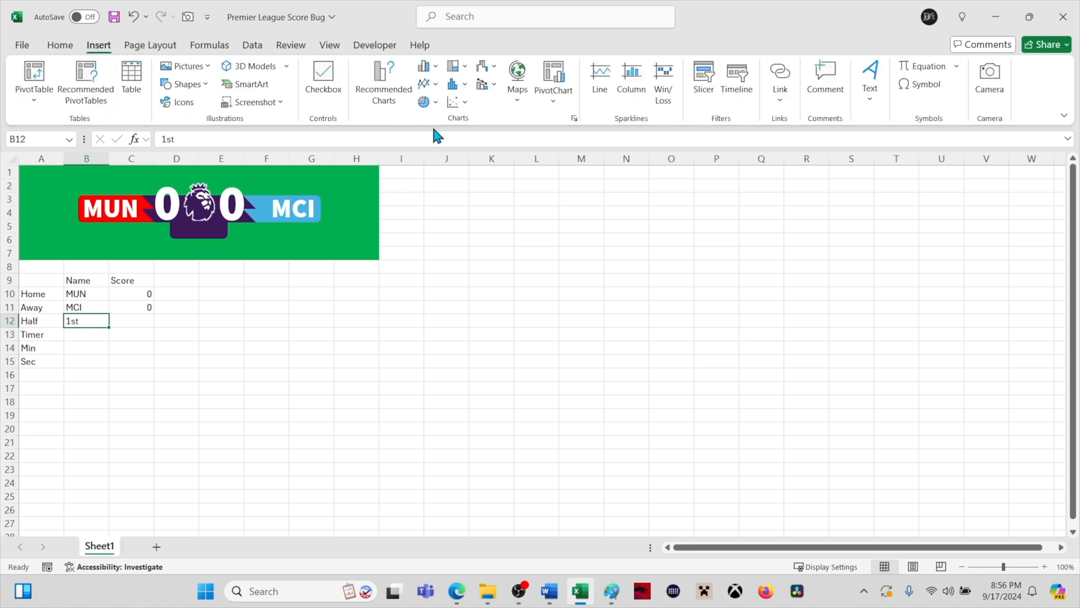
pyautogui.moveTo(870, 75)
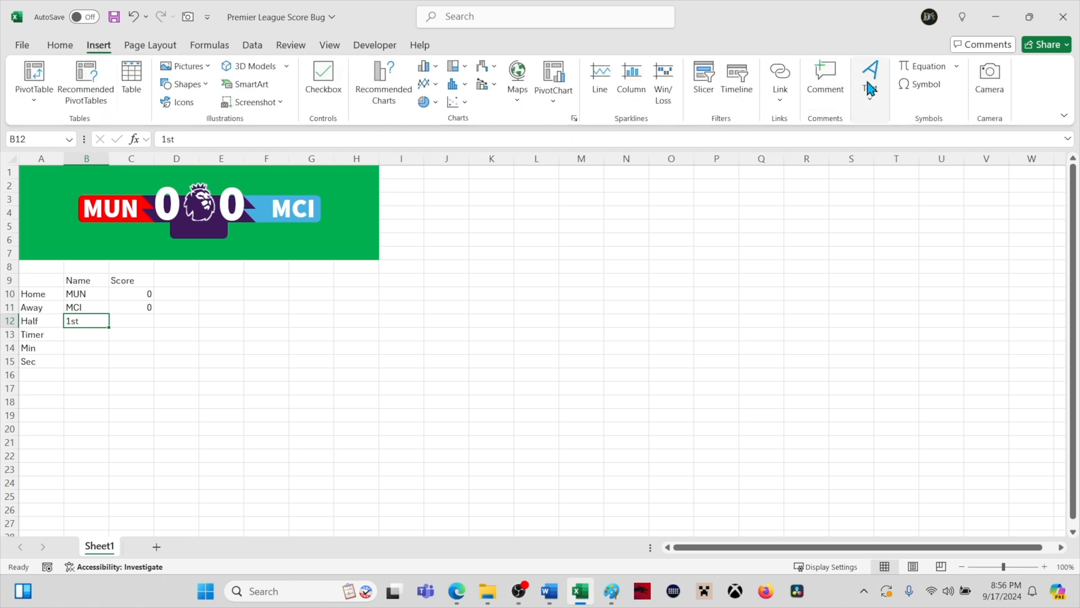
pyautogui.click(870, 77)
pyautogui.write('=$B$12')
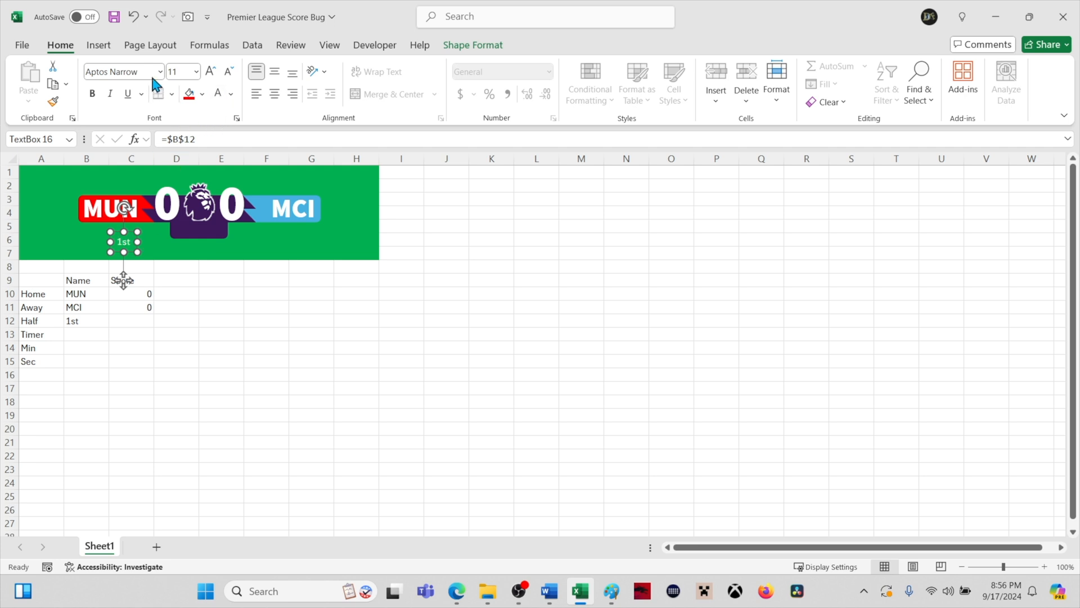
# Step: Set the 1st label to Source Sans Pro Black and move it onto the purple badge
pyautogui.click(160, 71)
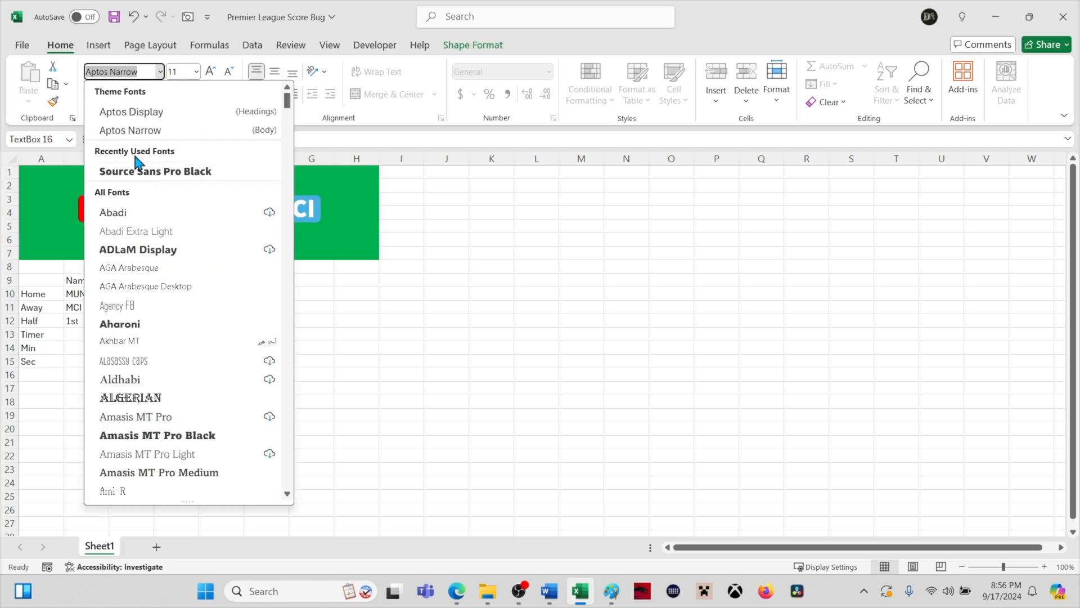
pyautogui.click(154, 171)
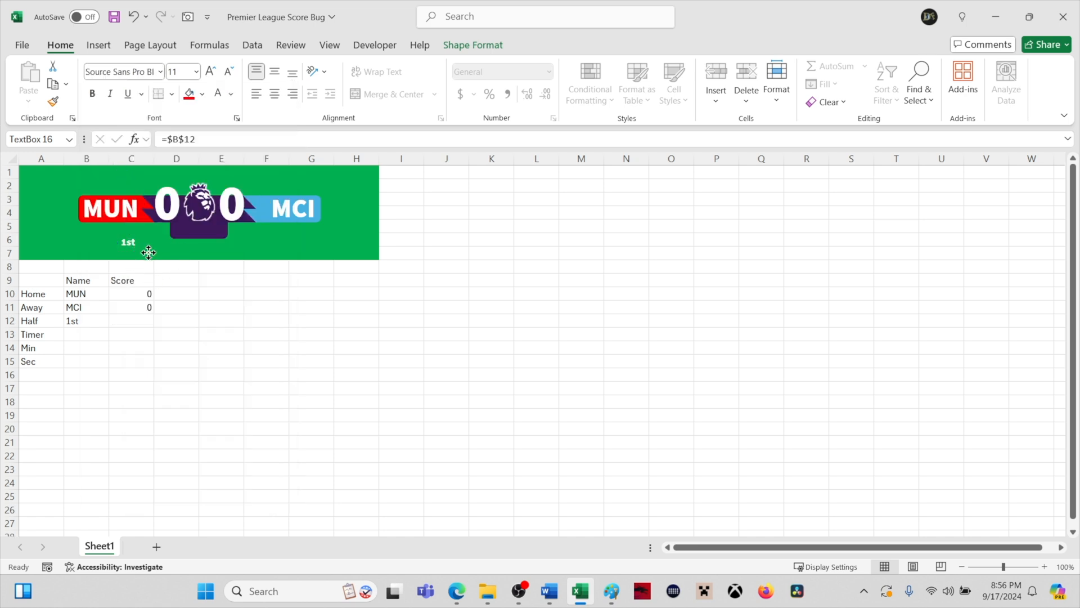
pyautogui.moveTo(128, 242); pyautogui.dragTo(202, 230)
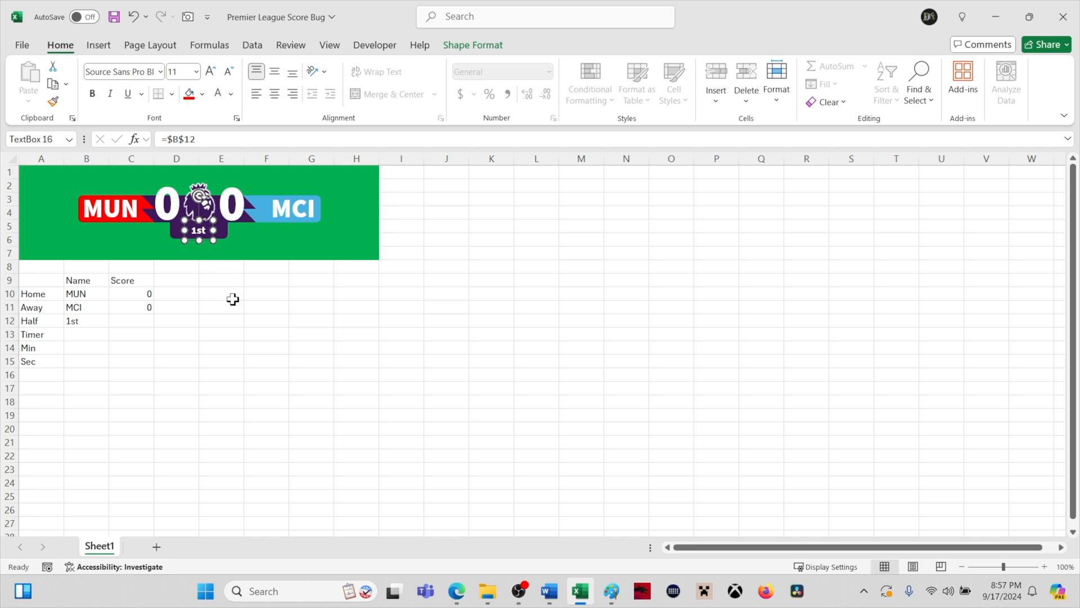
pyautogui.click(221, 293)
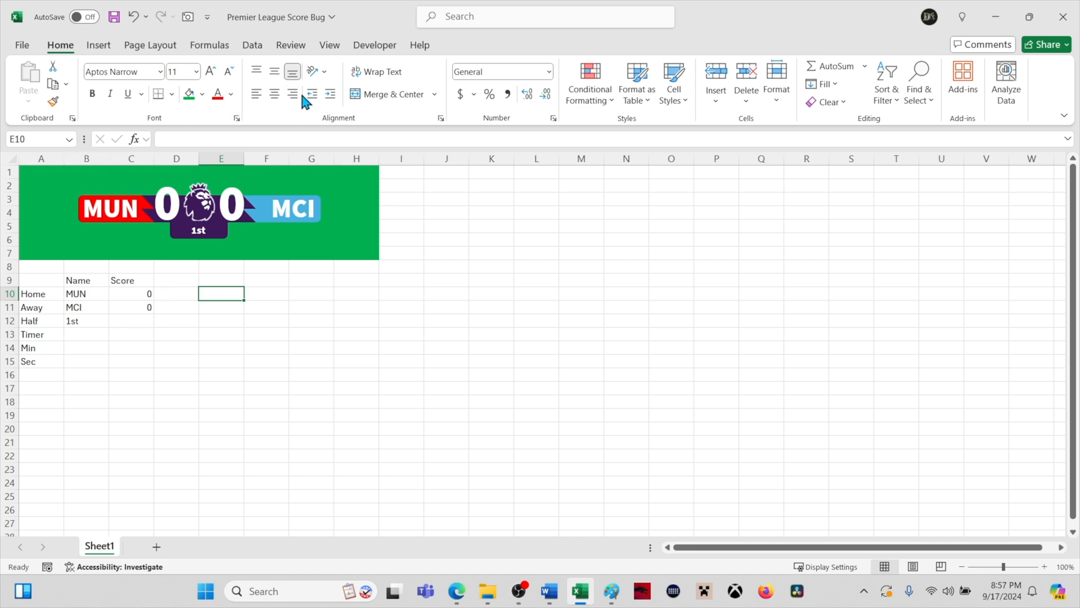
# Step: Add a new code module to the workbook from the Visual Basic editor
pyautogui.click(375, 45)
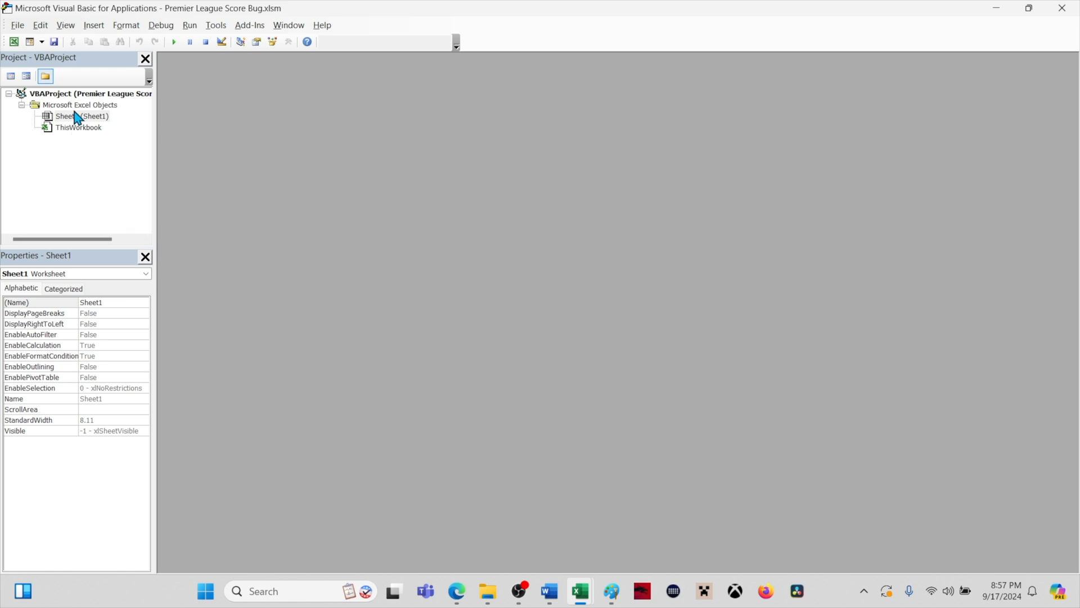
pyautogui.click(93, 25)
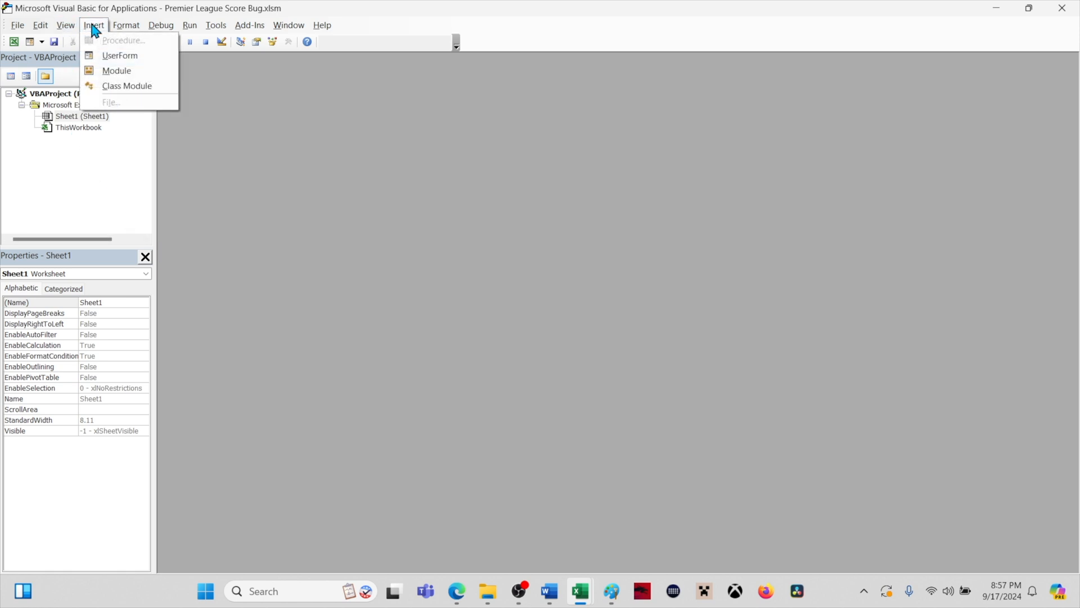
pyautogui.click(116, 69)
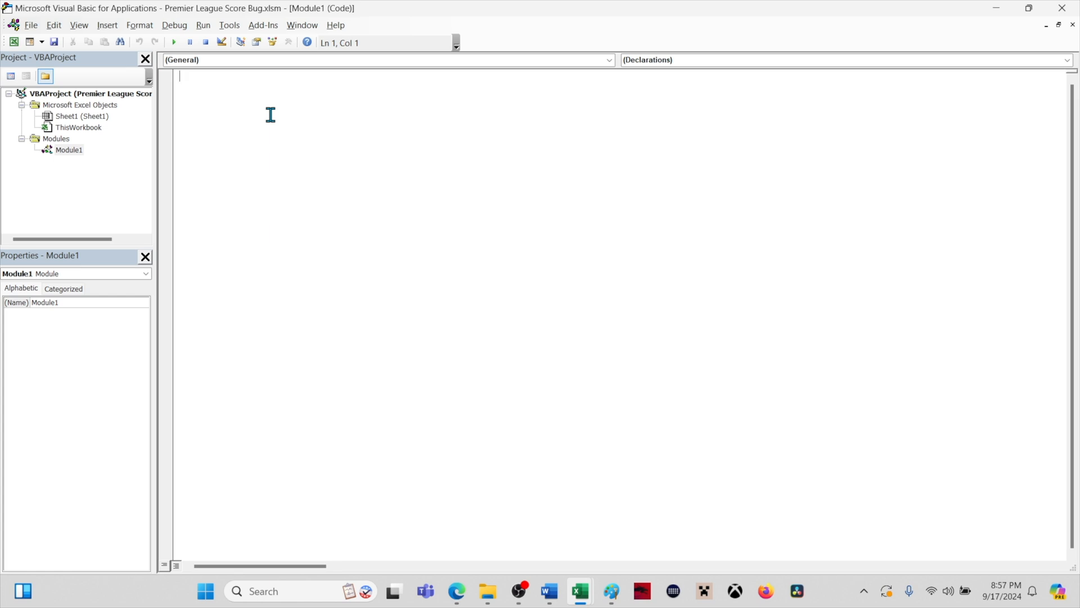
# Step: Begin a macro with the line Sub AddHome
pyautogui.write('S')
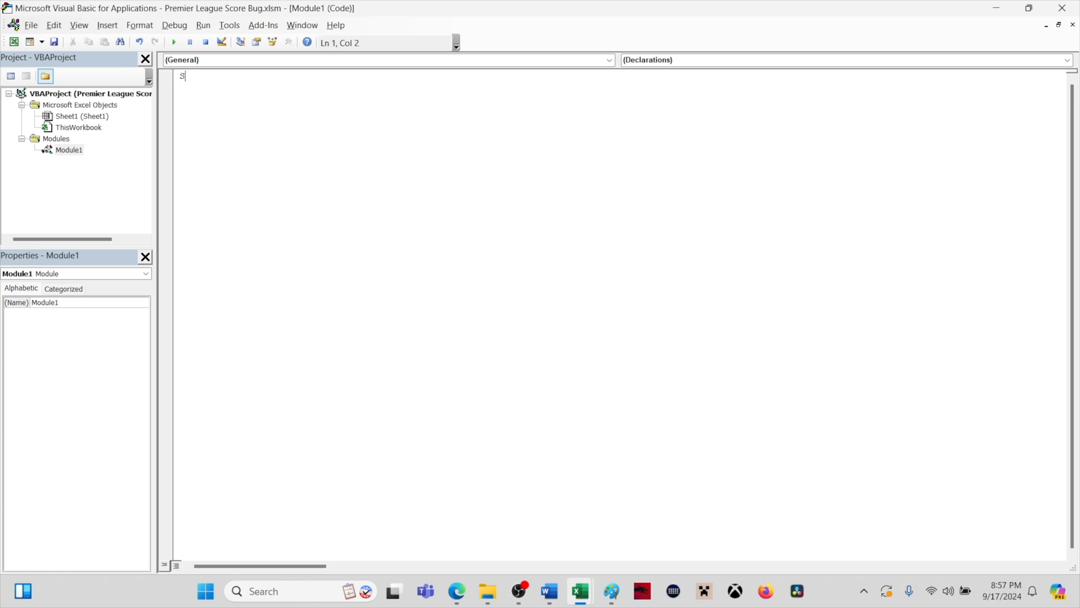
pyautogui.write('ub A')
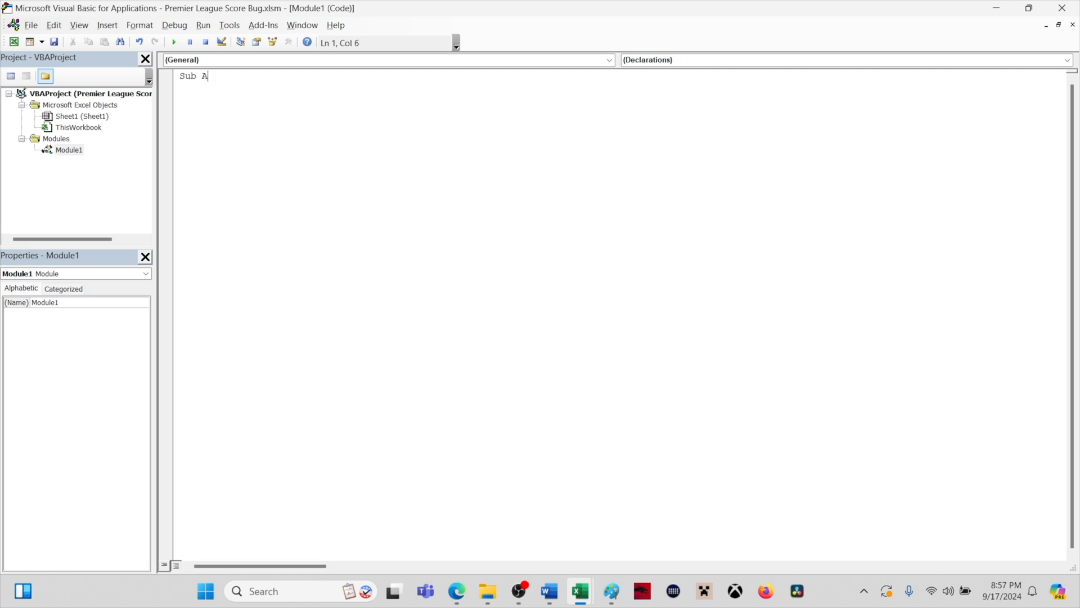
pyautogui.write('dd')
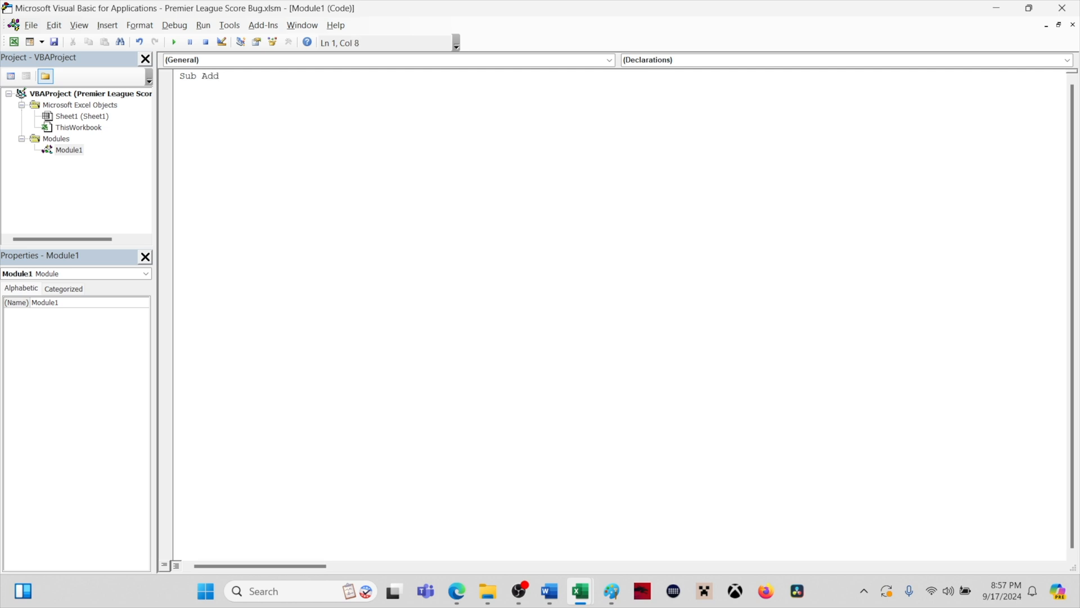
pyautogui.write('Home')
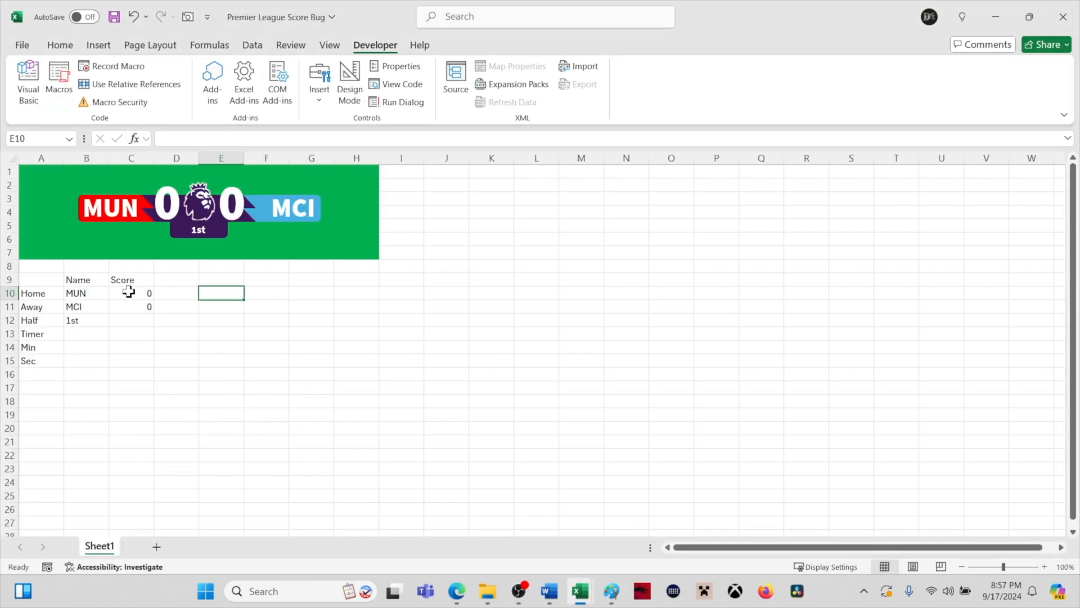
# Step: Write Range("C10").Value = Range("C10").Value + 1 inside AddHome to increment the home score
pyautogui.click(131, 293)
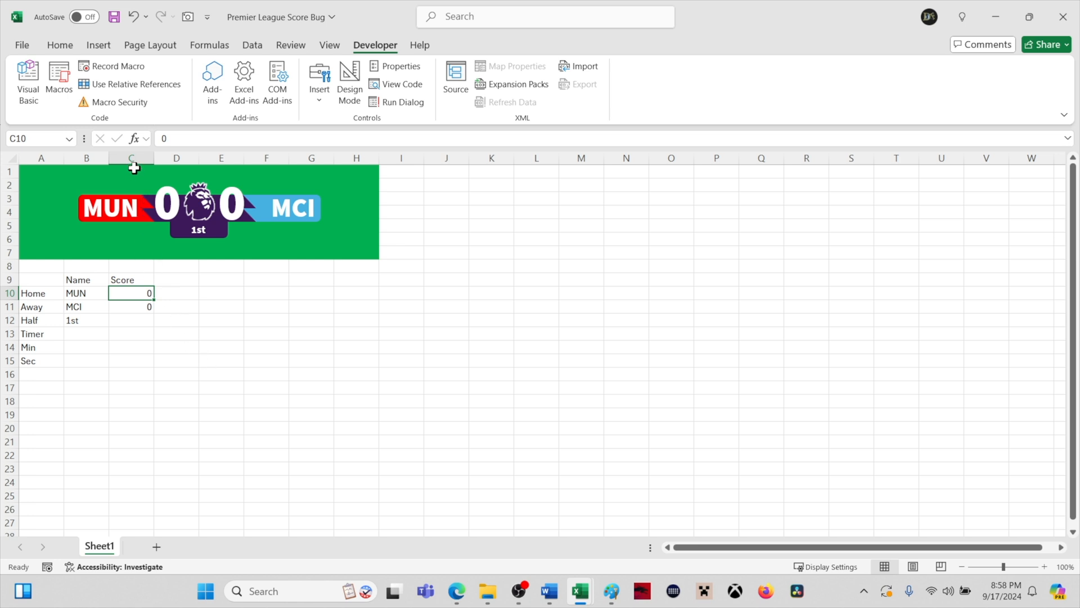
pyautogui.moveTo(609, 591)
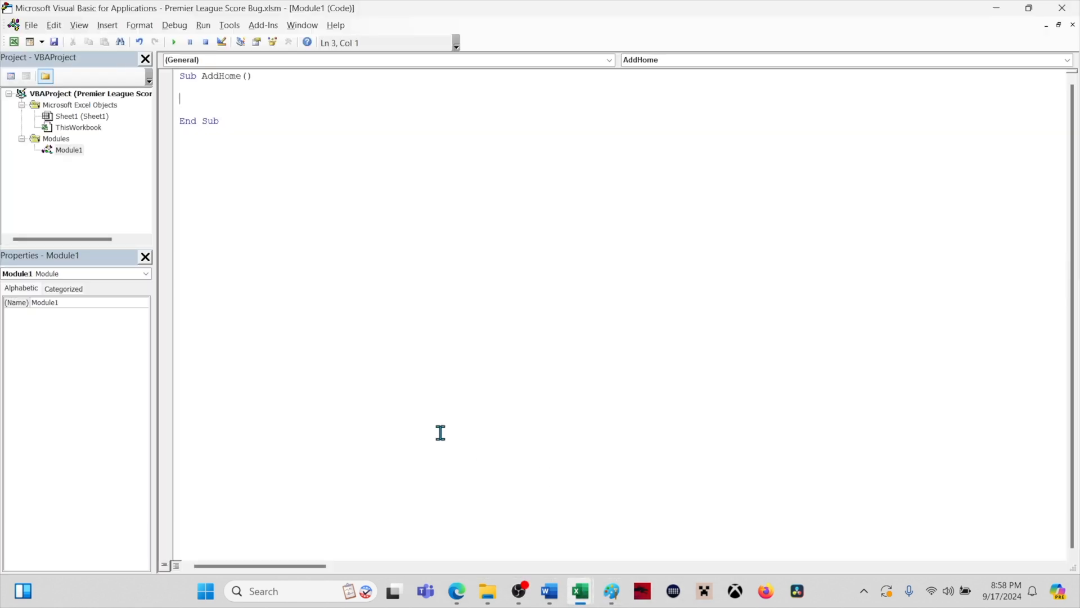
pyautogui.moveTo(300, 205)
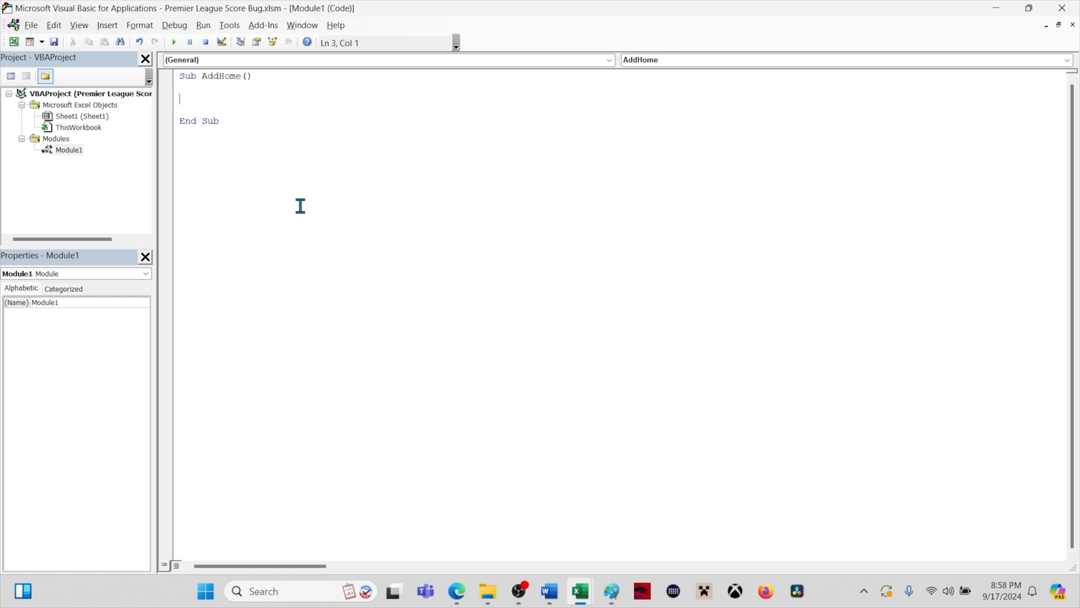
pyautogui.write('Range (')
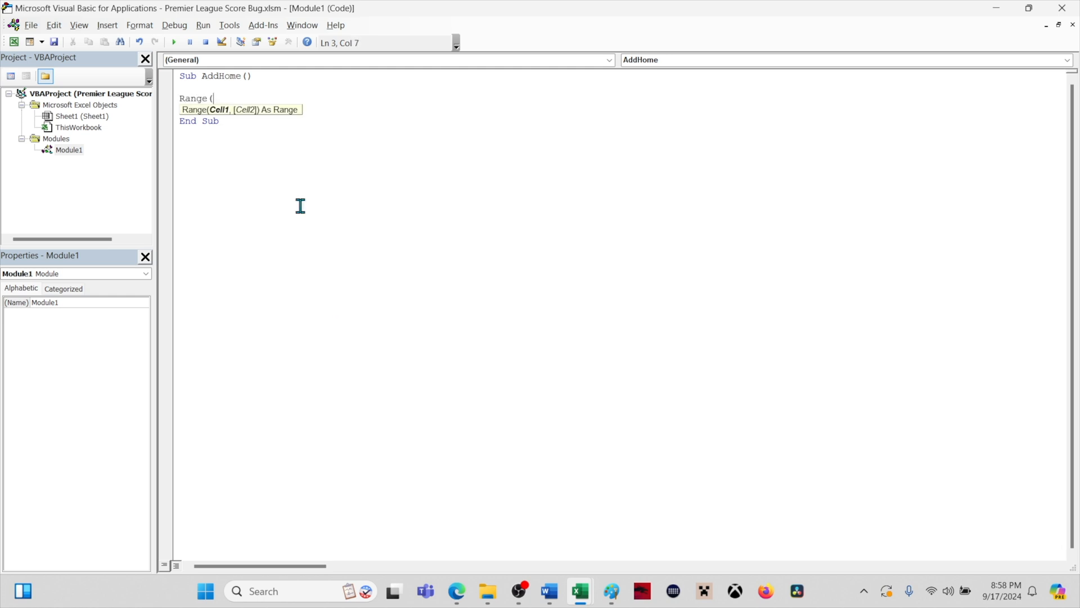
pyautogui.write('"C')
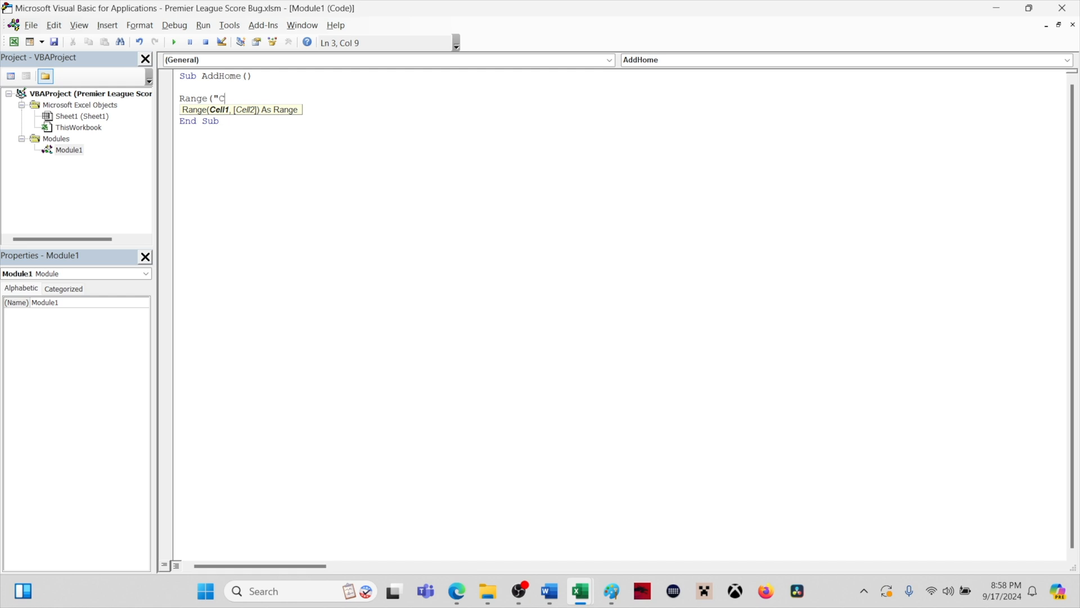
pyautogui.write('10").Value =')
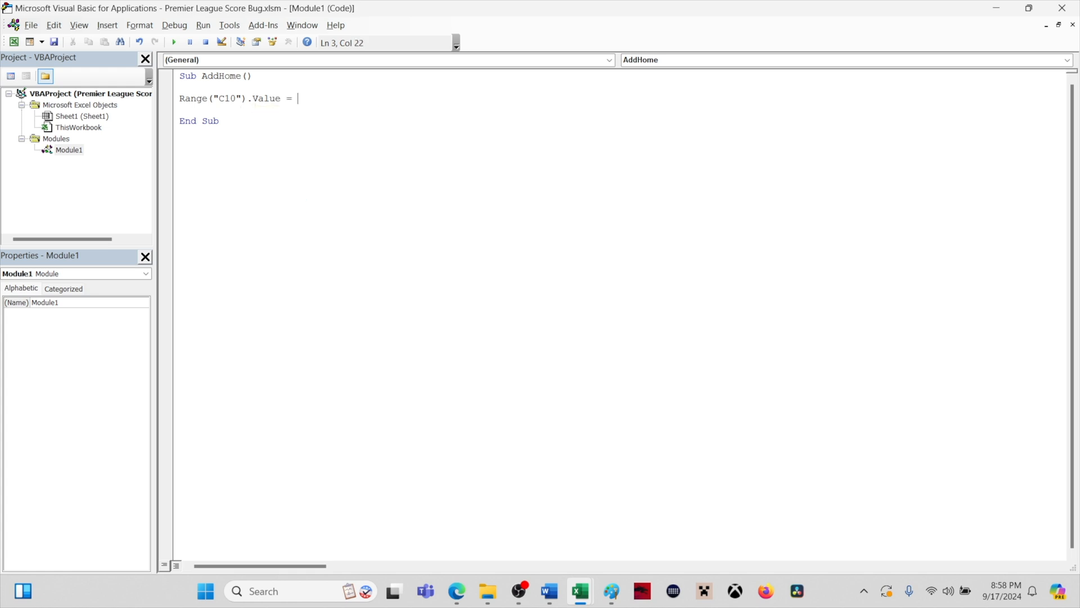
pyautogui.write('Range')
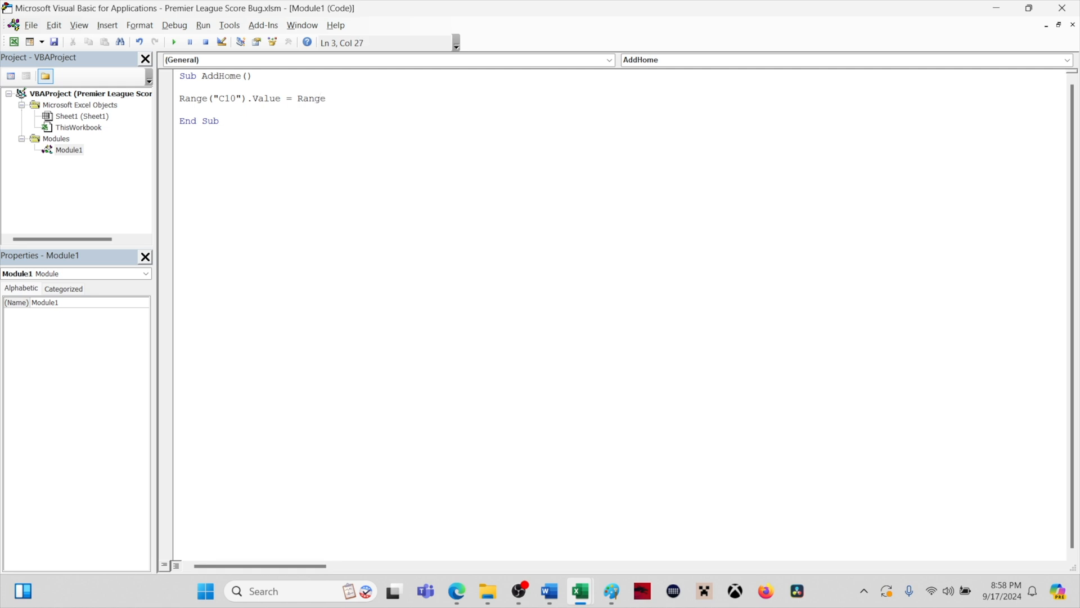
pyautogui.write('("C')
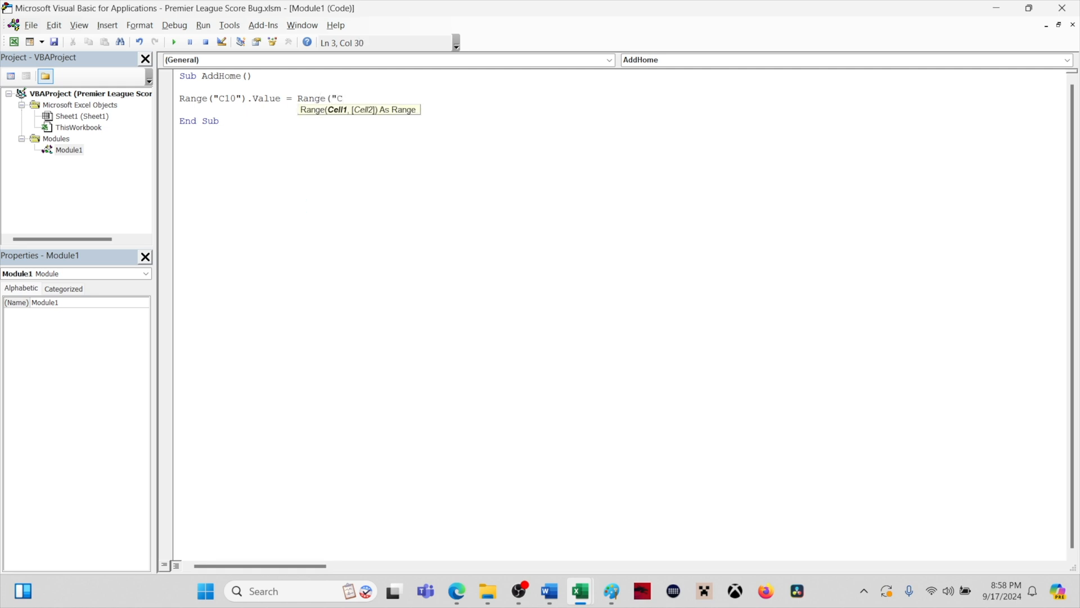
pyautogui.write('10")')
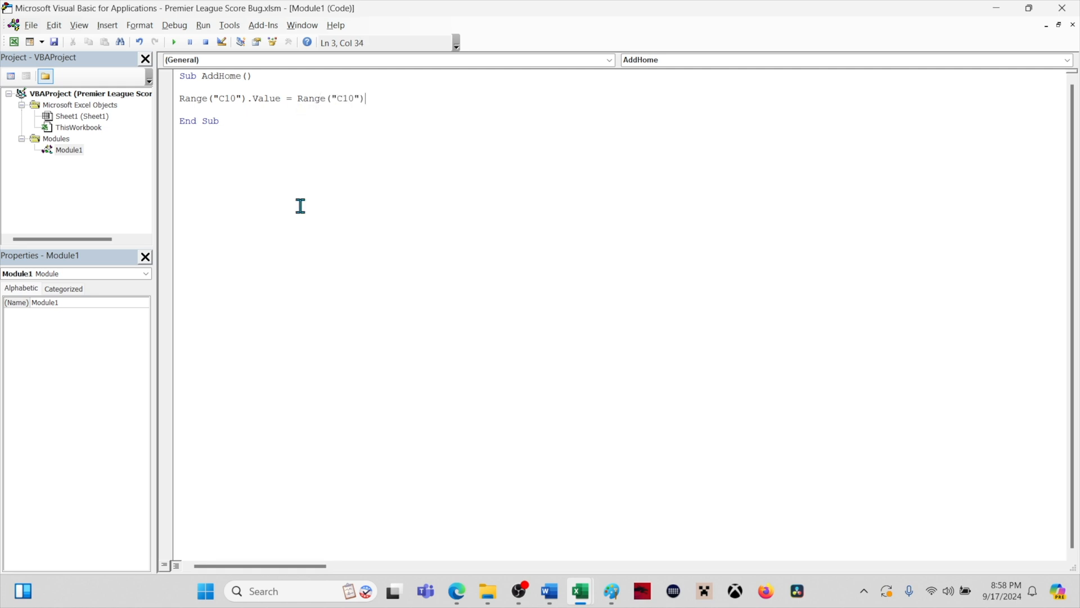
pyautogui.write('.Value')
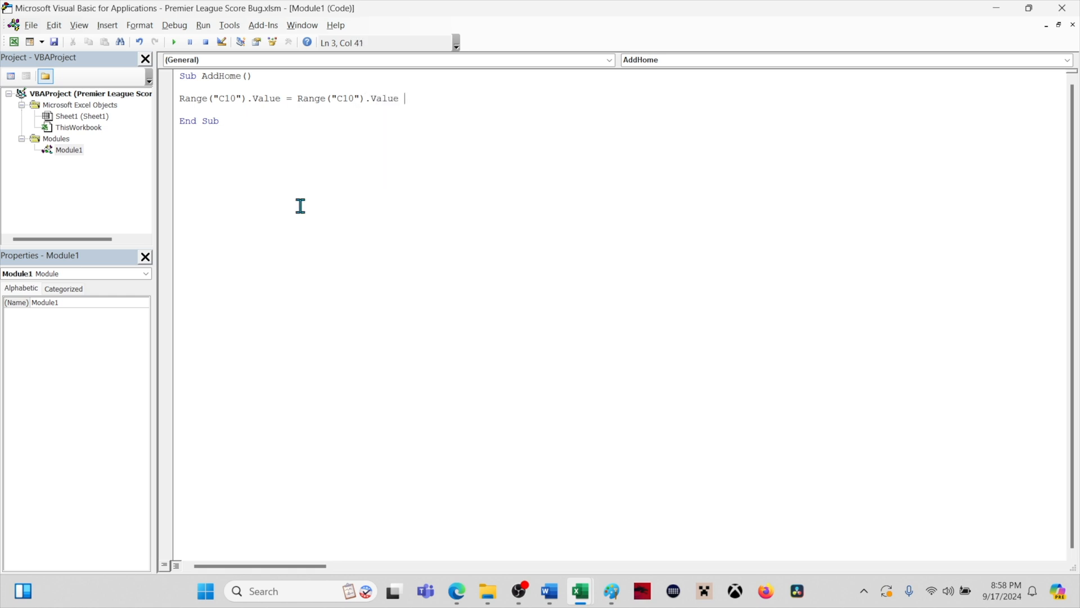
pyautogui.write('+ 1')
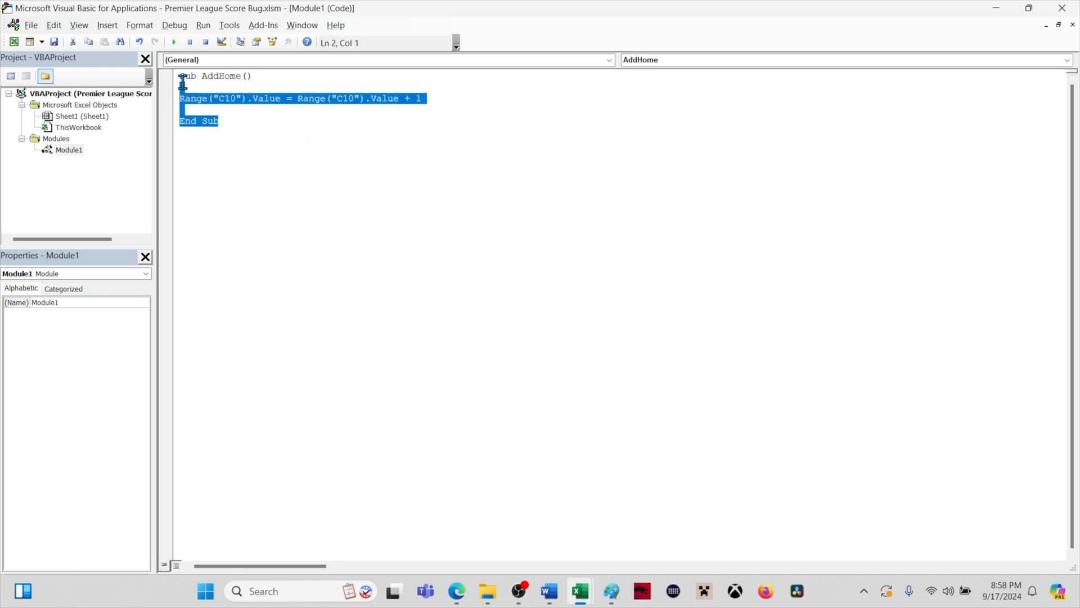
# Step: Paste a copy of the macro below AddHome and rename it AddAway
pyautogui.click(196, 135)
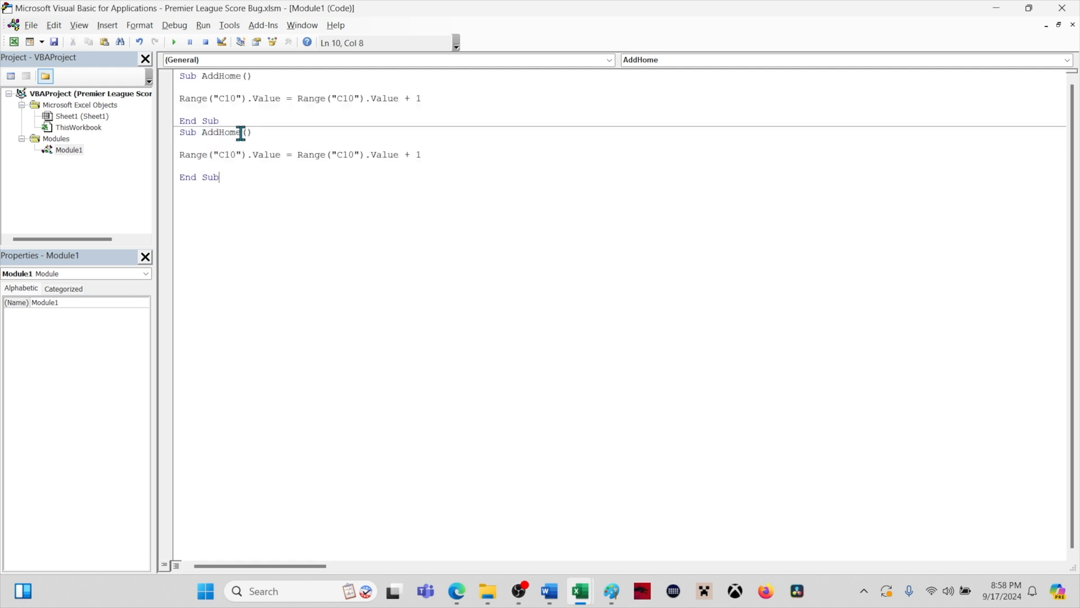
pyautogui.doubleClick(228, 132)
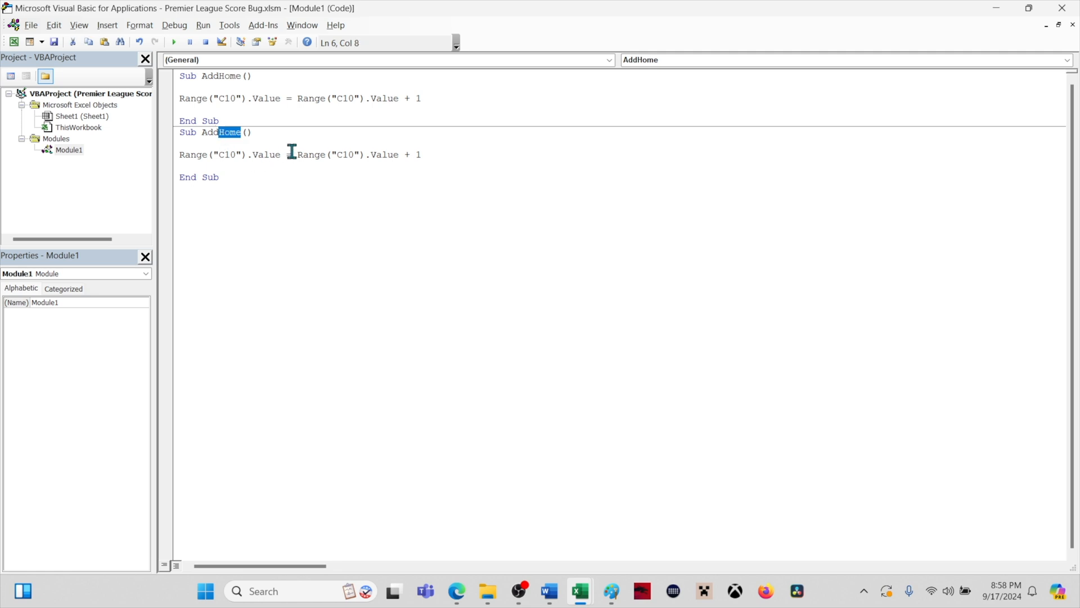
pyautogui.write('Away')
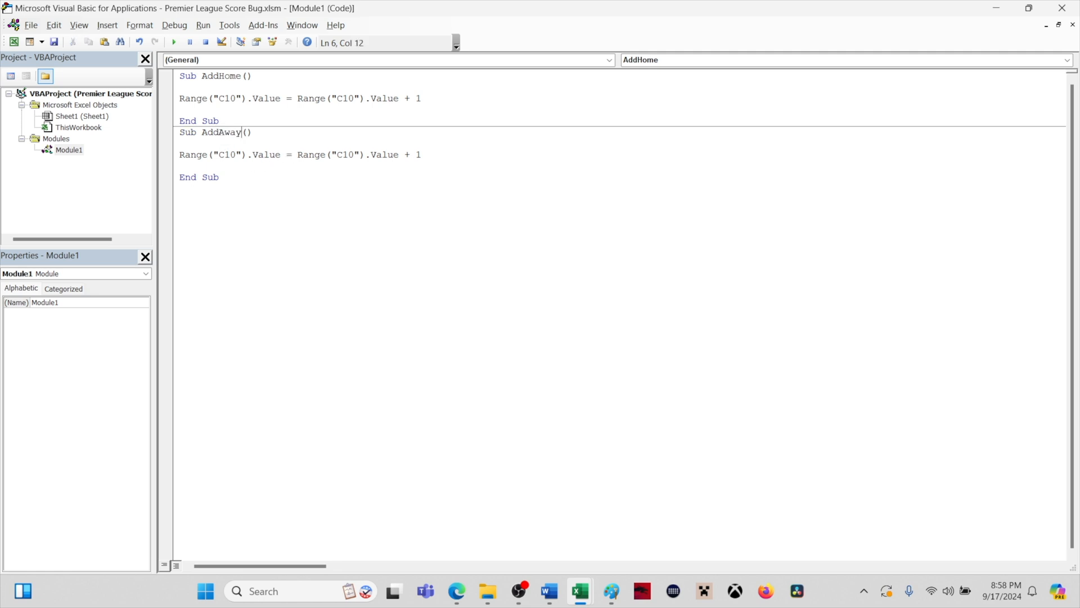
pyautogui.moveTo(236, 154)
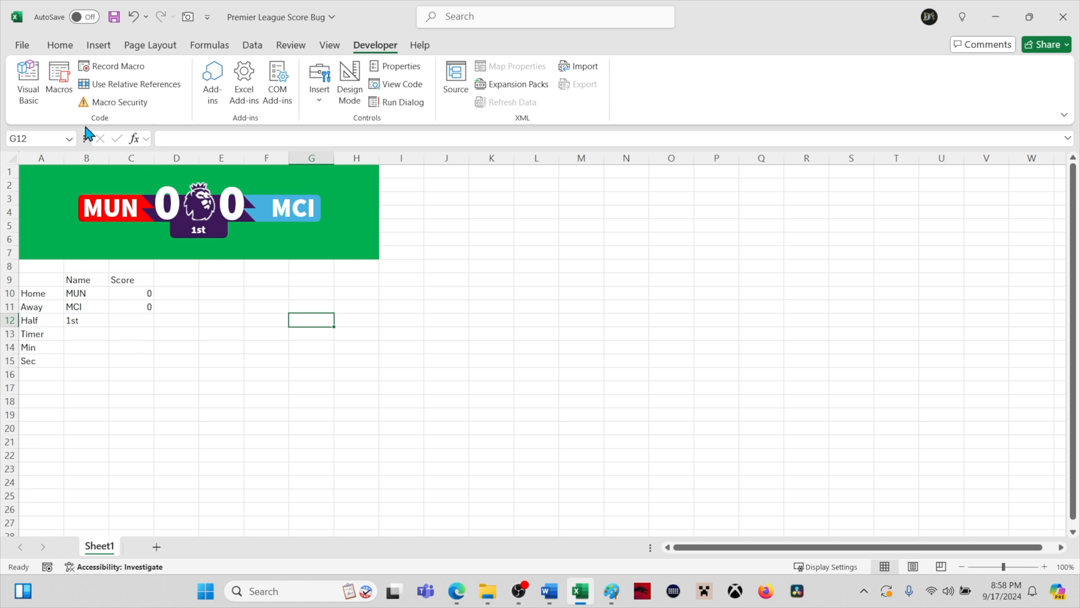
# Step: Run AddAway then AddHome from the Macros list so the score reads 1–1
pyautogui.click(58, 78)
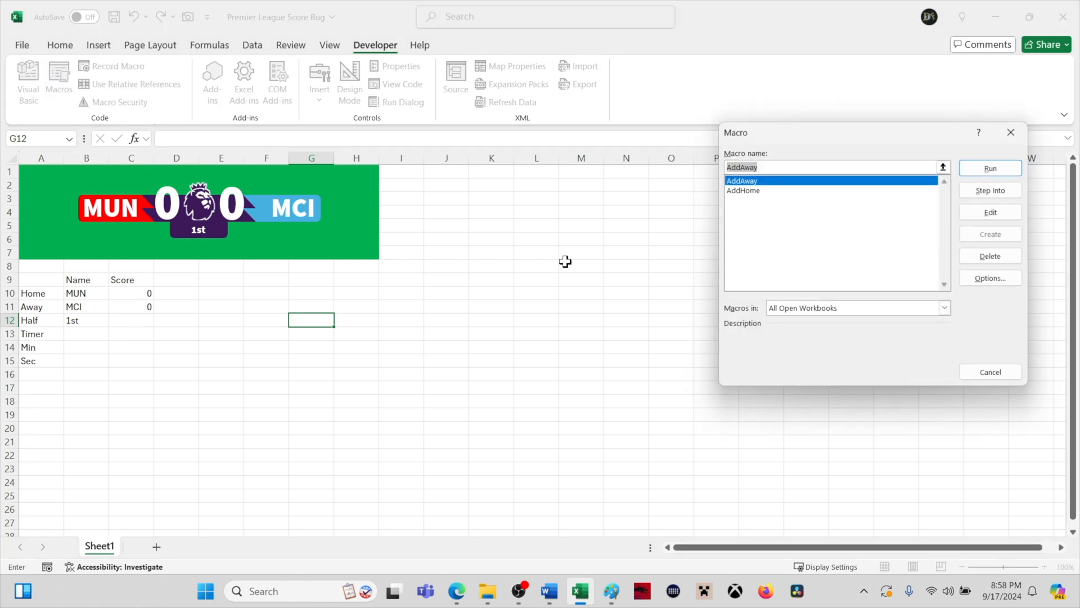
pyautogui.click(989, 168)
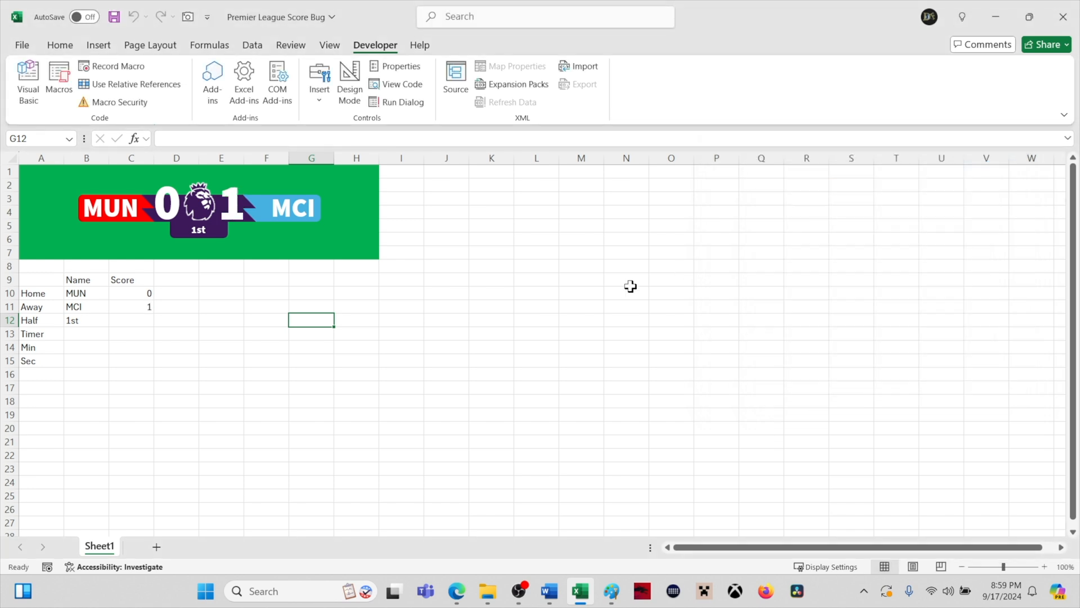
pyautogui.moveTo(58, 76)
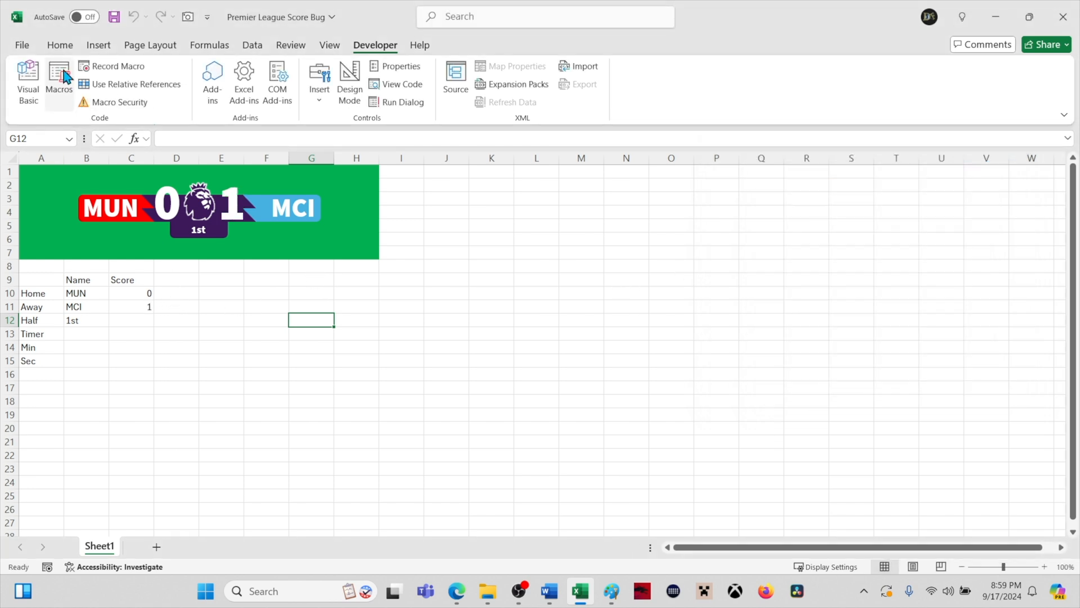
pyautogui.click(59, 75)
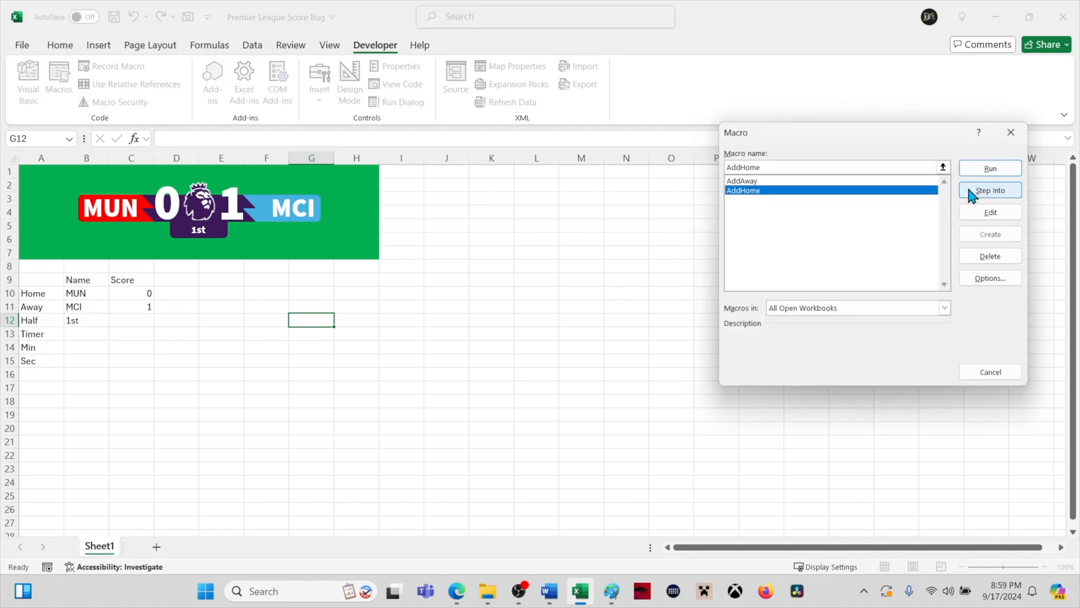
pyautogui.click(990, 168)
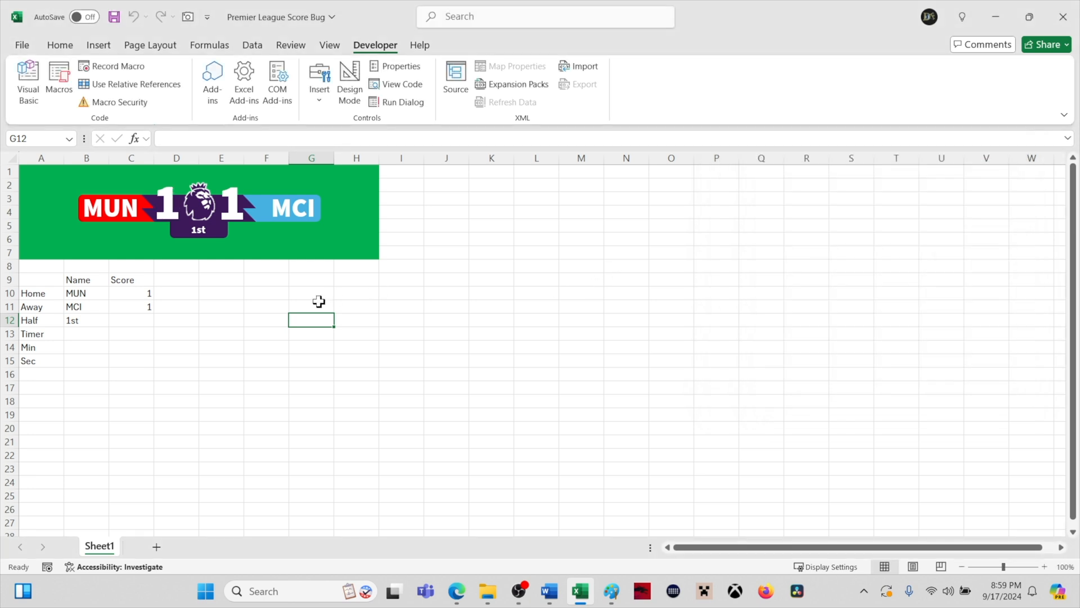
pyautogui.click(311, 306)
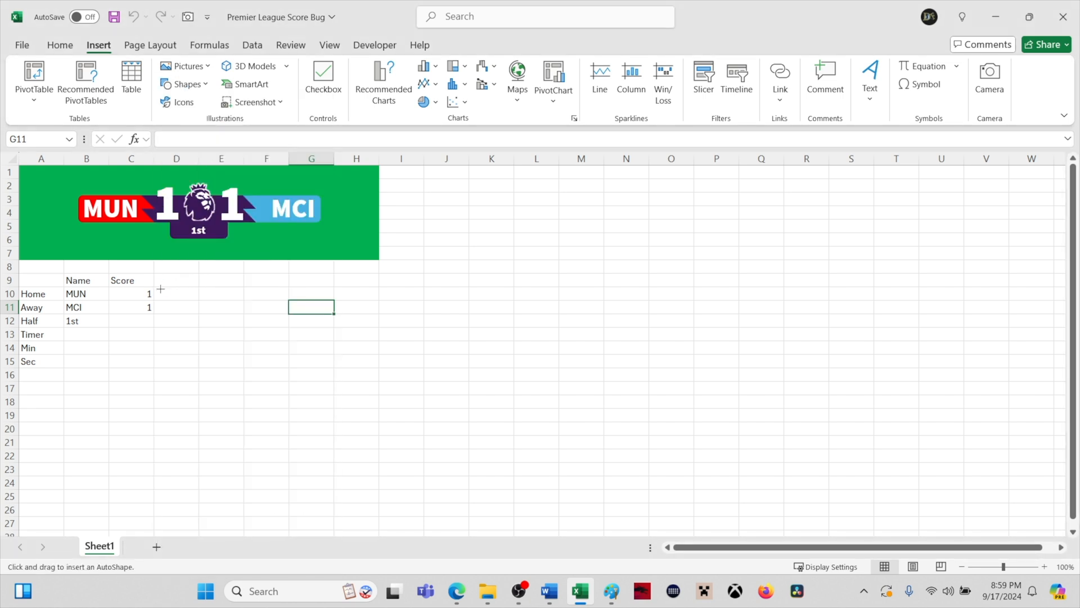
# Step: Draw a small rectangle beside the home score cell
pyautogui.moveTo(157, 289); pyautogui.dragTo(200, 300)
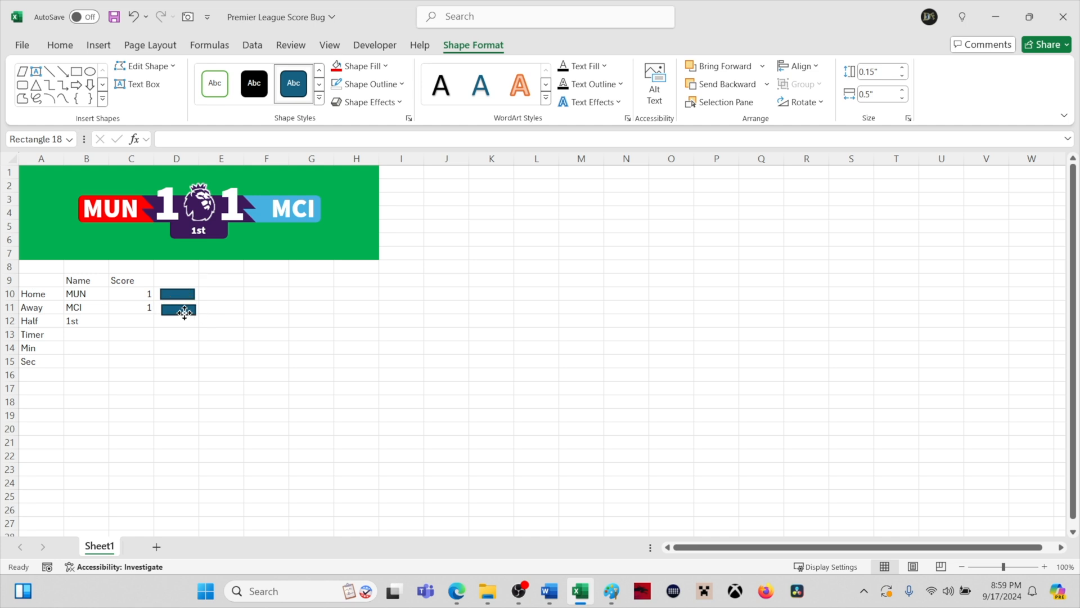
pyautogui.click(266, 307)
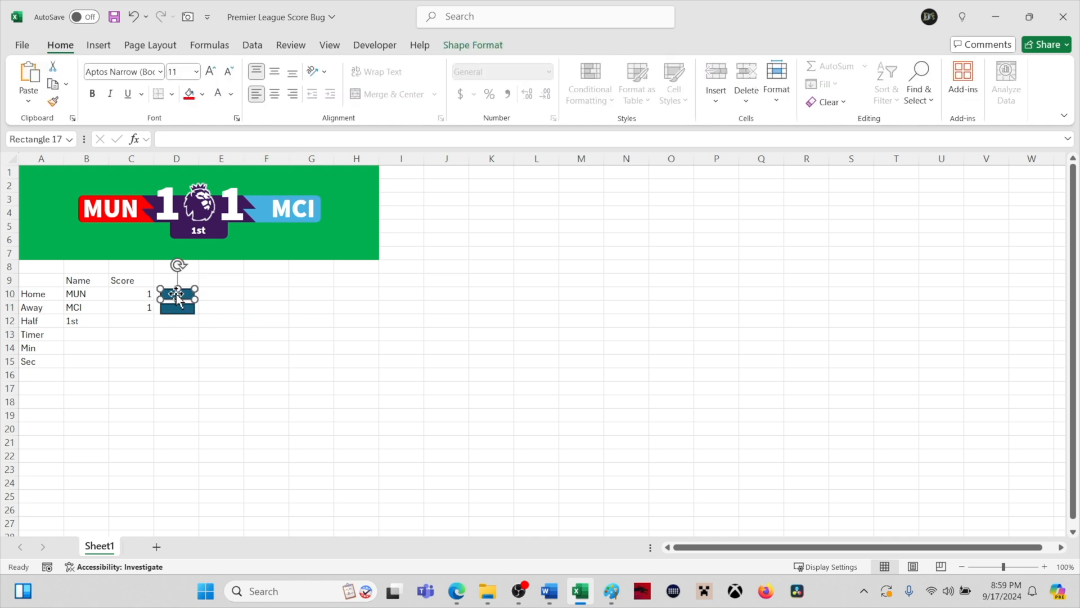
# Step: Assign the AddHome macro to the rectangle beside the home score
pyautogui.moveTo(176, 294); pyautogui.dragTo(186, 294)
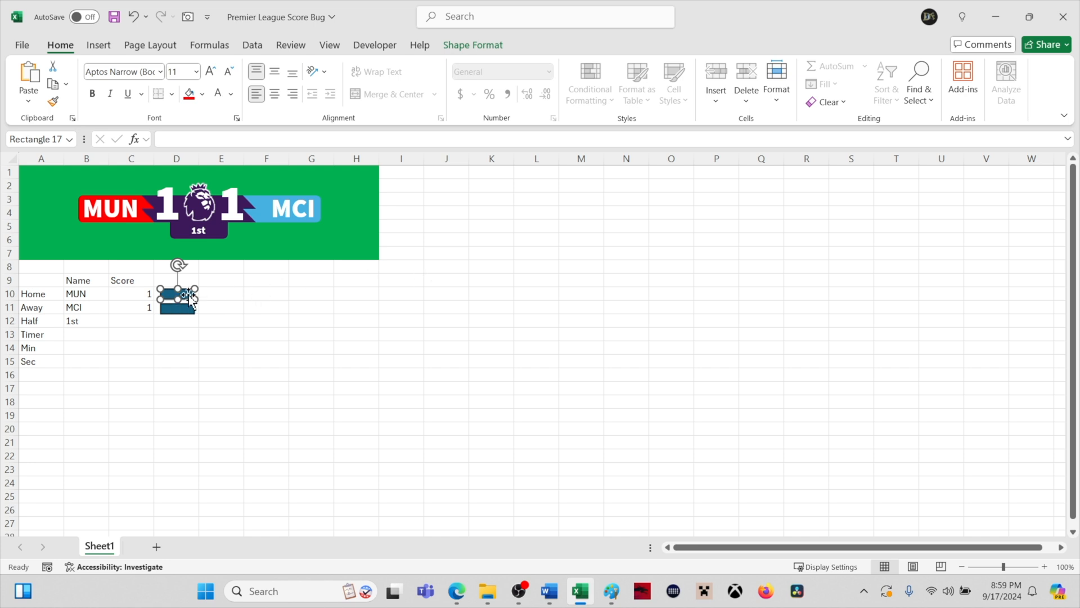
pyautogui.rightClick(179, 293)
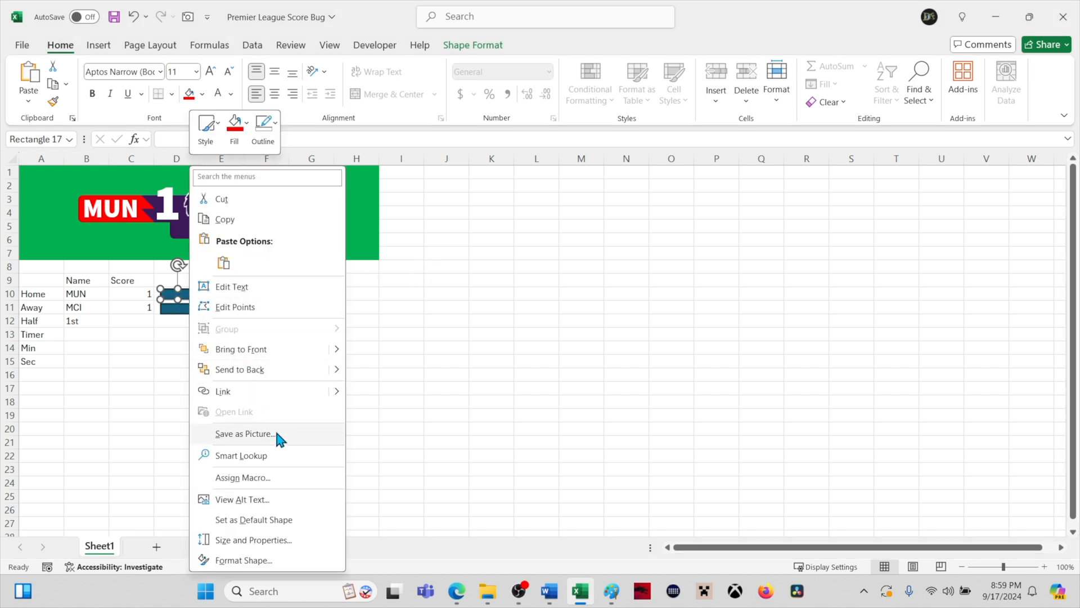
pyautogui.click(243, 478)
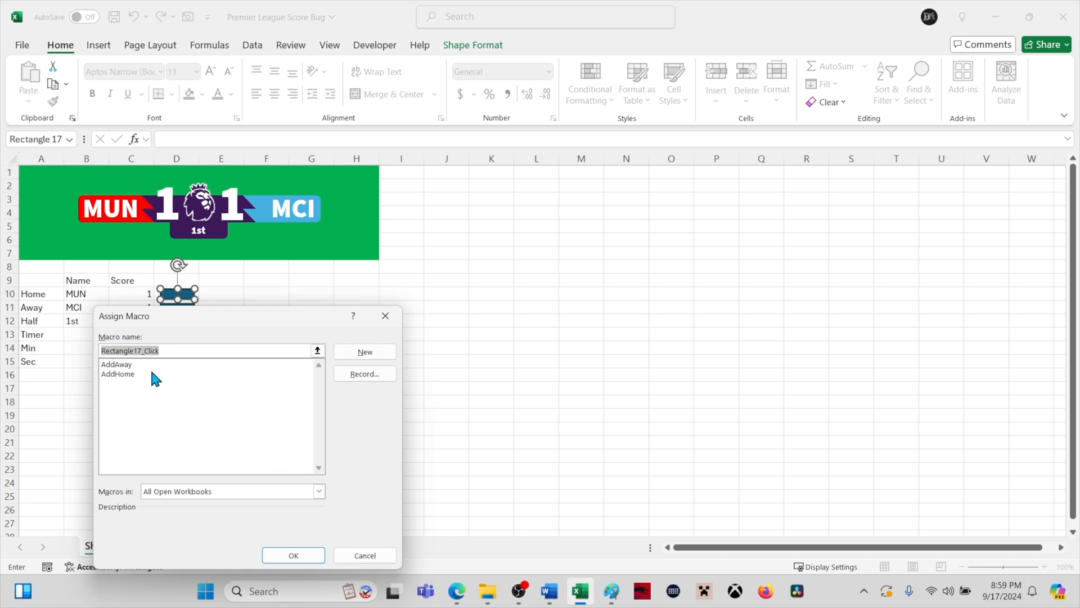
pyautogui.click(117, 374)
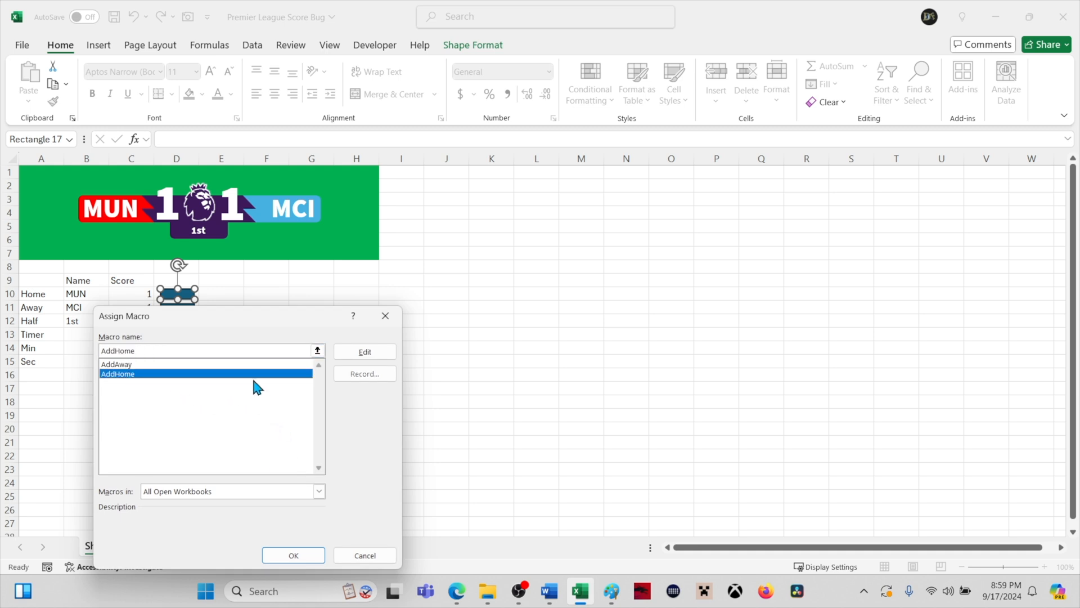
pyautogui.click(293, 555)
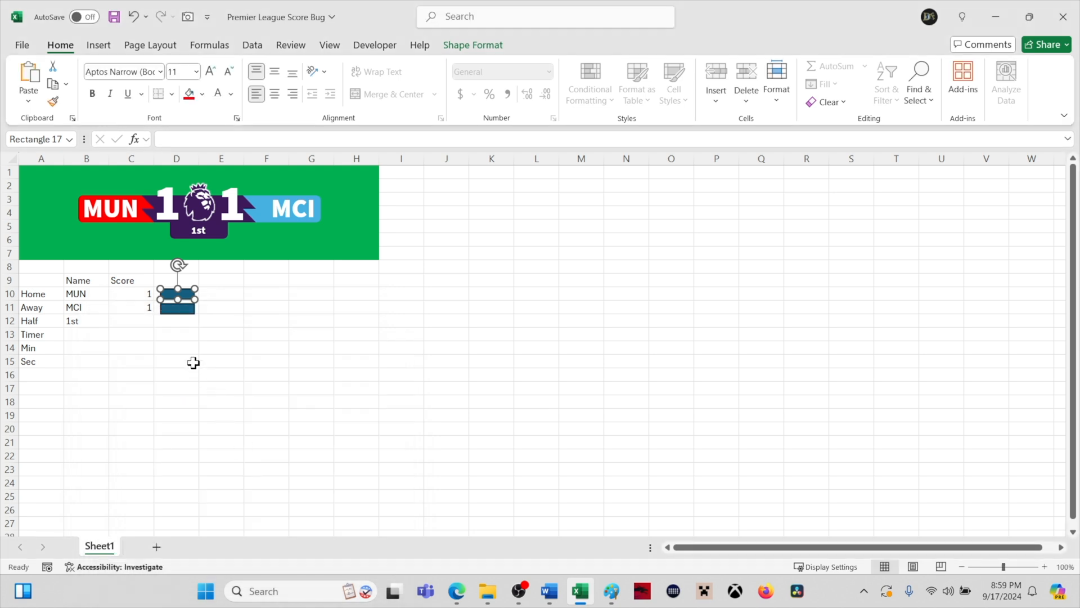
# Step: Assign the AddAway macro to the rectangle beside the away score
pyautogui.rightClick(176, 292)
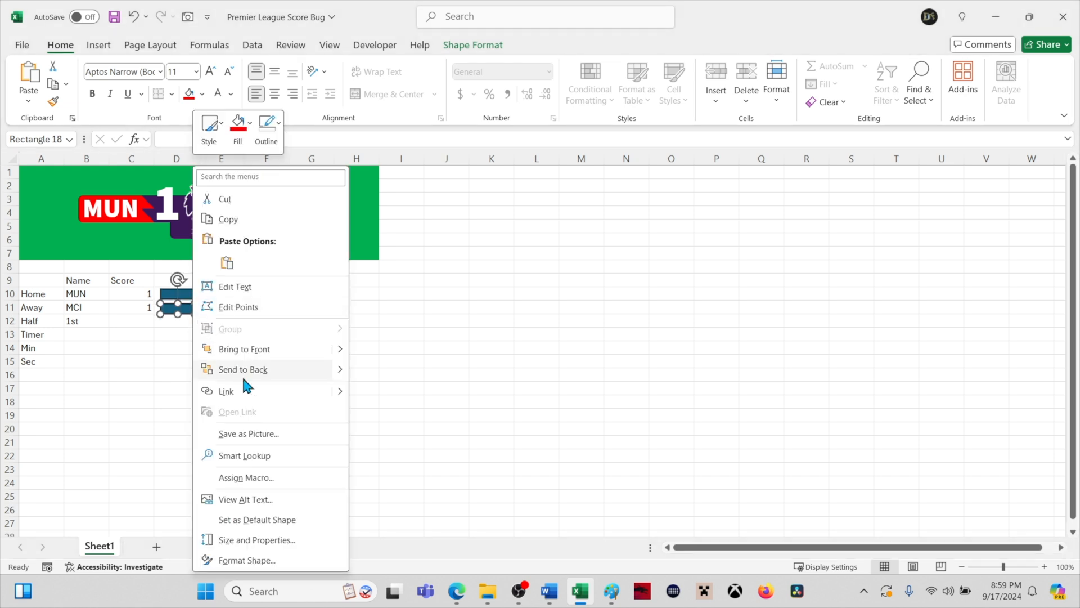
pyautogui.click(246, 478)
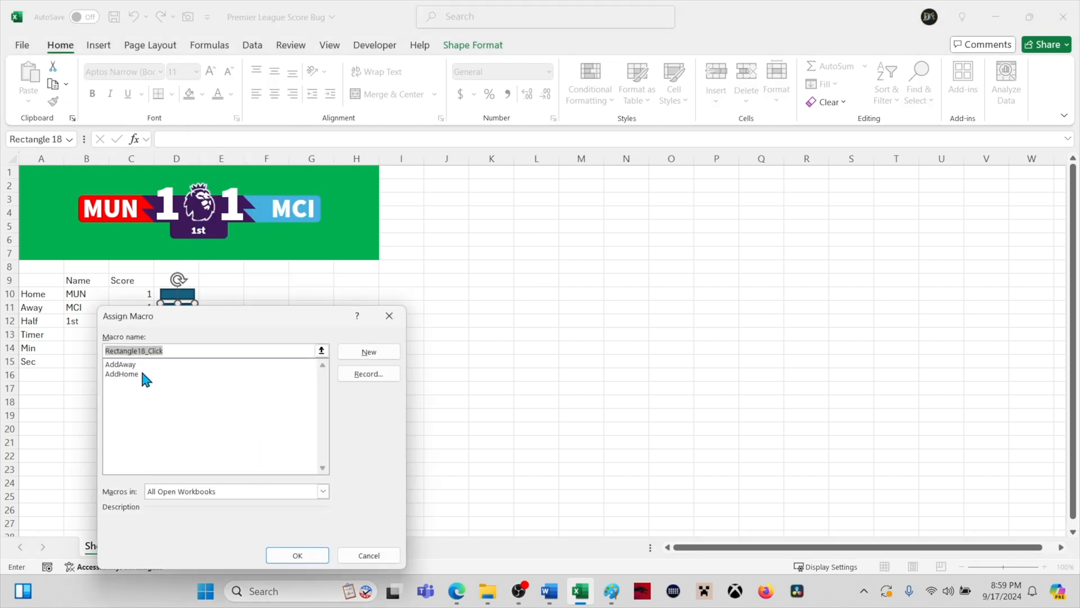
pyautogui.click(121, 364)
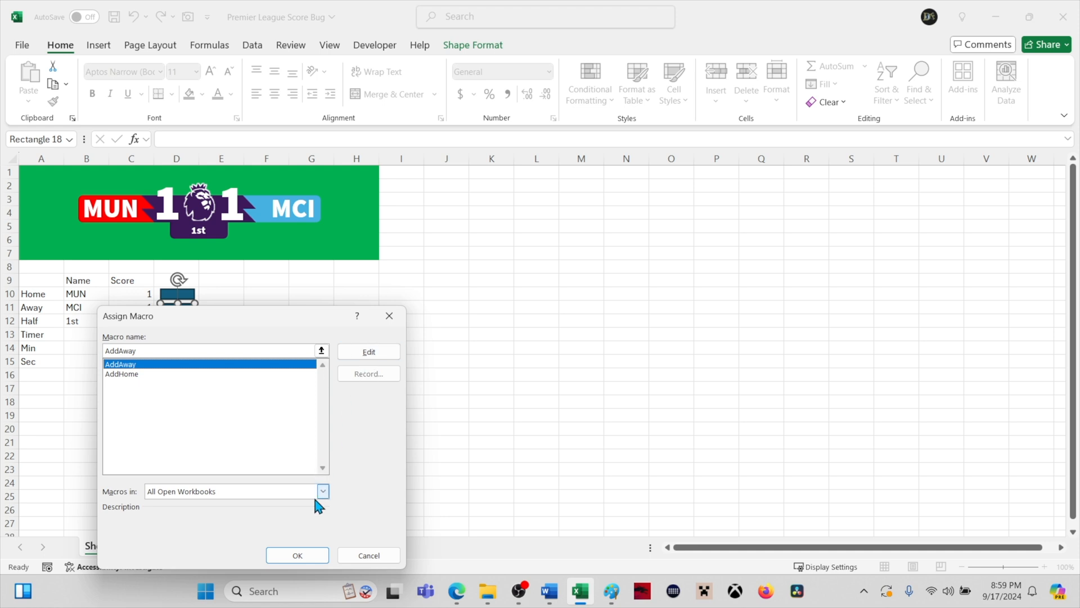
pyautogui.click(297, 554)
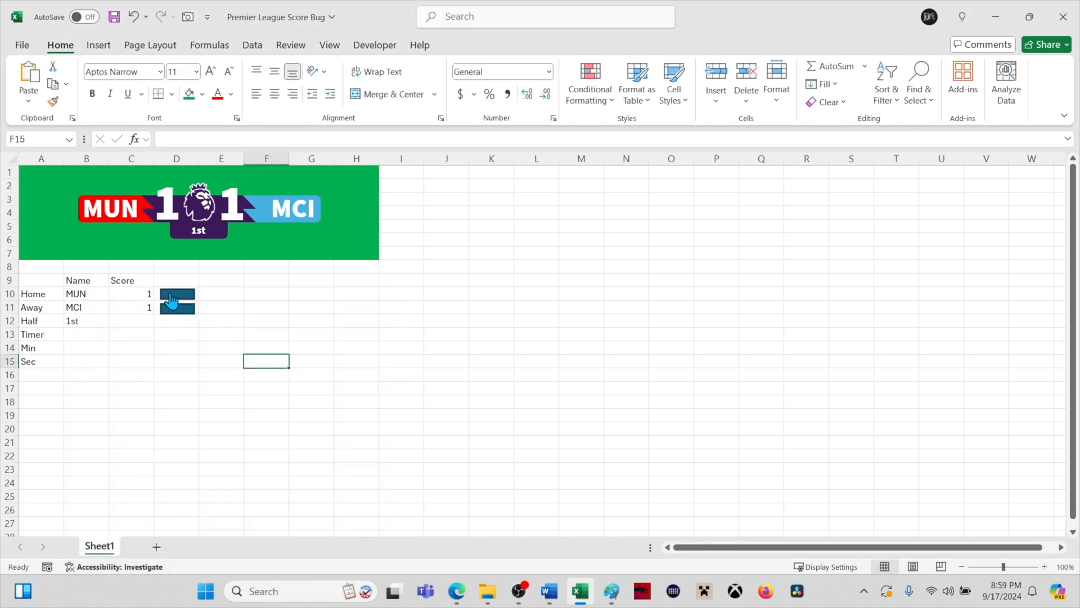
# Step: Click the score buttons repeatedly to raise MUN and MCI to 3–3
pyautogui.click(177, 308)
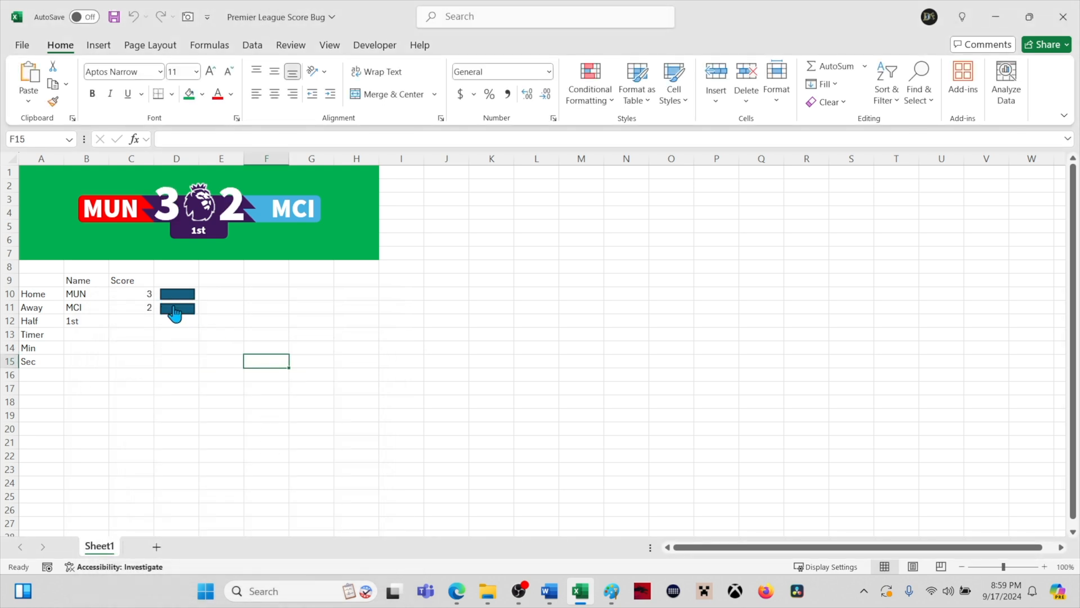
pyautogui.click(177, 308)
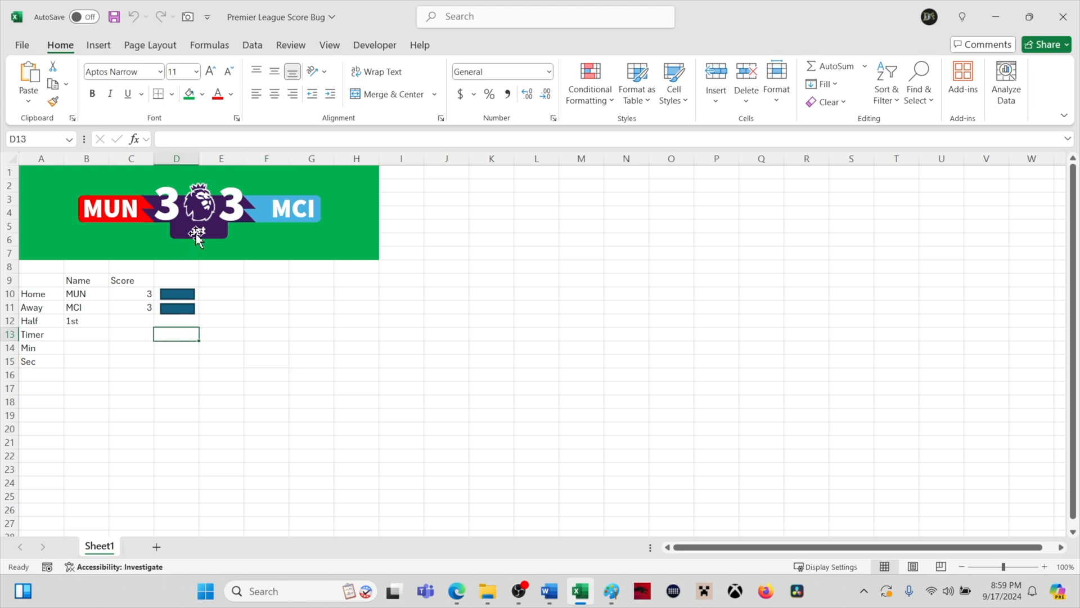
pyautogui.click(177, 348)
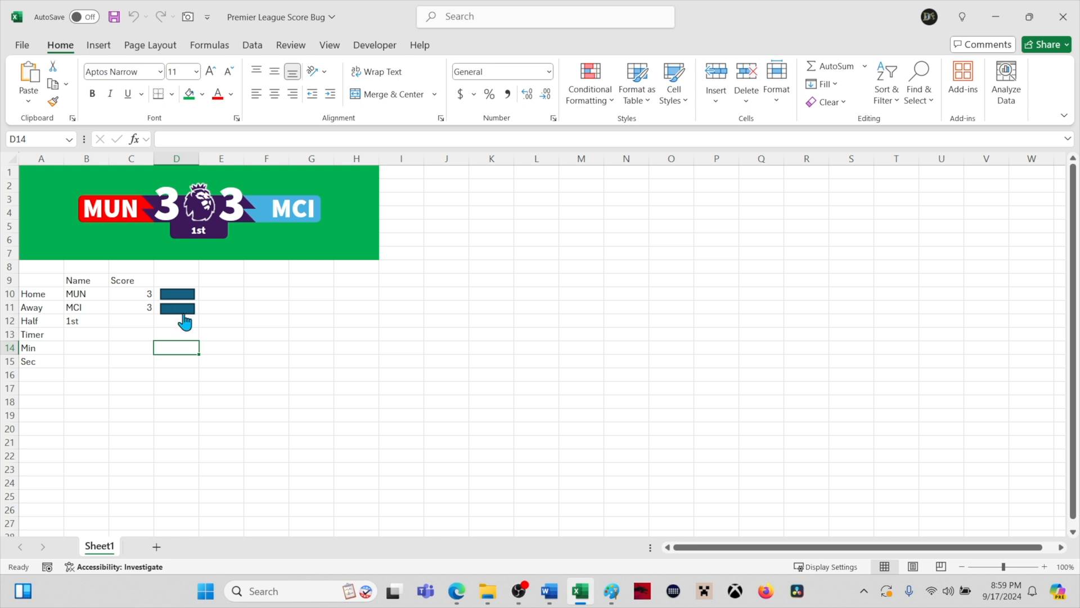
pyautogui.click(177, 309)
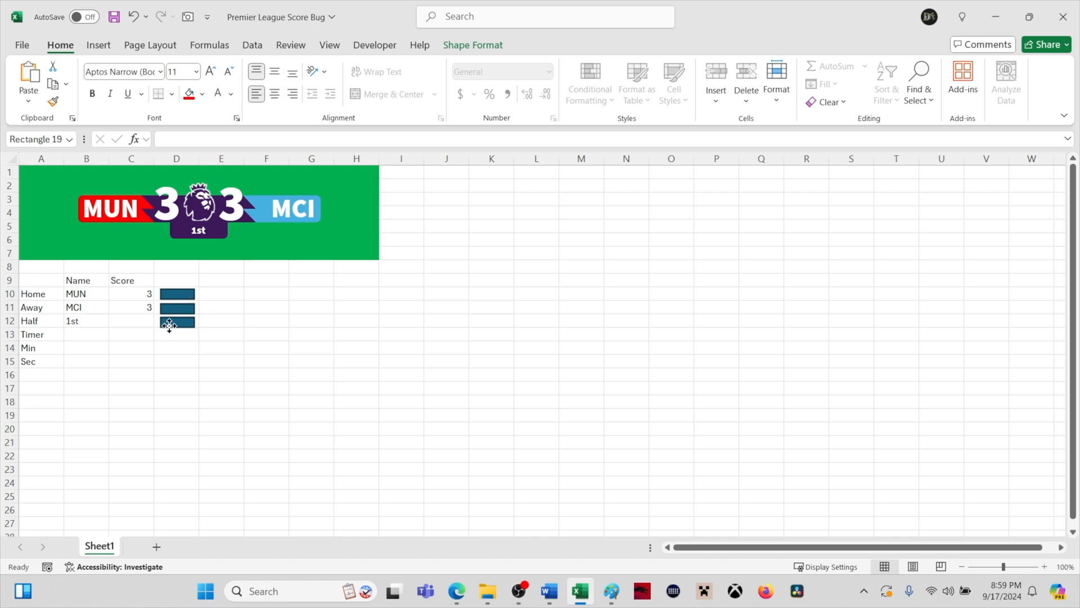
# Step: Deselect the new rectangle and return to the VBA macro editor
pyautogui.click(222, 387)
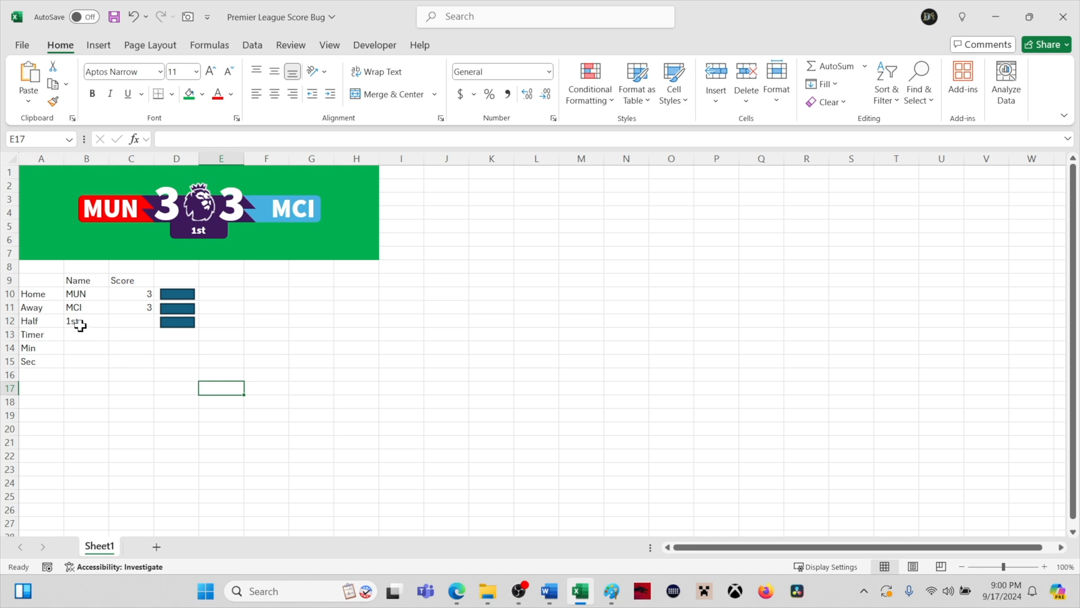
pyautogui.click(374, 45)
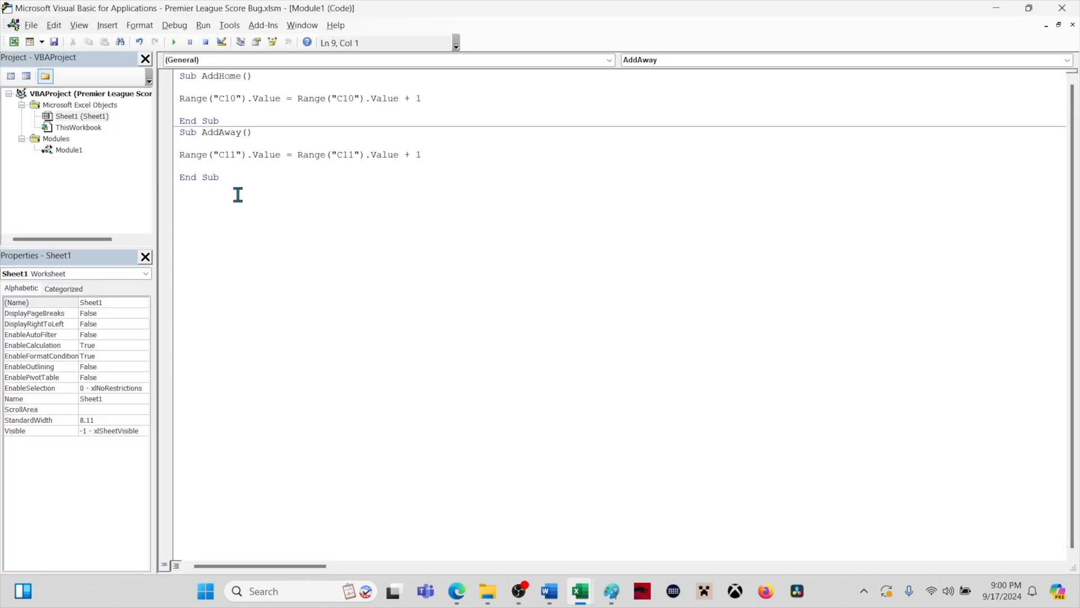
# Step: Declare a new macro Sub ChangeQuarter() in Module1
pyautogui.write('S')
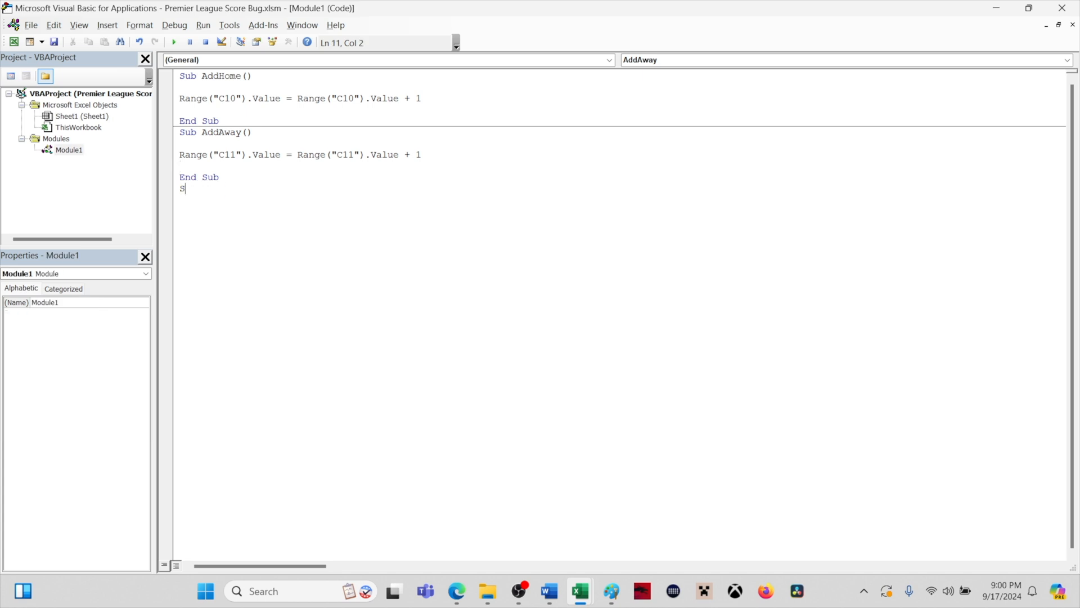
pyautogui.write('ub Cha')
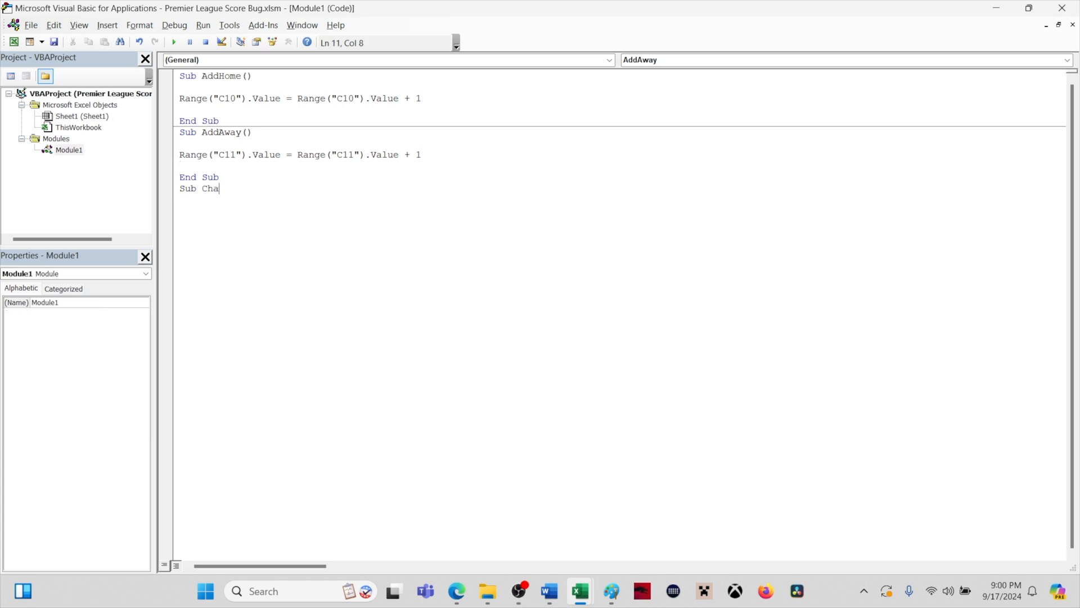
pyautogui.write('ngeQu')
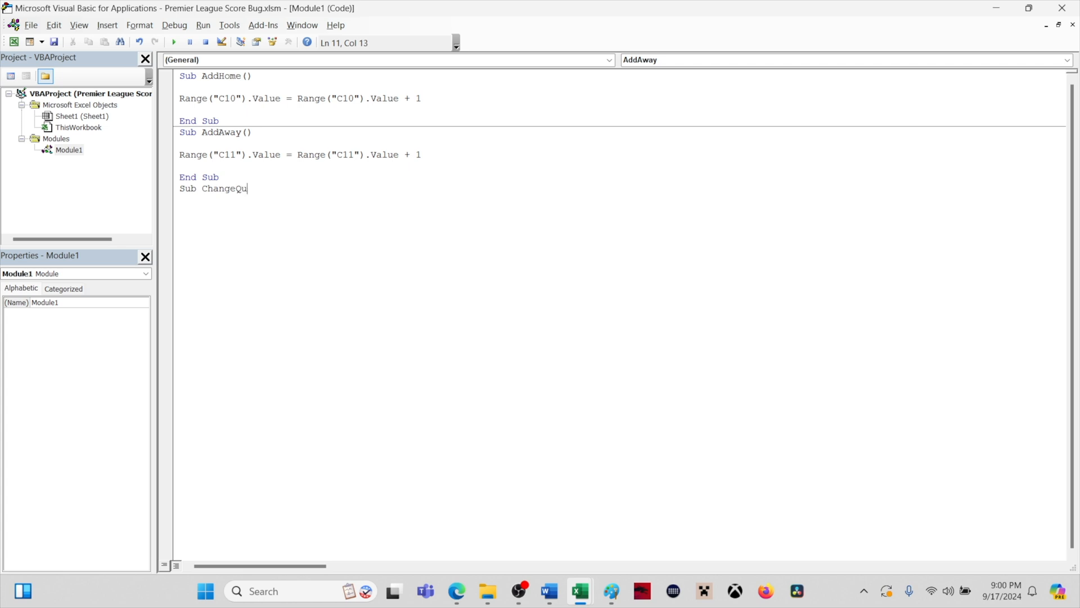
pyautogui.write('arter()')
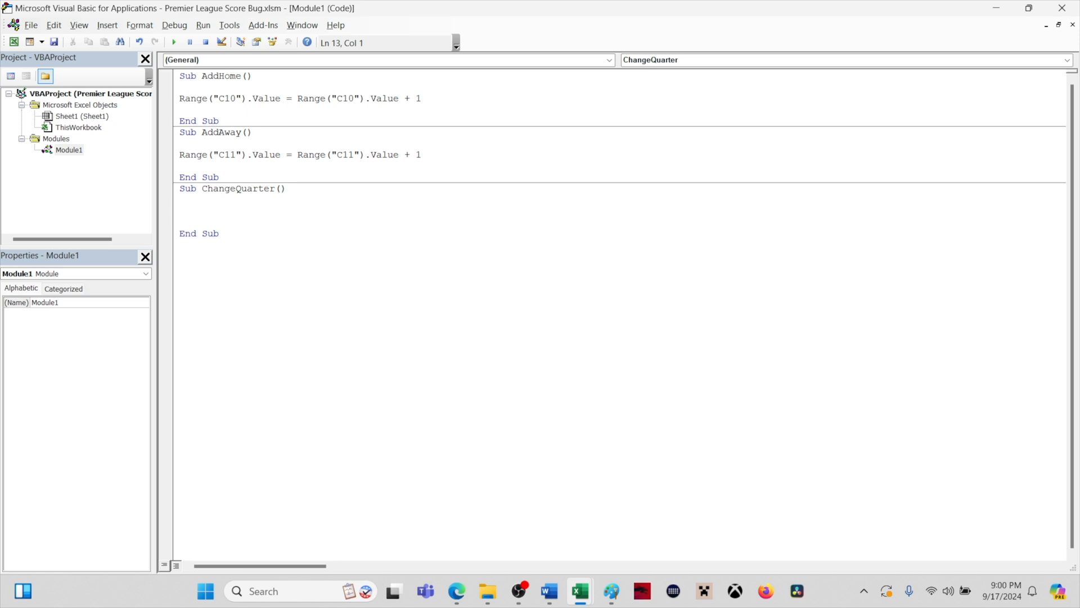
# Step: Write the unfinished test If Range("B12").Value = "1st, which raises a compile error
pyautogui.write('If')
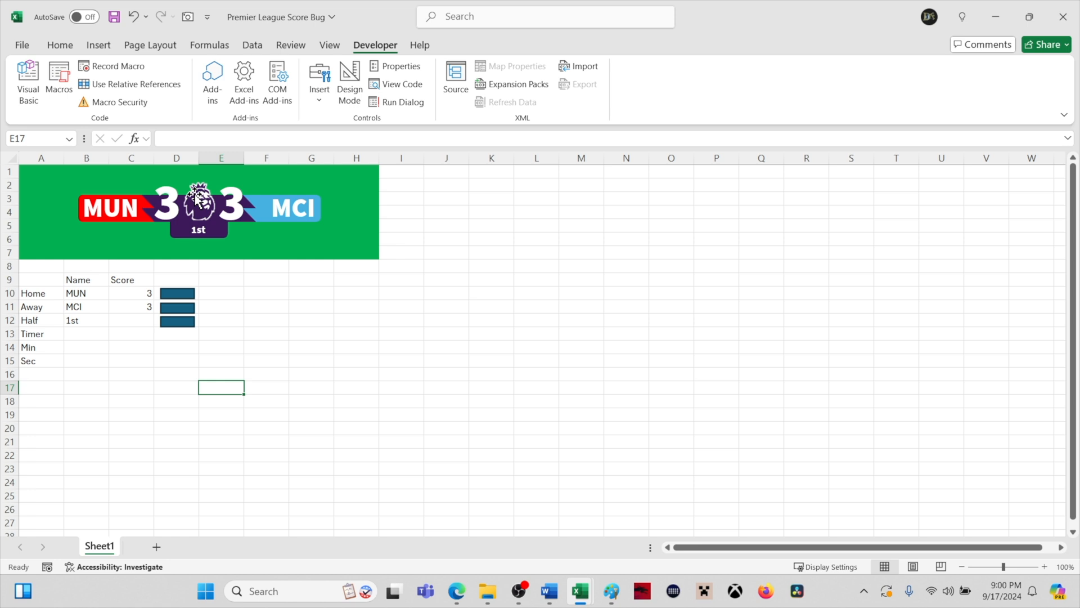
pyautogui.click(402, 84)
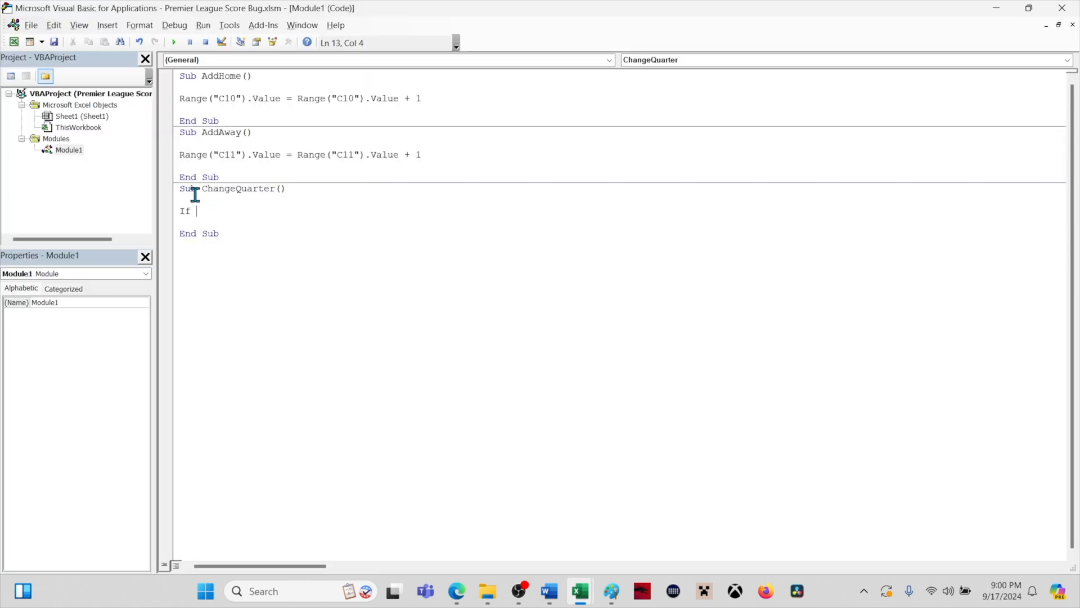
pyautogui.write('Rang')
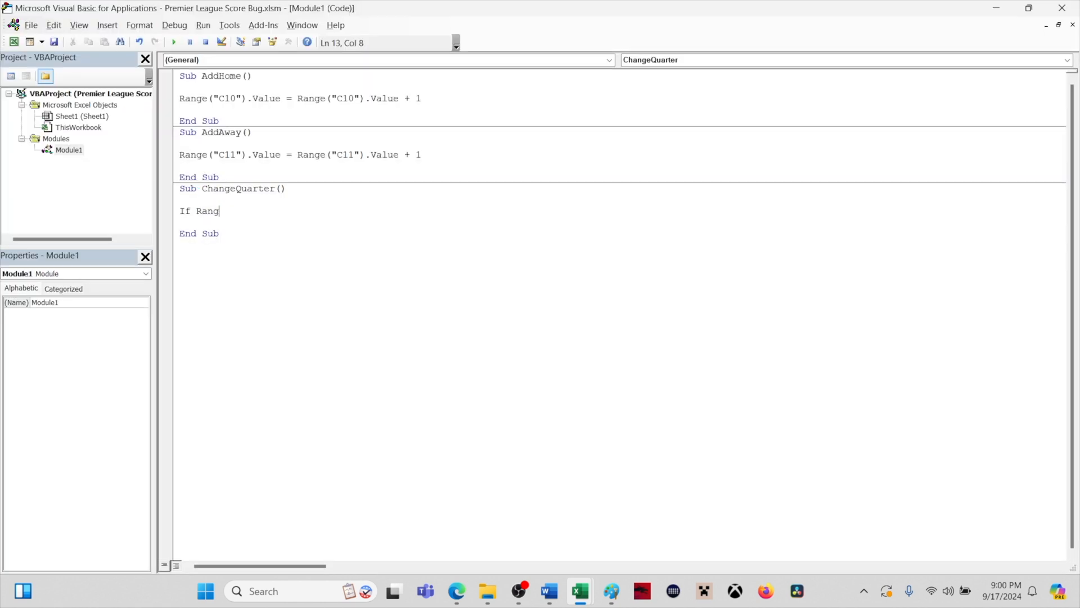
pyautogui.write('e(')
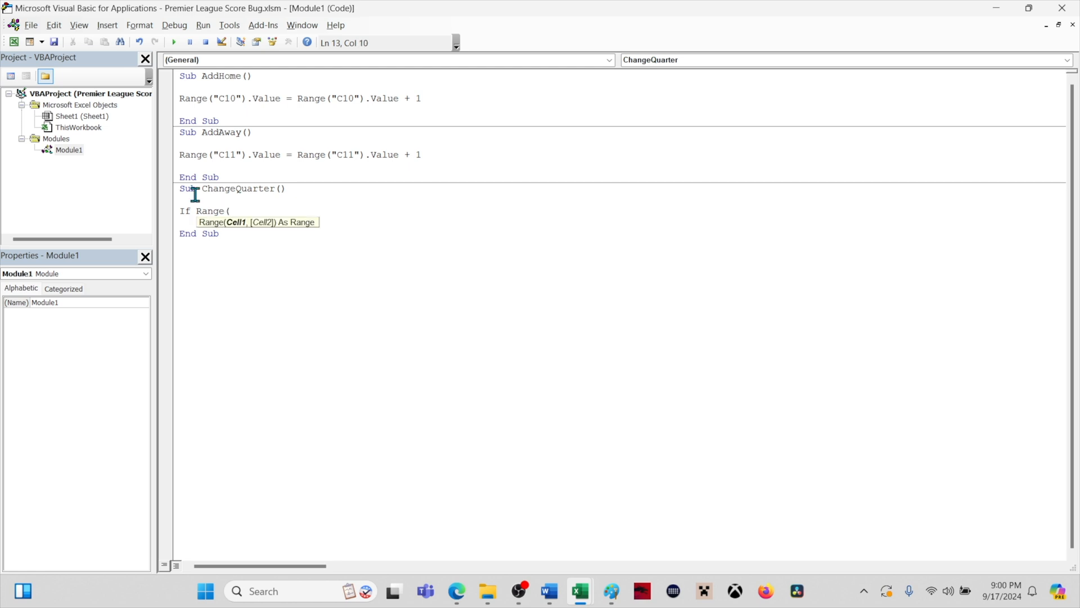
pyautogui.write('"B')
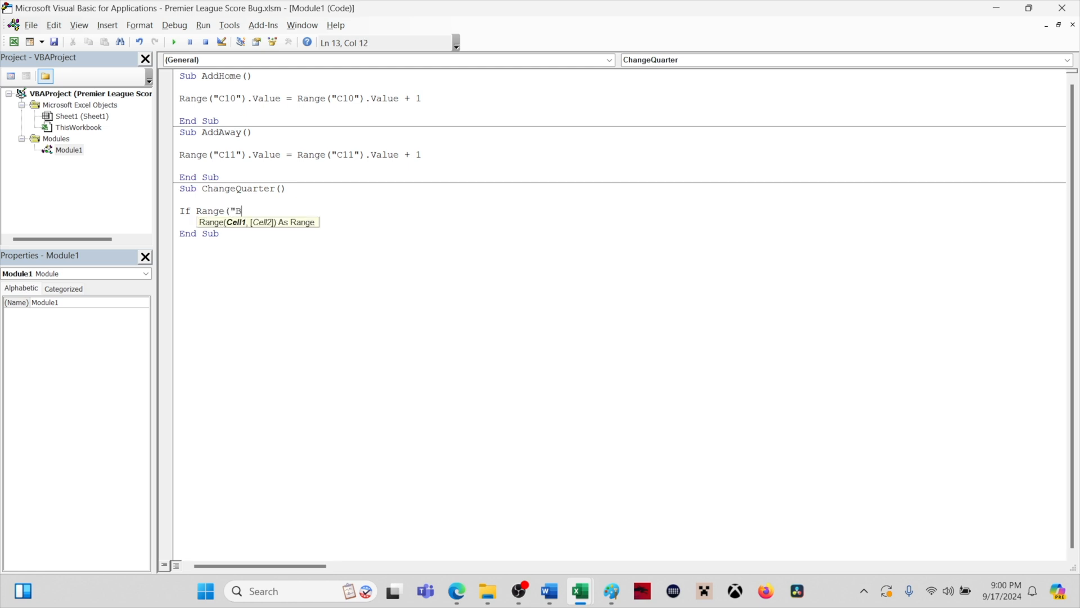
pyautogui.write('12")')
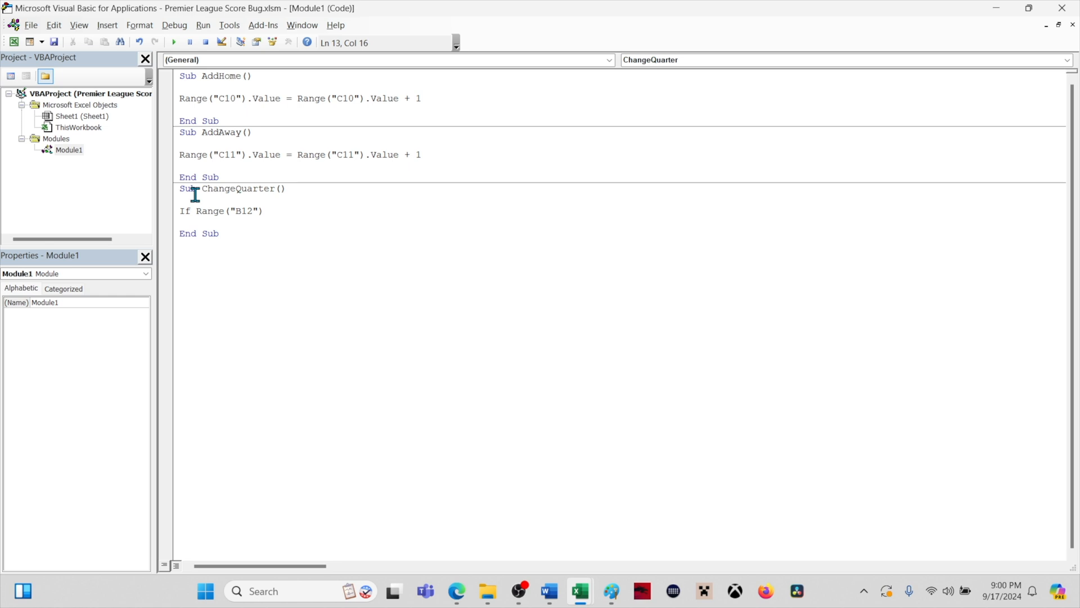
pyautogui.write('.Value')
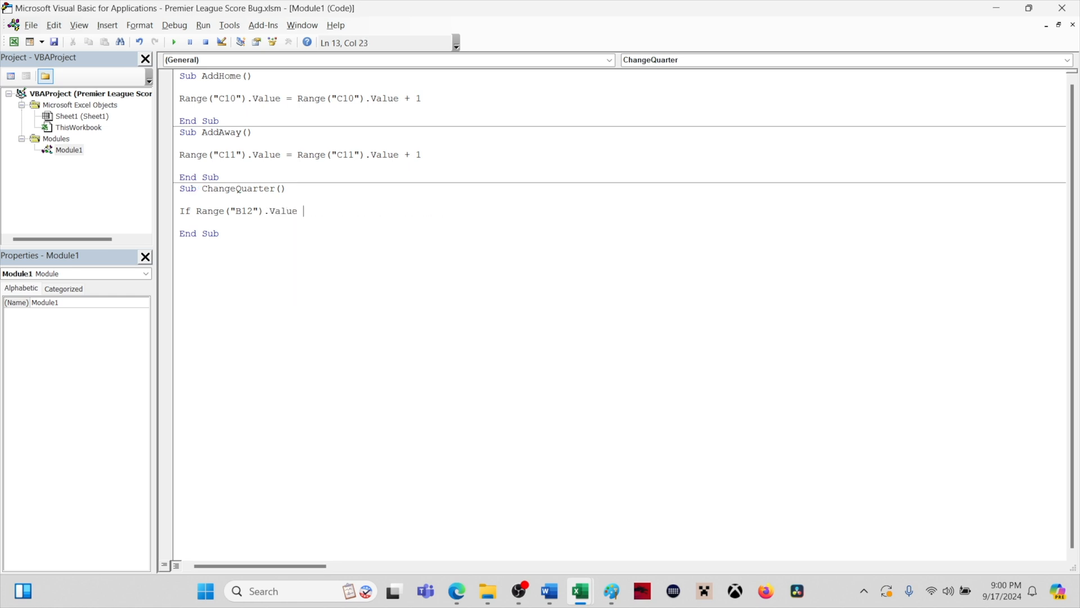
pyautogui.write('=')
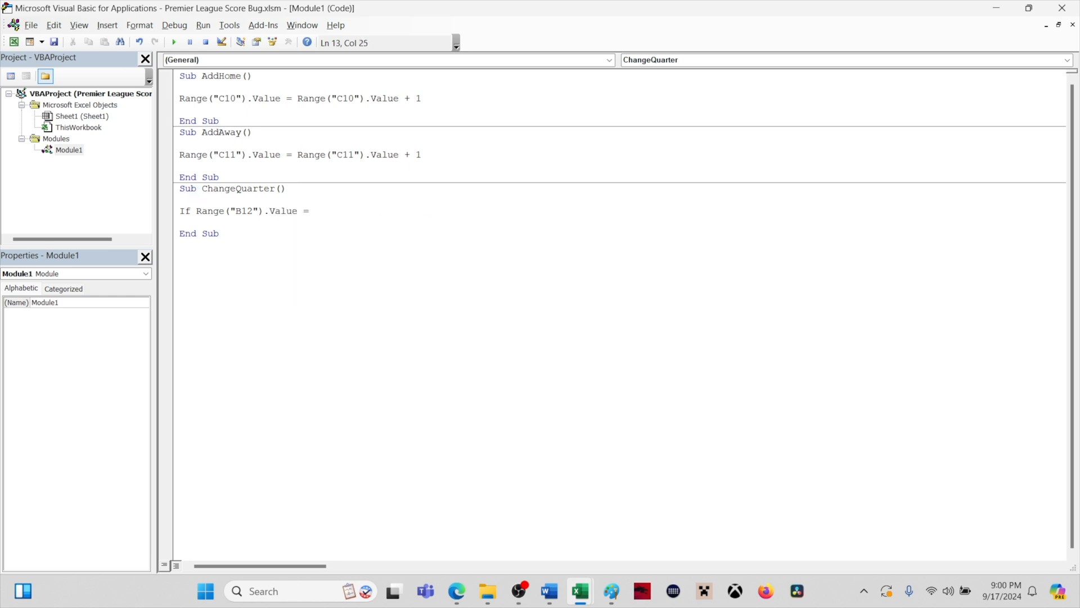
pyautogui.write('"1st Then')
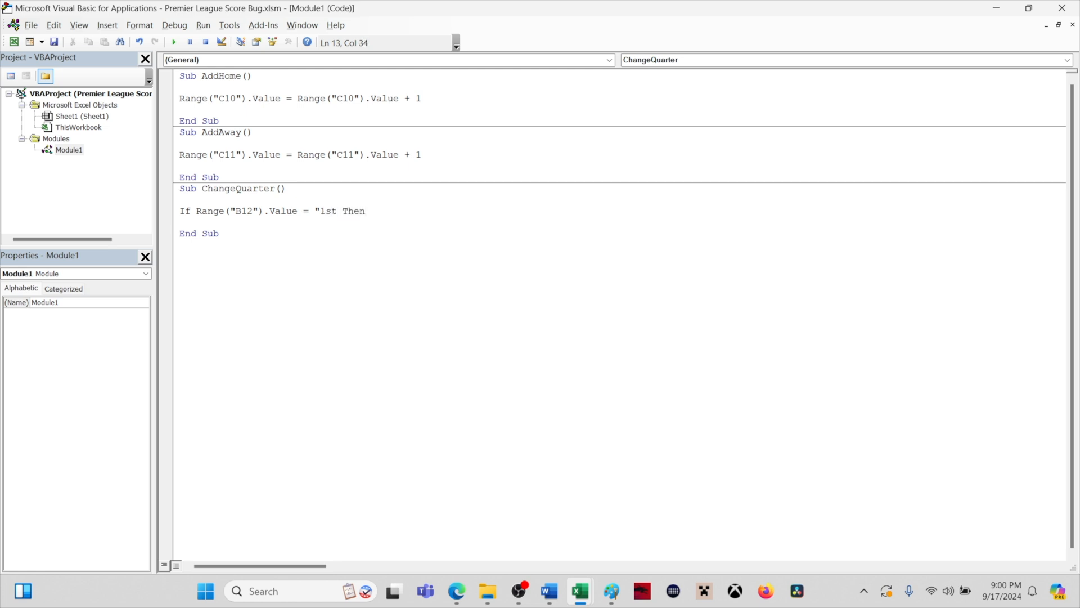
pyautogui.click(173, 42)
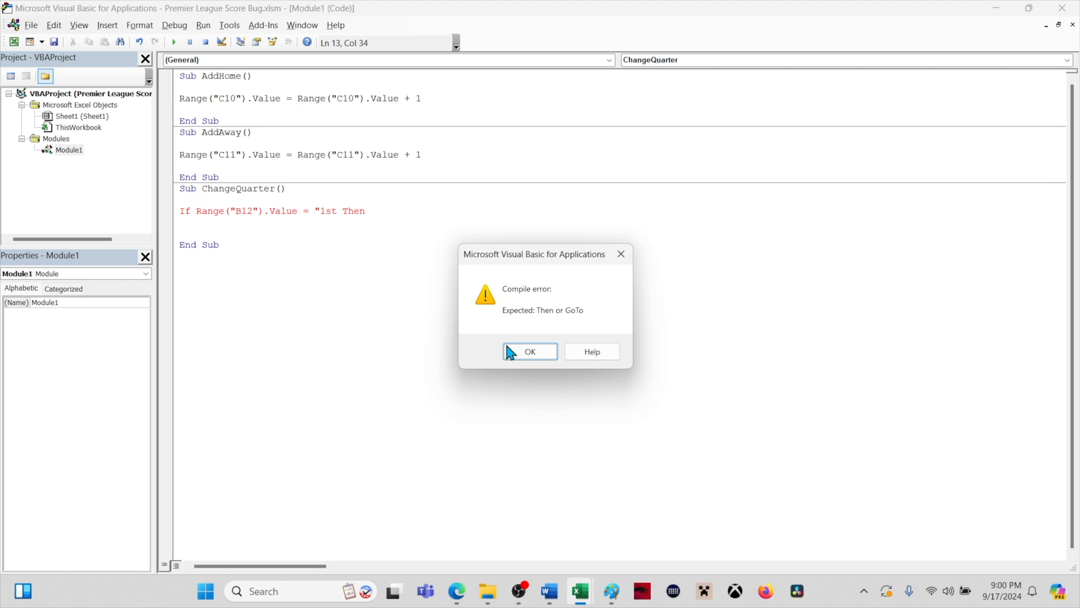
# Step: Dismiss the error and make the 1st branch set Range("B12").Value to 2nd
pyautogui.click(529, 351)
pyautogui.write('"')
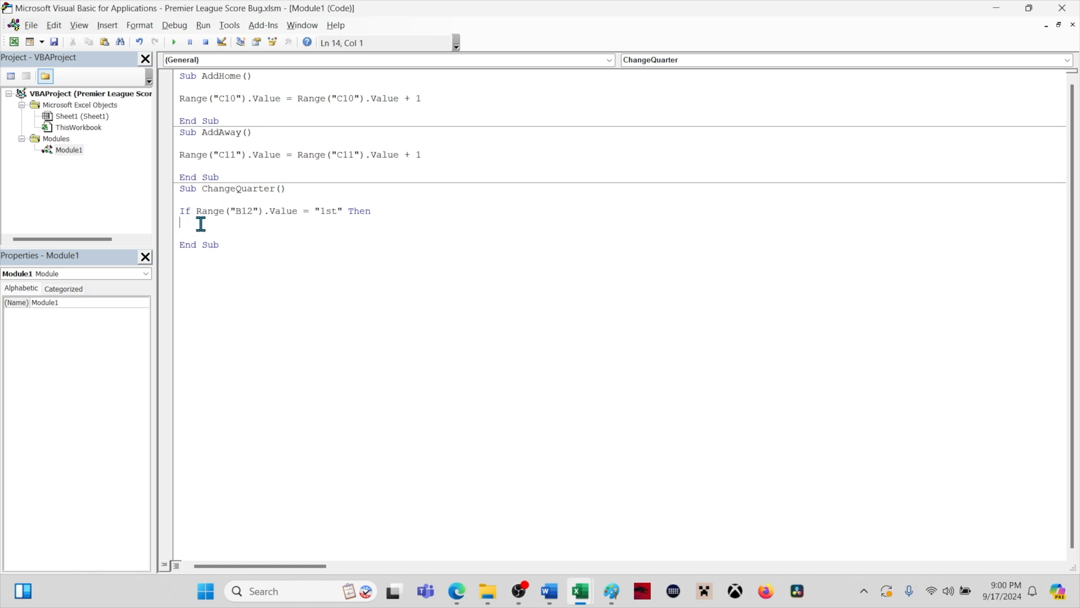
pyautogui.write('Range("B12").Value = "1st"')
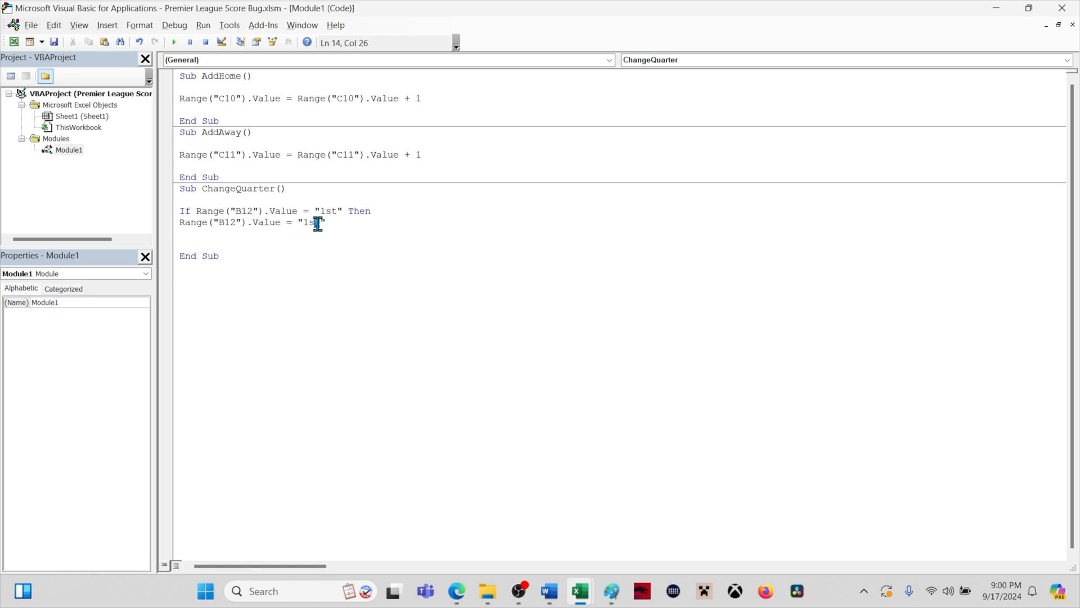
pyautogui.doubleClick(310, 222)
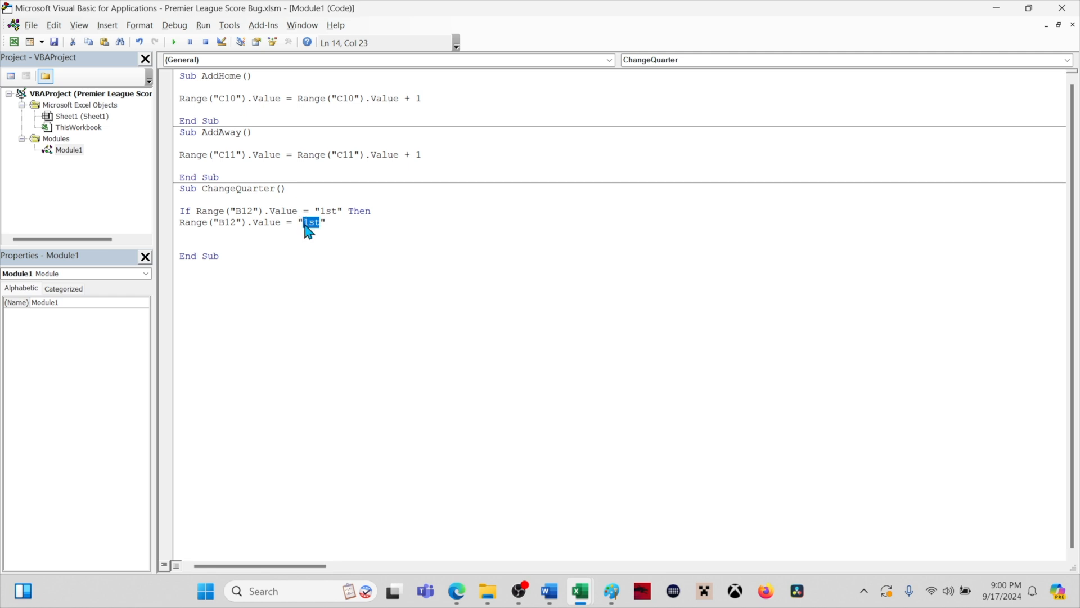
pyautogui.write('2nd')
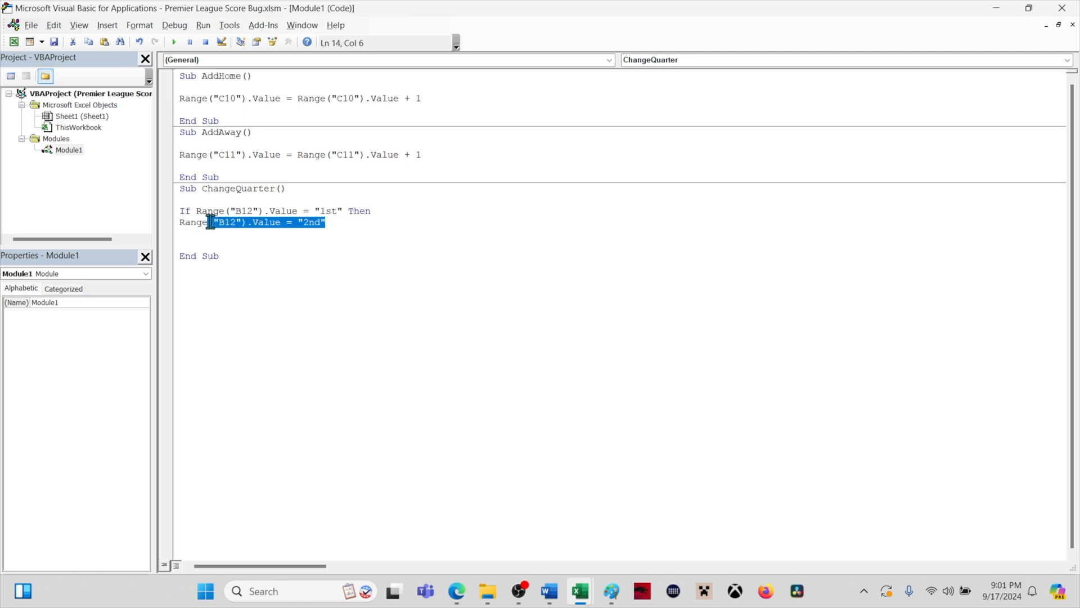
pyautogui.click(184, 222)
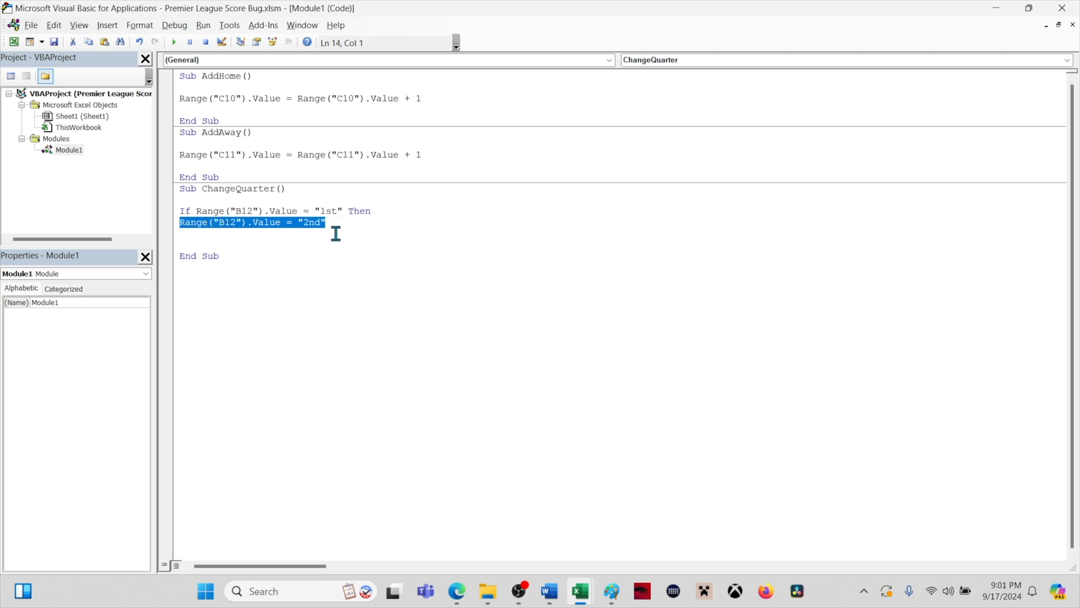
pyautogui.press('enter')
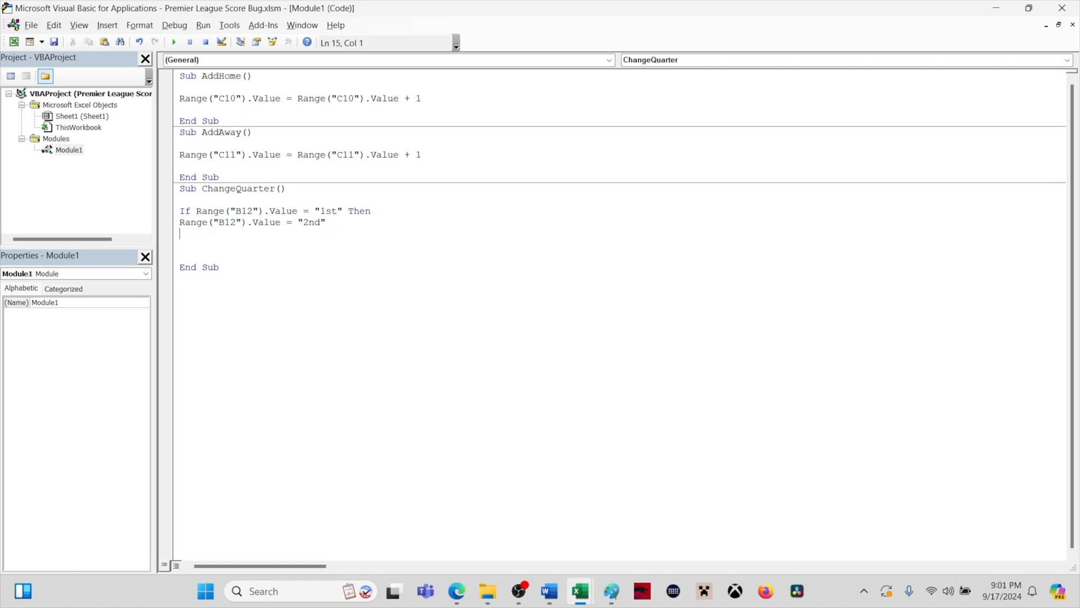
# Step: Add an ElseIf branch so a B12 value of 2nd advances to OT
pyautogui.write('Elseif')
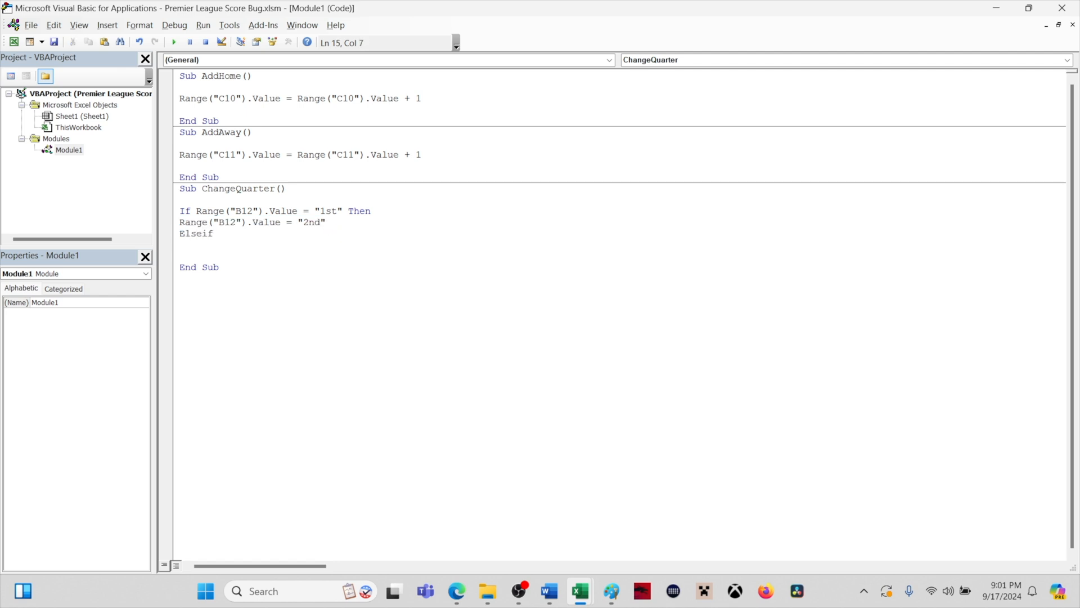
pyautogui.write('Range("B12").Value = "2nd" Then')
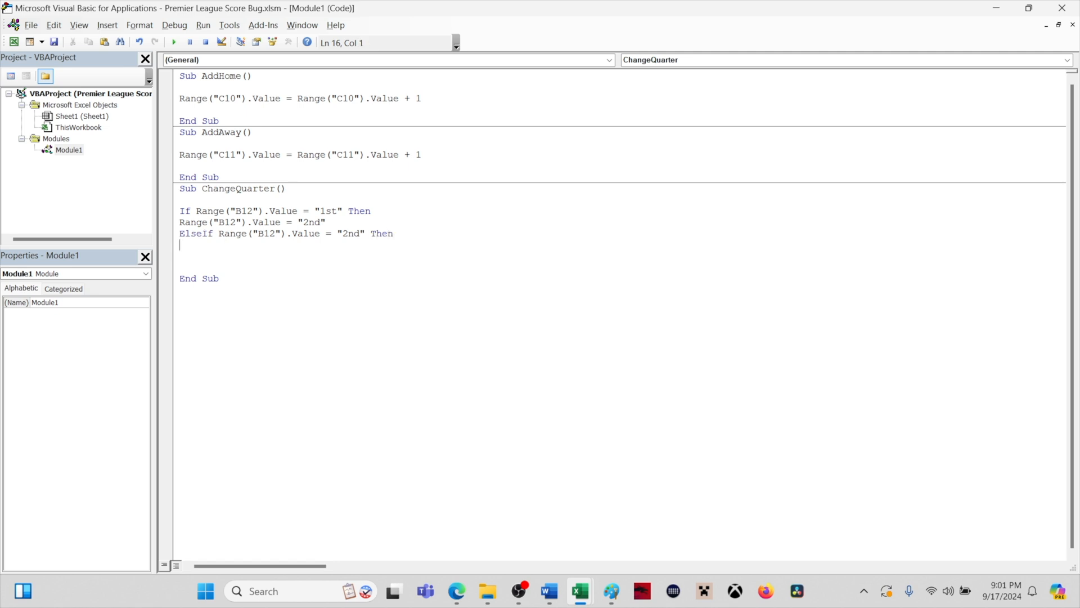
pyautogui.write('Range("B12").Value = "2nd"')
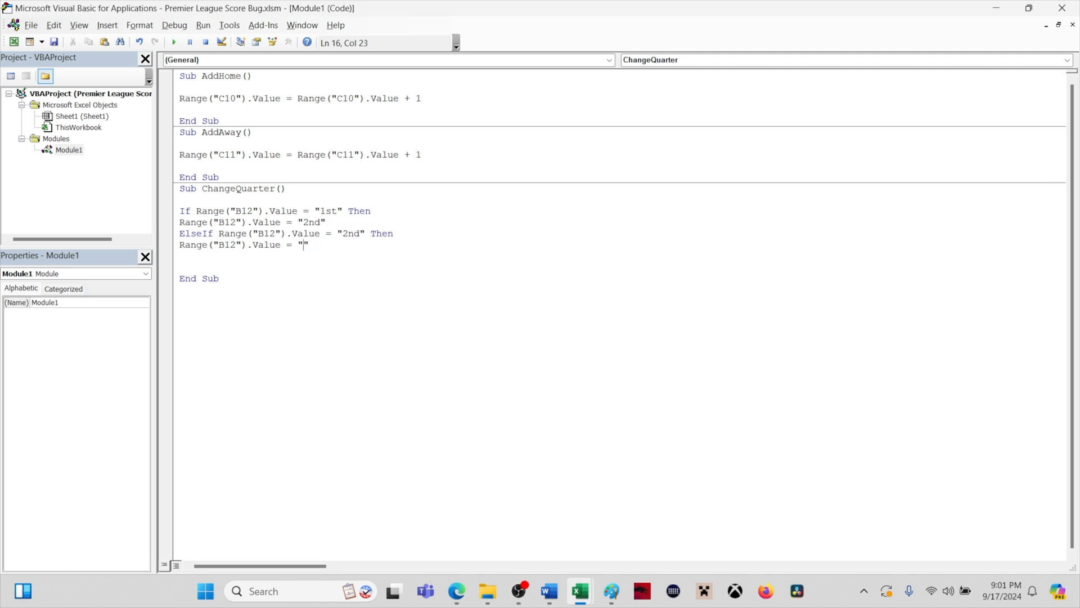
pyautogui.write('OT')
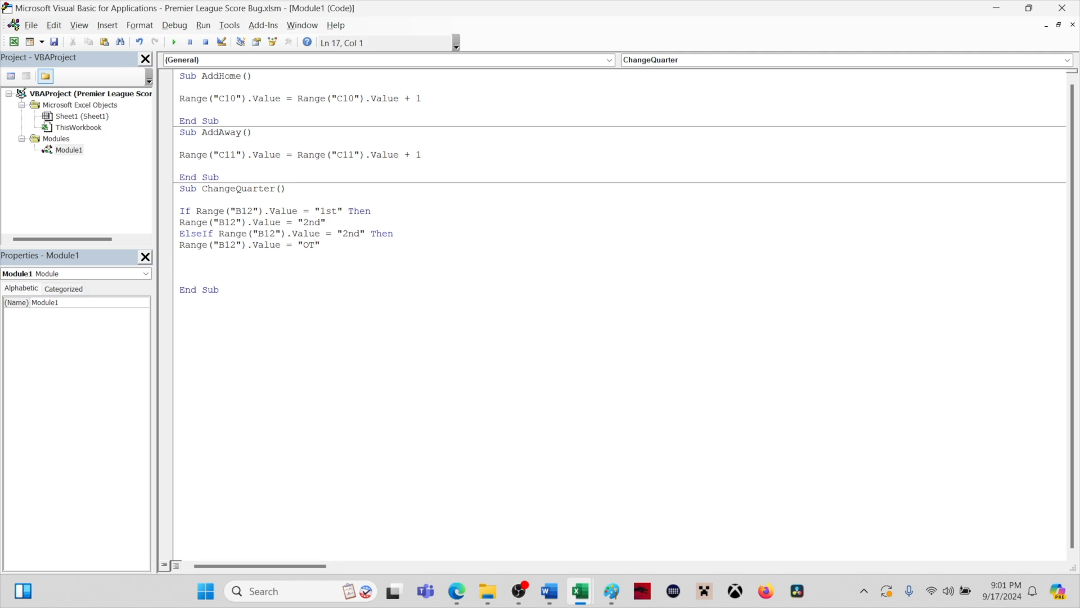
# Step: Add the Else branch resetting B12 and close the block with End If
pyautogui.write('Else')
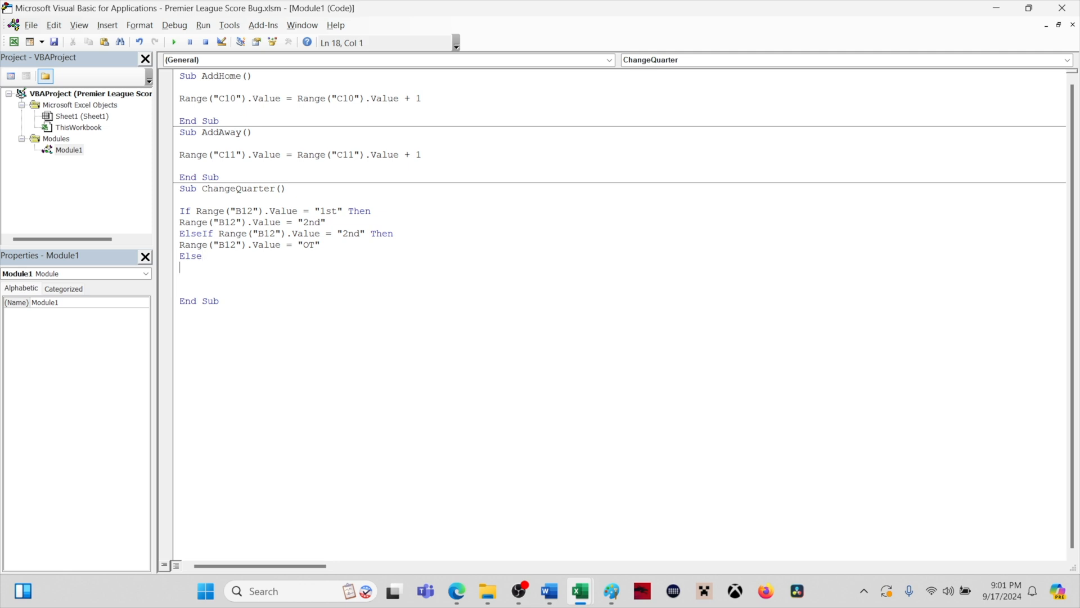
pyautogui.write('Range("B12").Value = "2n')
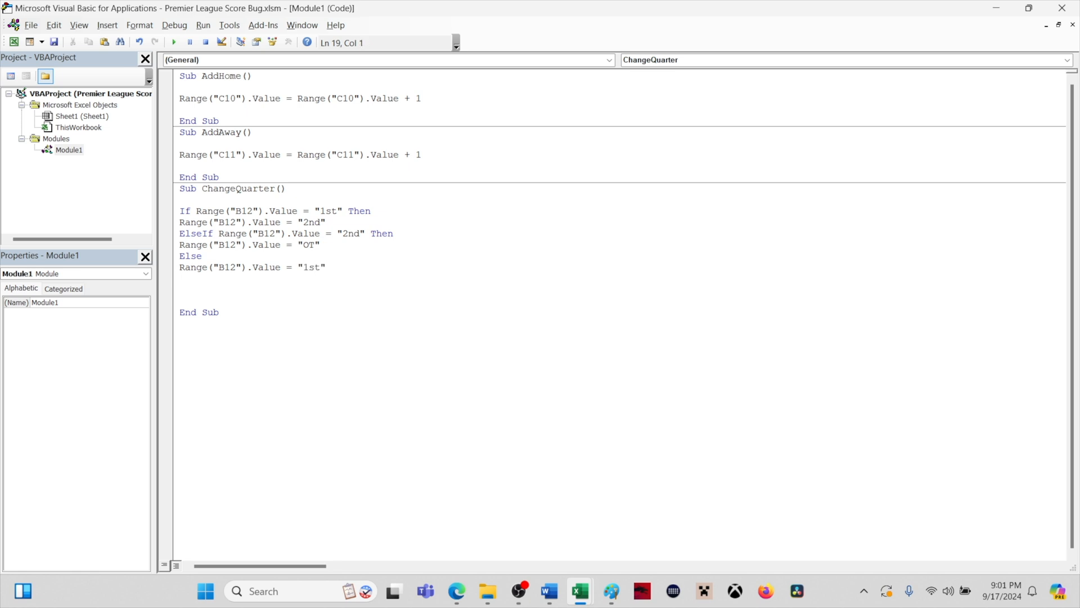
pyautogui.write('End If')
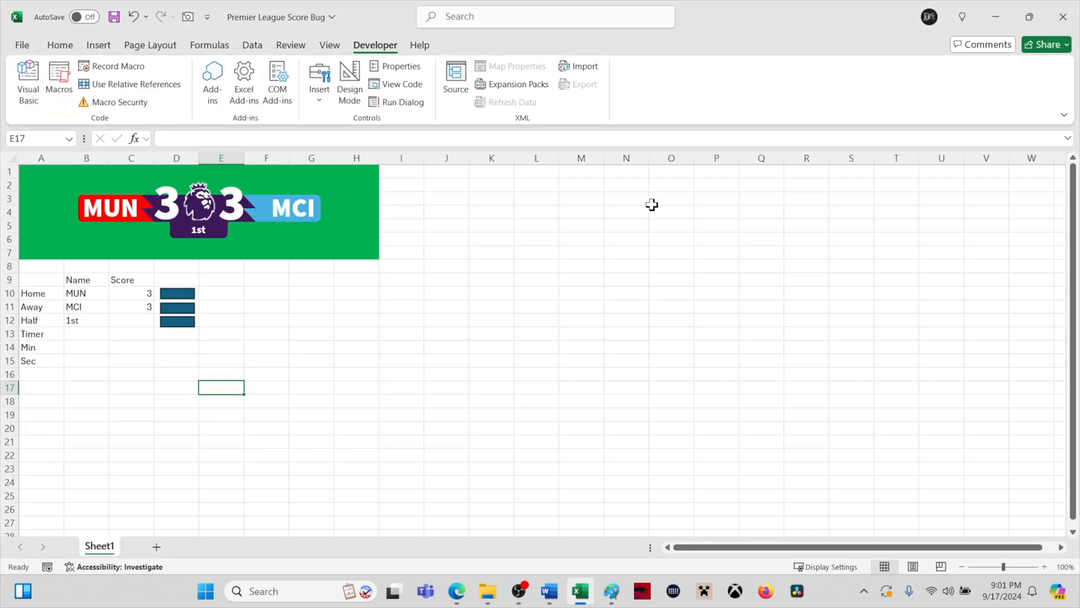
# Step: Assign the ChangeQuarter macro to the third blue button via Assign Macro
pyautogui.rightClick(177, 321)
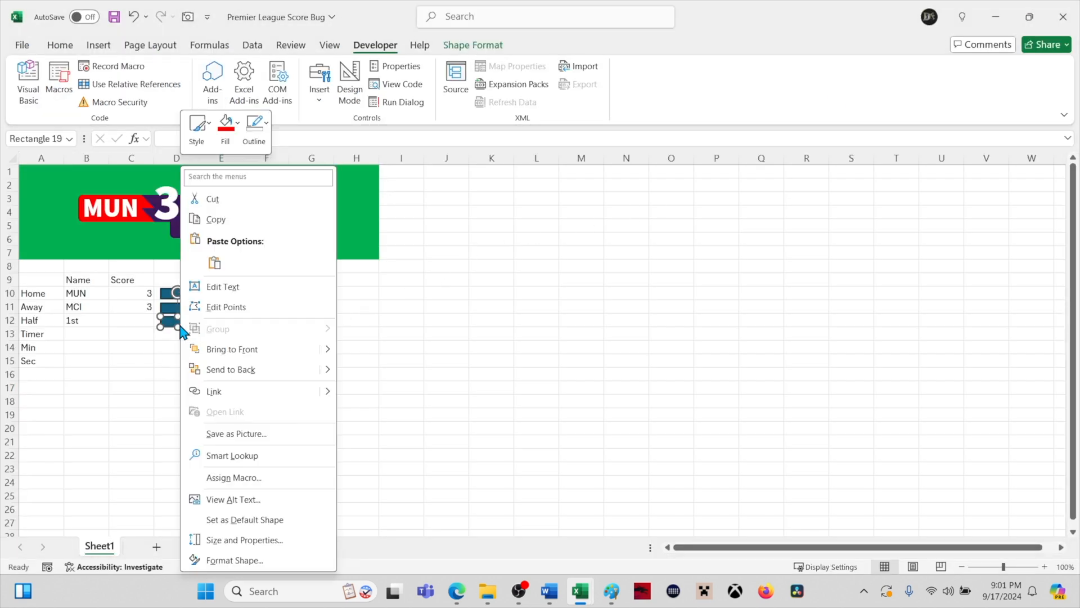
pyautogui.click(233, 477)
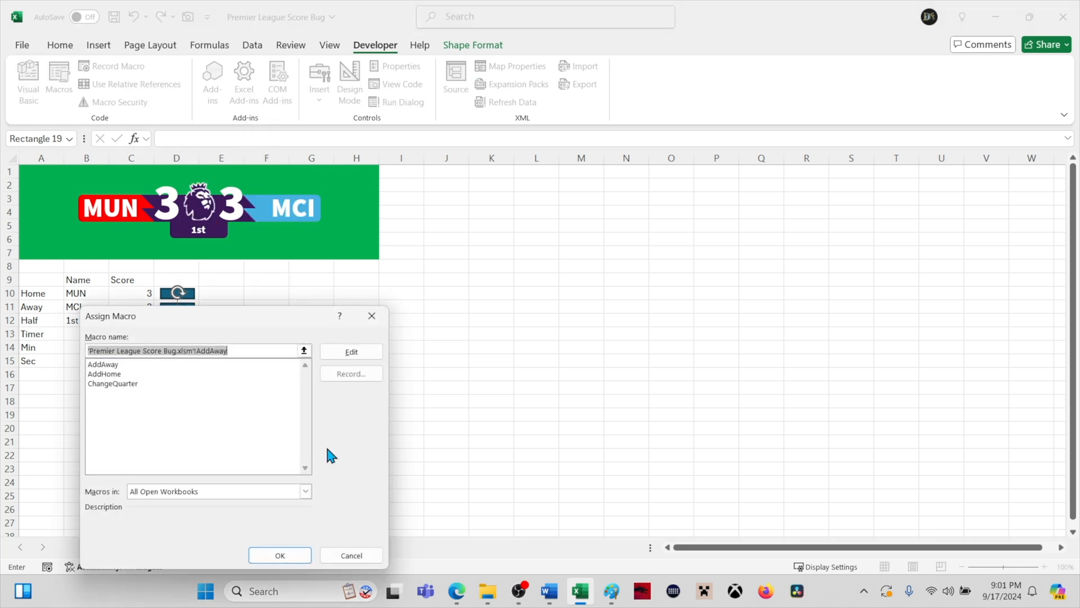
pyautogui.click(112, 383)
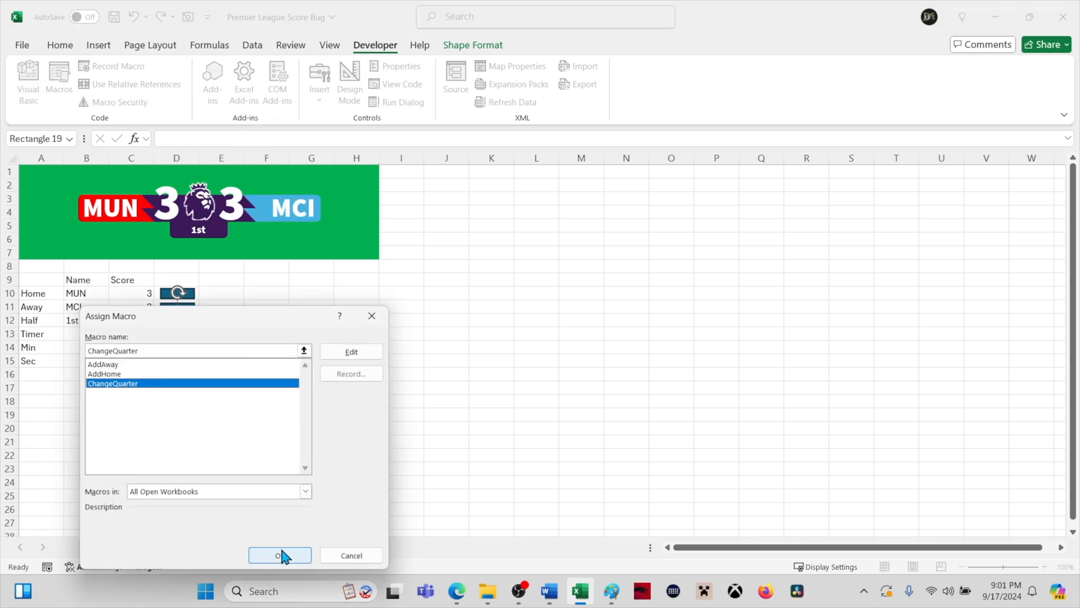
pyautogui.click(280, 554)
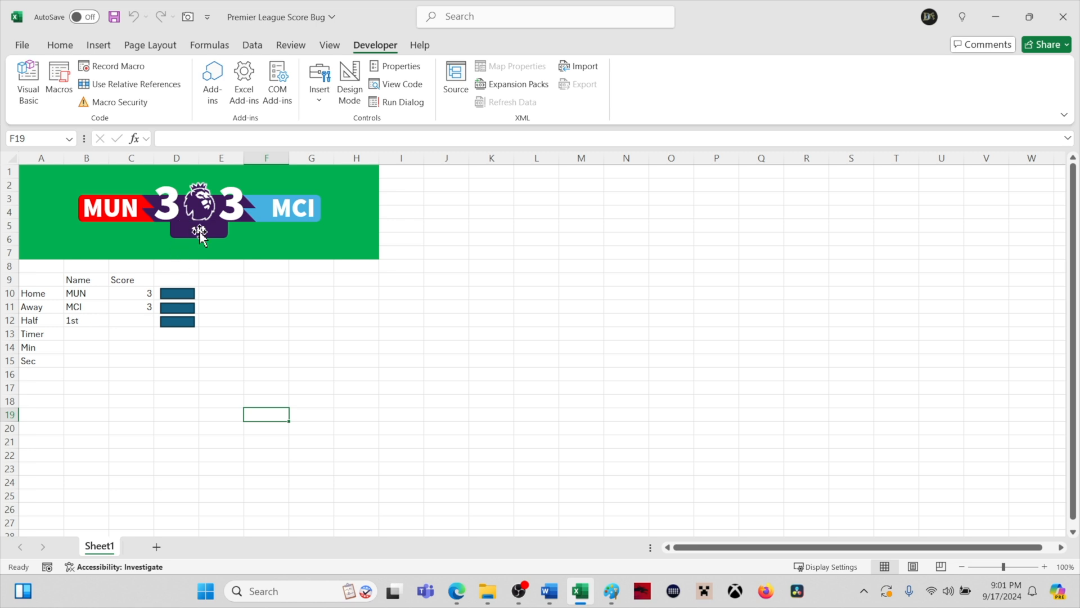
pyautogui.click(199, 230)
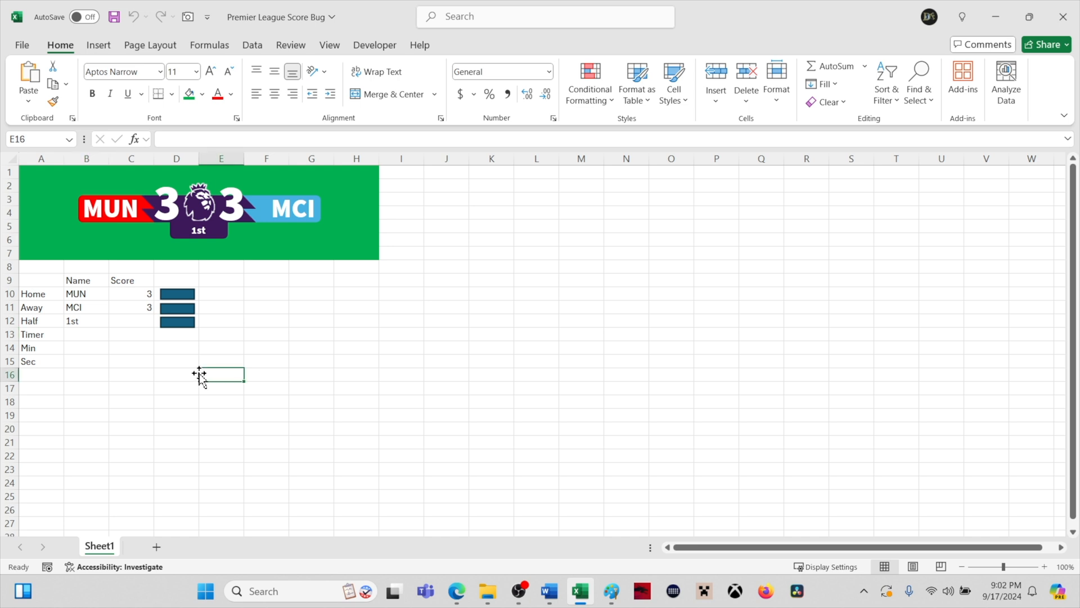
pyautogui.moveTo(127, 295)
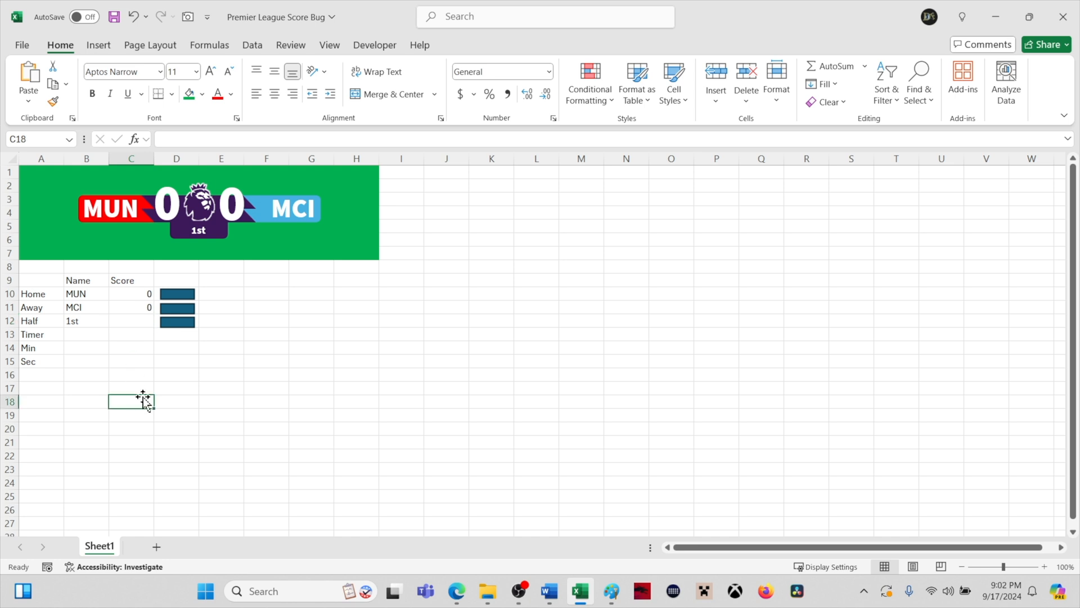
pyautogui.moveTo(520, 591)
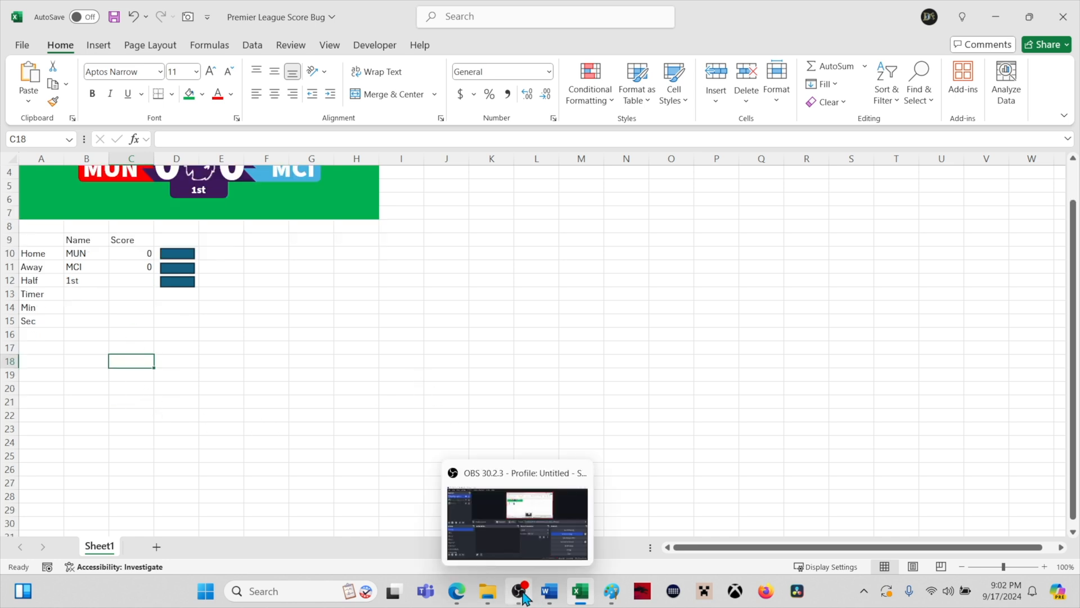
pyautogui.rightClick(520, 591)
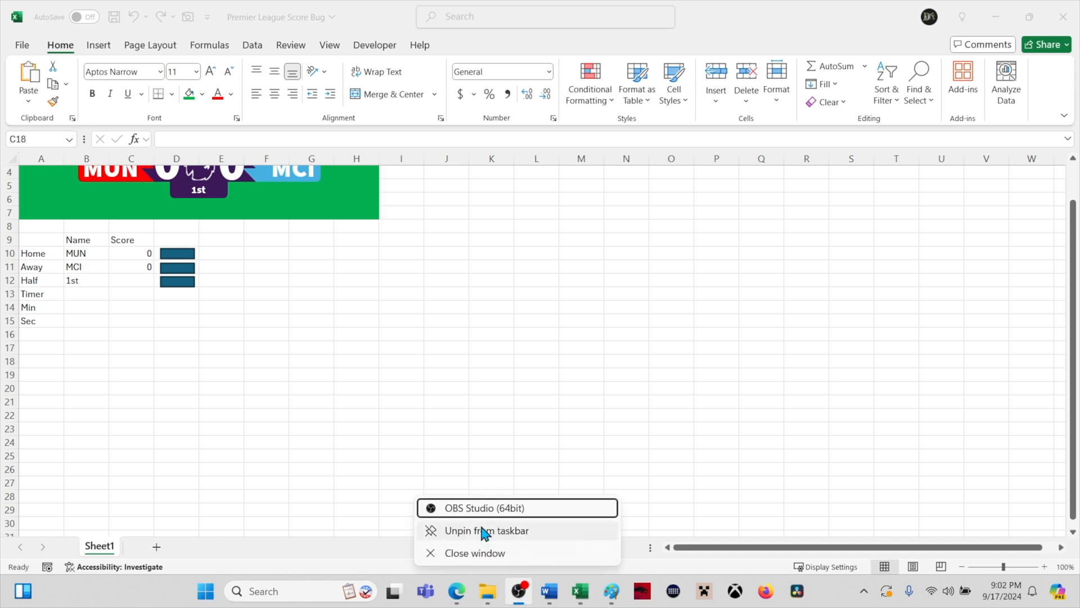
pyautogui.moveTo(484, 507)
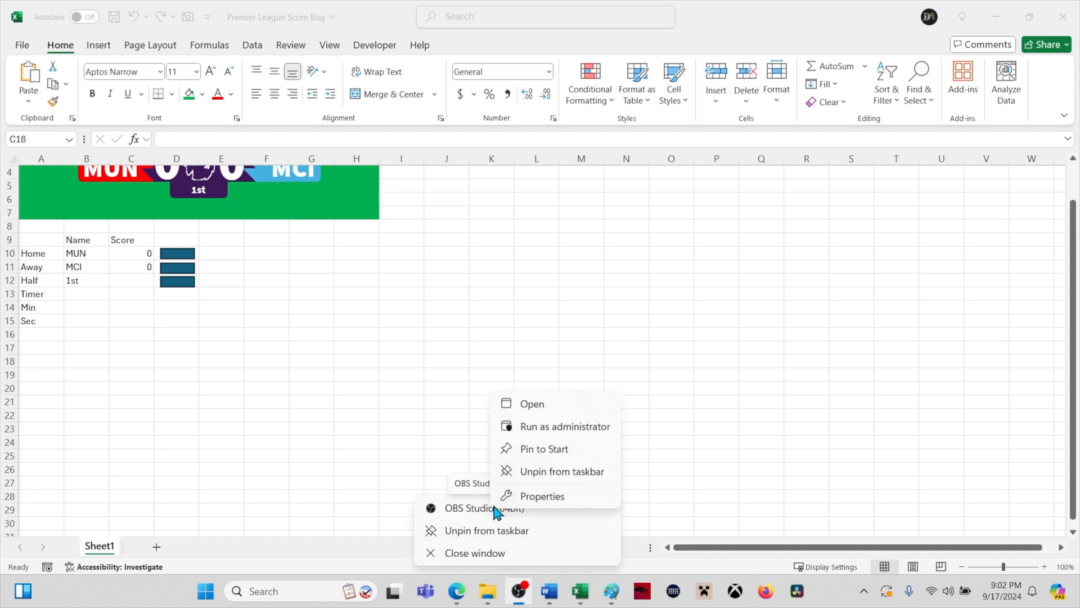
pyautogui.moveTo(543, 425)
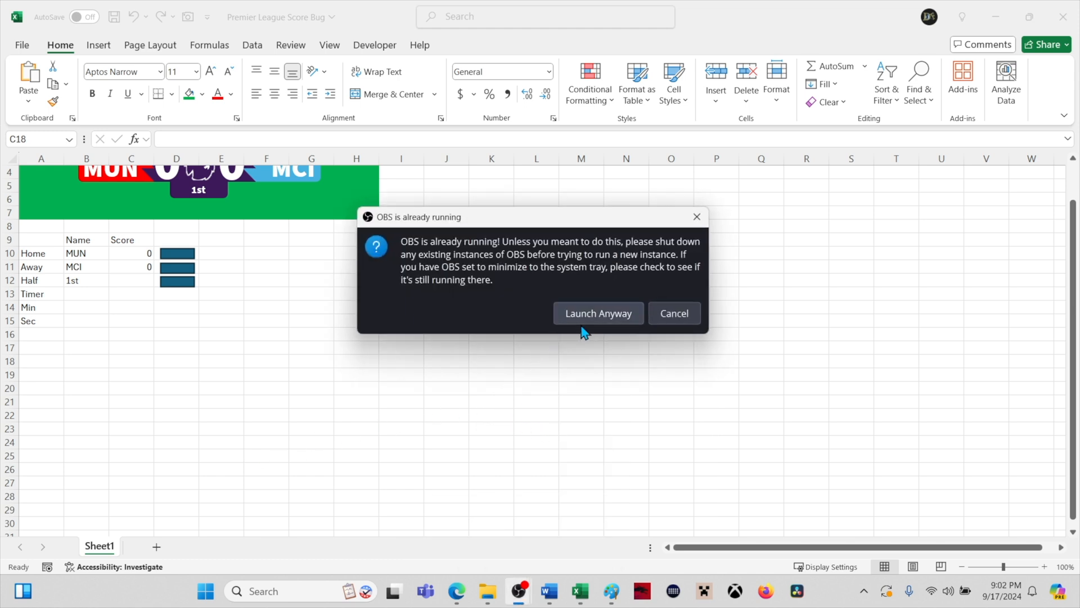
pyautogui.click(673, 312)
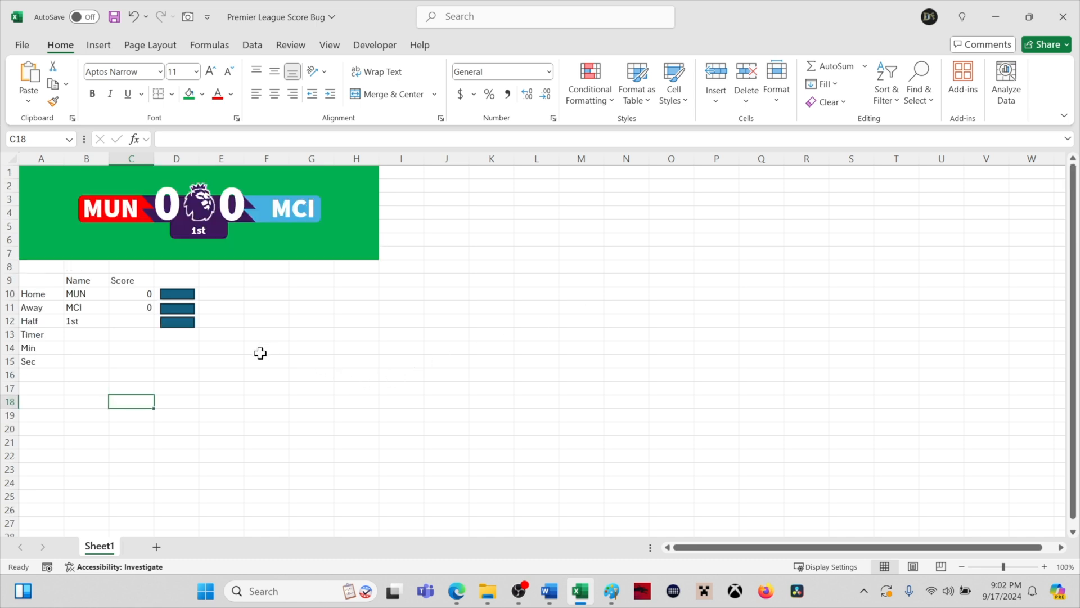
pyautogui.moveTo(435, 408)
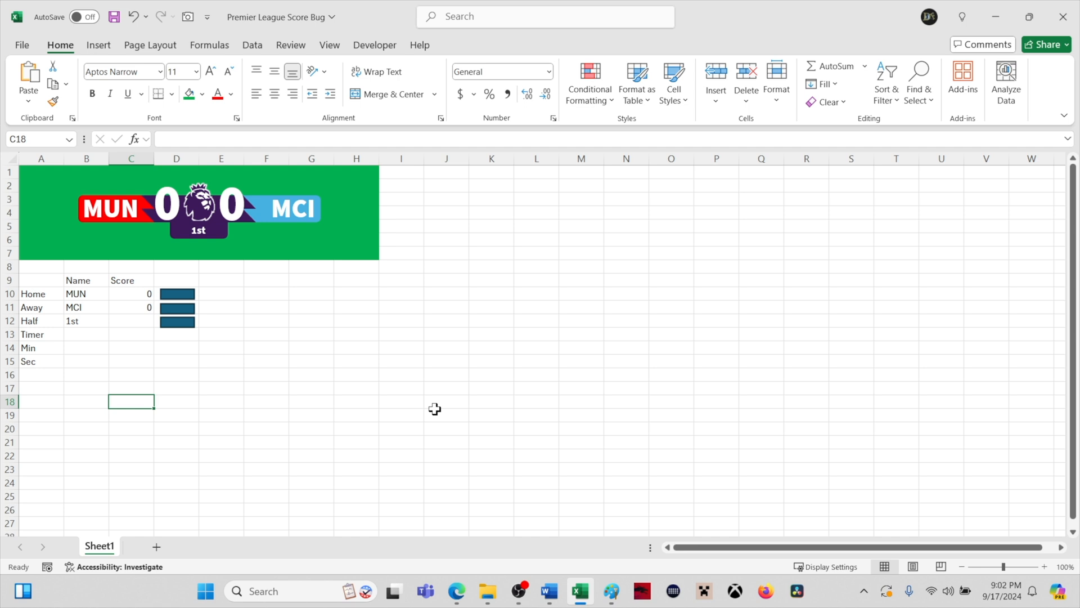
# Step: Bring OBS forward, hide Display Capture and show the Premier League Score Bug source
pyautogui.click(517, 591)
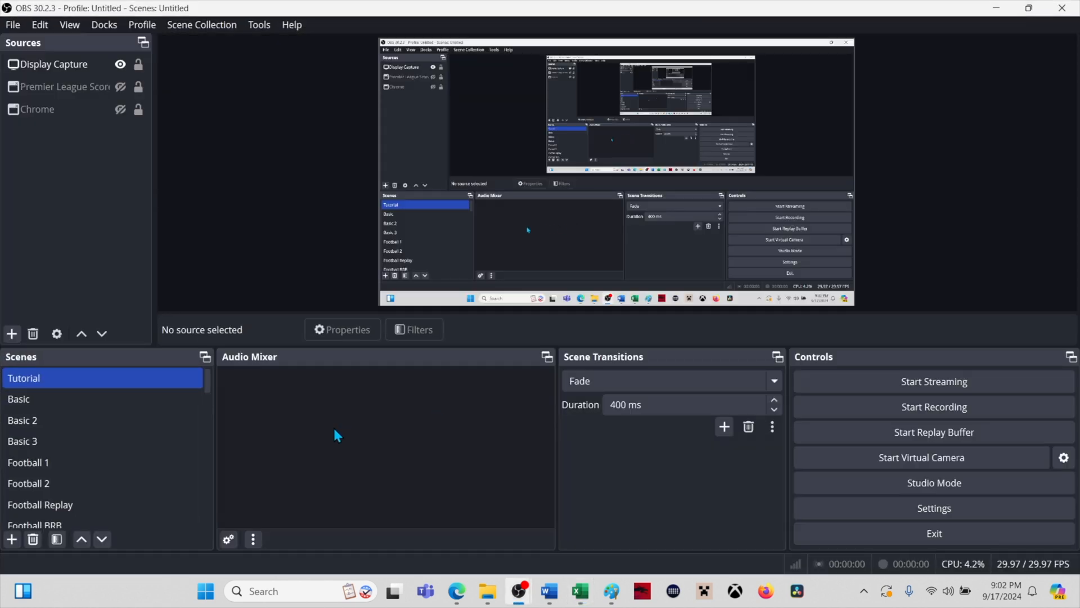
pyautogui.moveTo(445, 10)
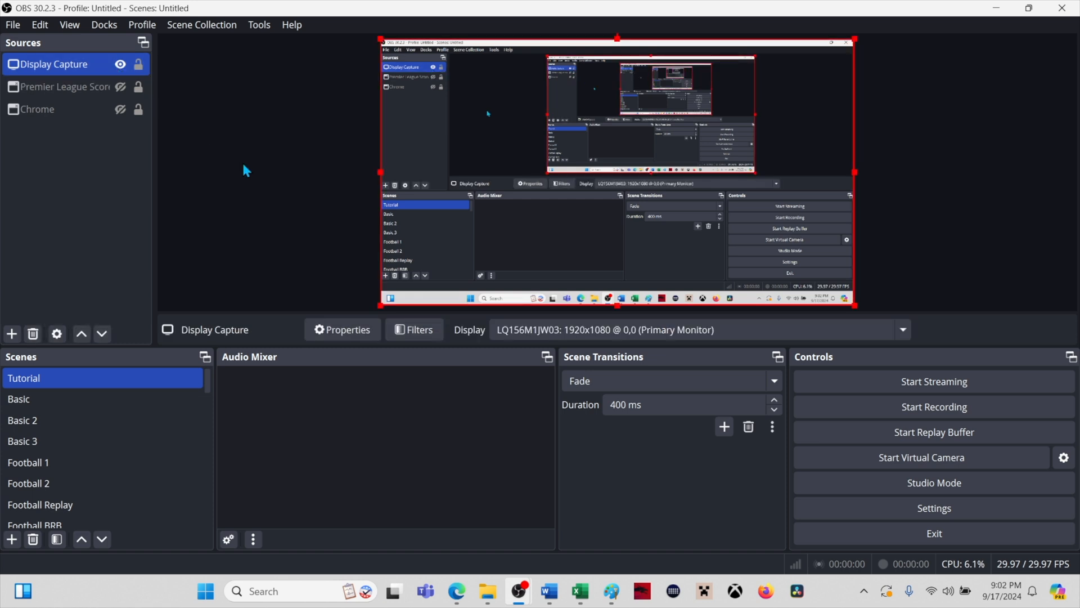
pyautogui.click(120, 64)
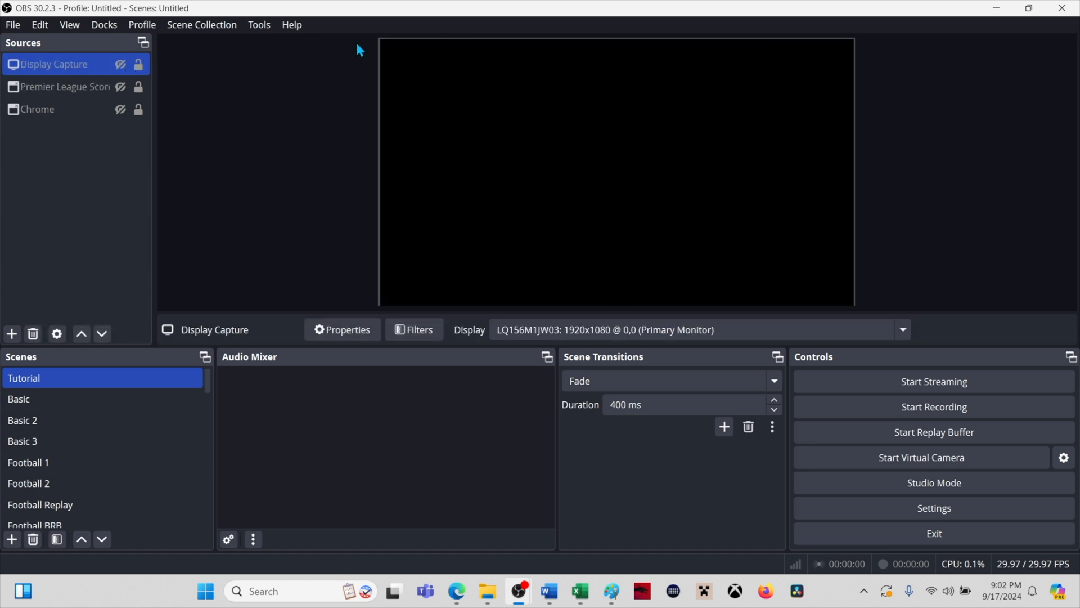
pyautogui.moveTo(18, 190)
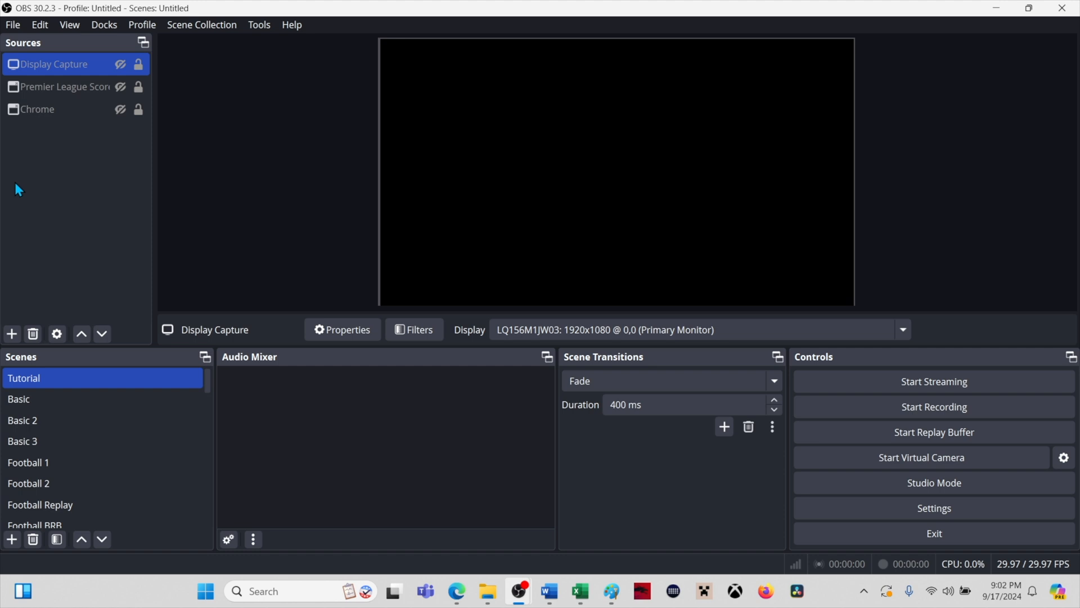
pyautogui.click(121, 86)
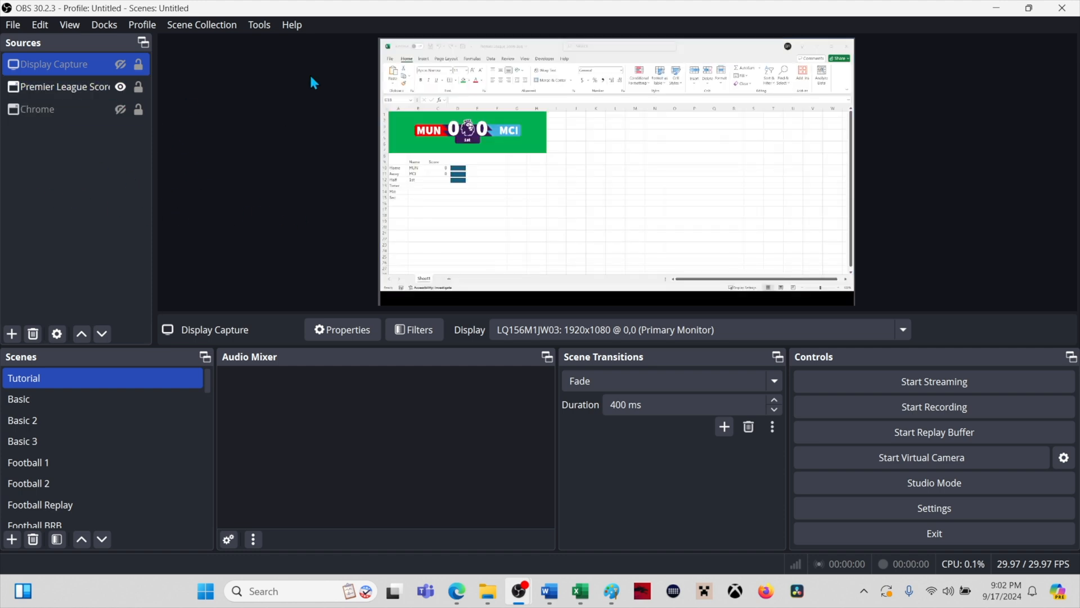
# Step: Delete the Premier League Score Bug source, confirming the removal
pyautogui.click(65, 86)
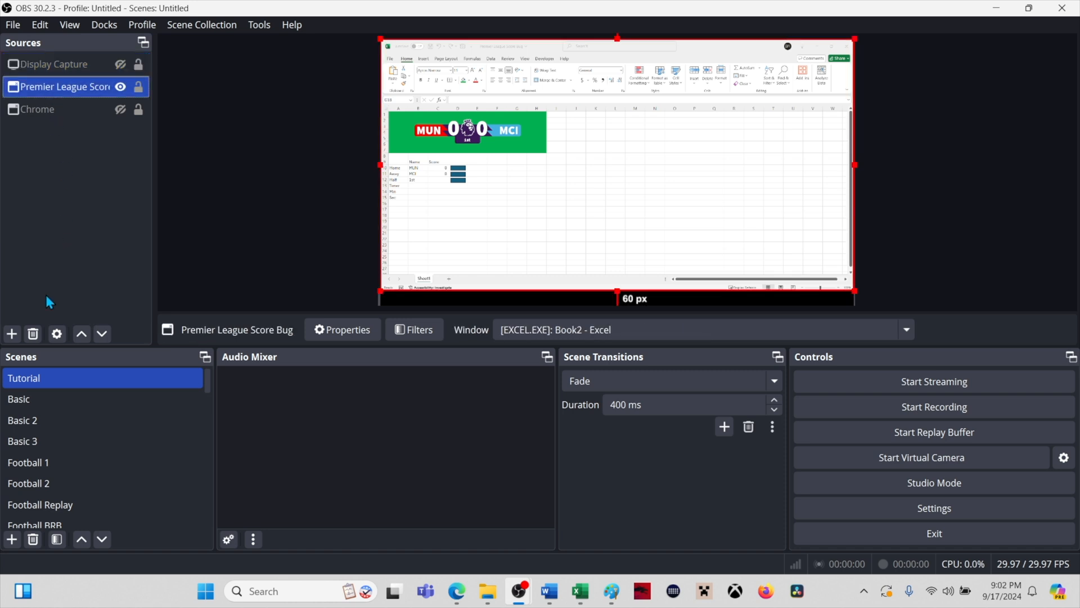
pyautogui.click(32, 334)
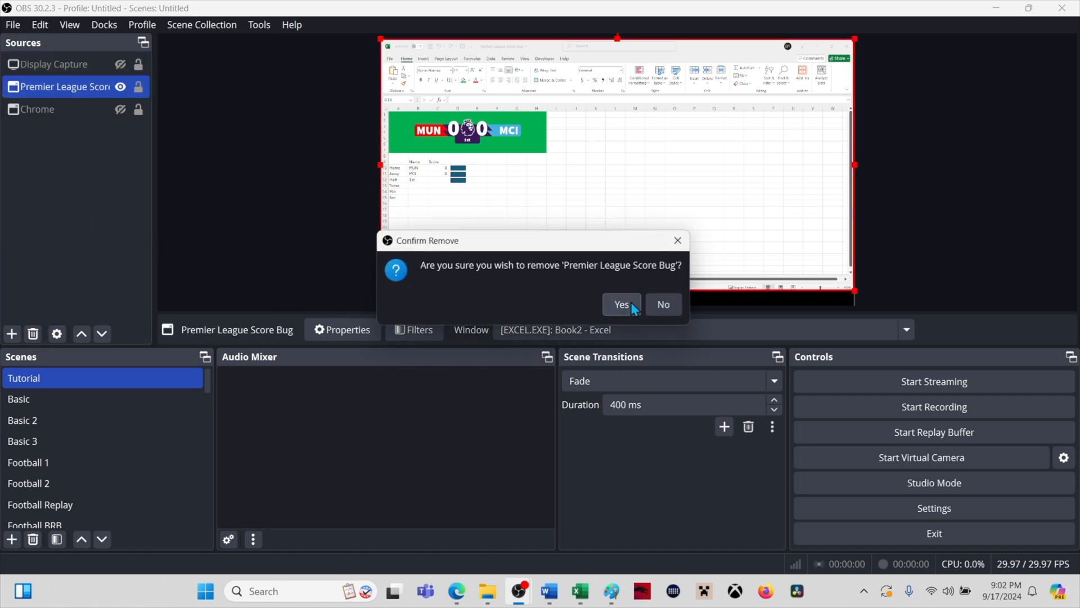
pyautogui.click(620, 304)
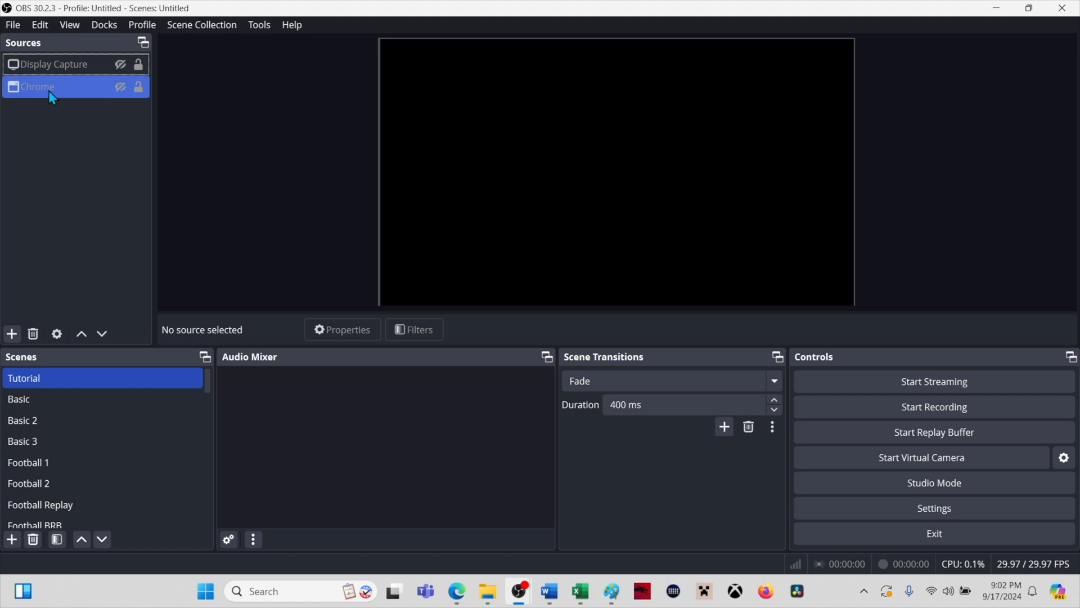
pyautogui.click(55, 63)
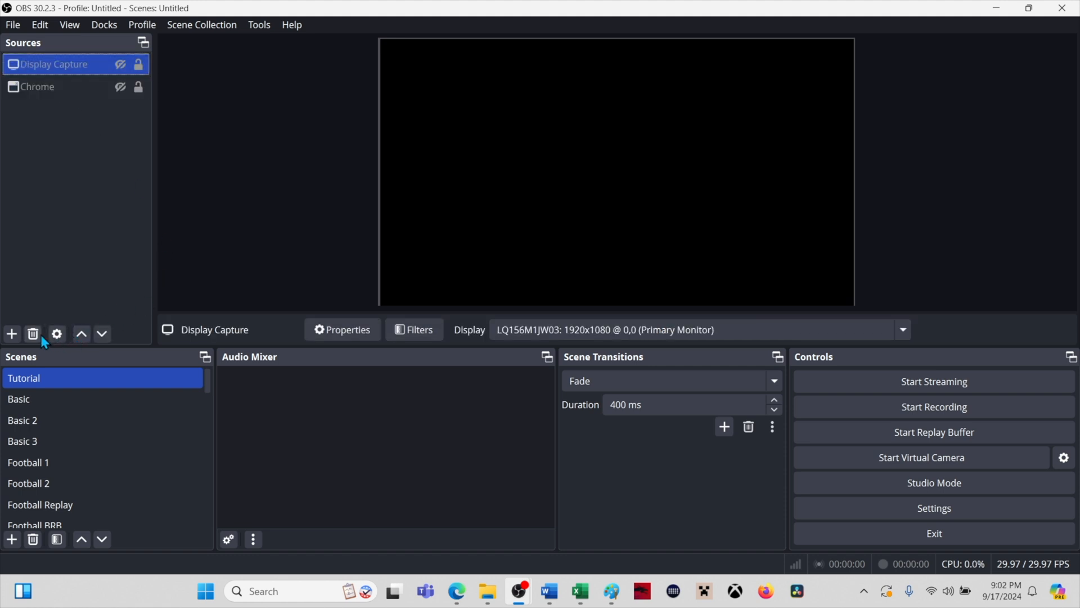
# Step: Add a new scene named Football EPL from the Scenes list
pyautogui.click(41, 504)
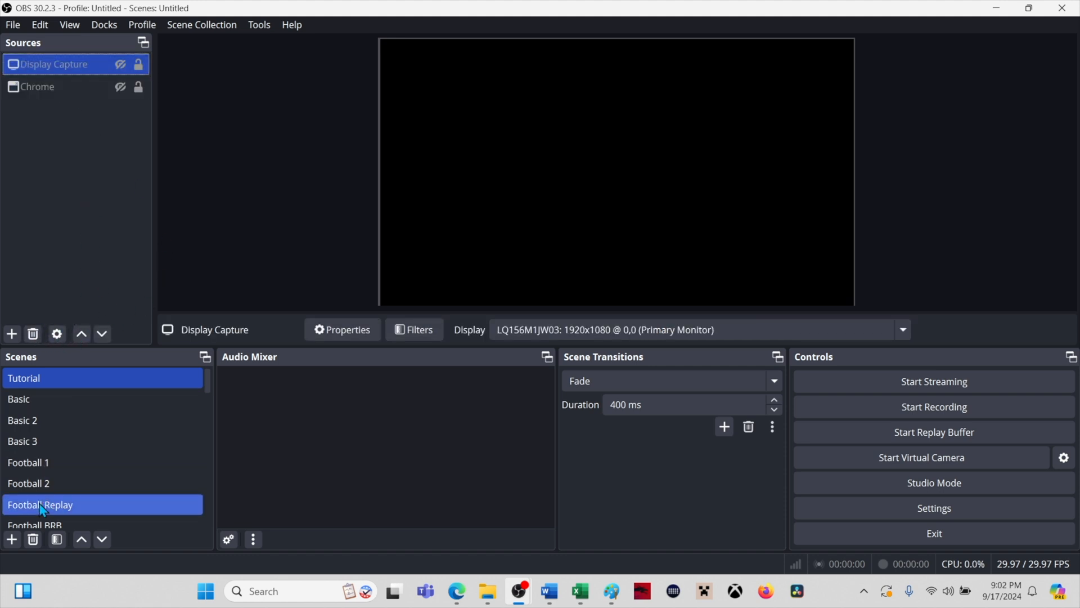
pyautogui.click(12, 542)
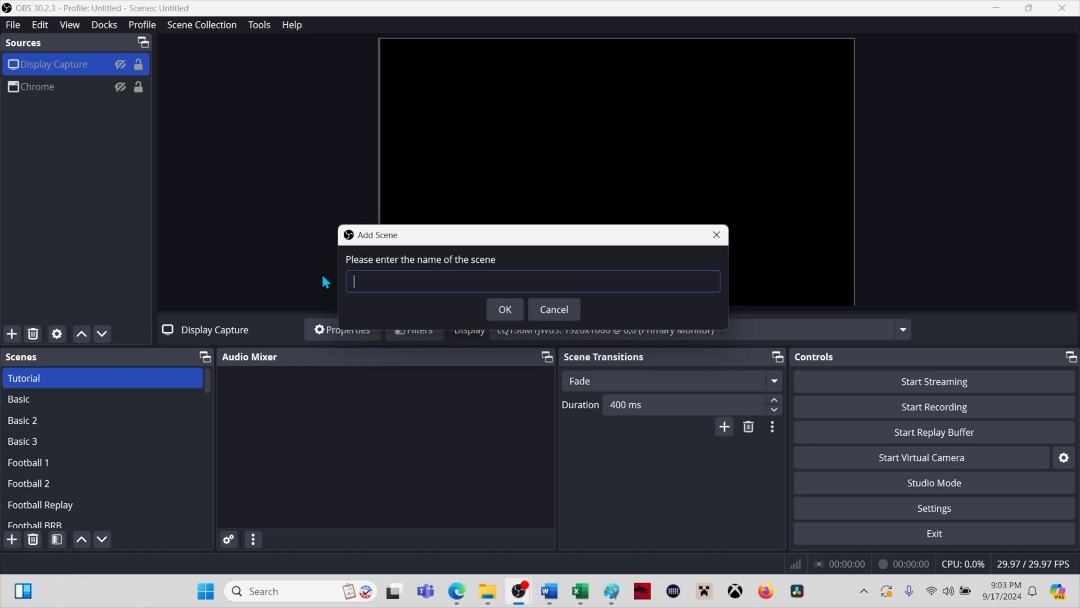
pyautogui.write('Footb')
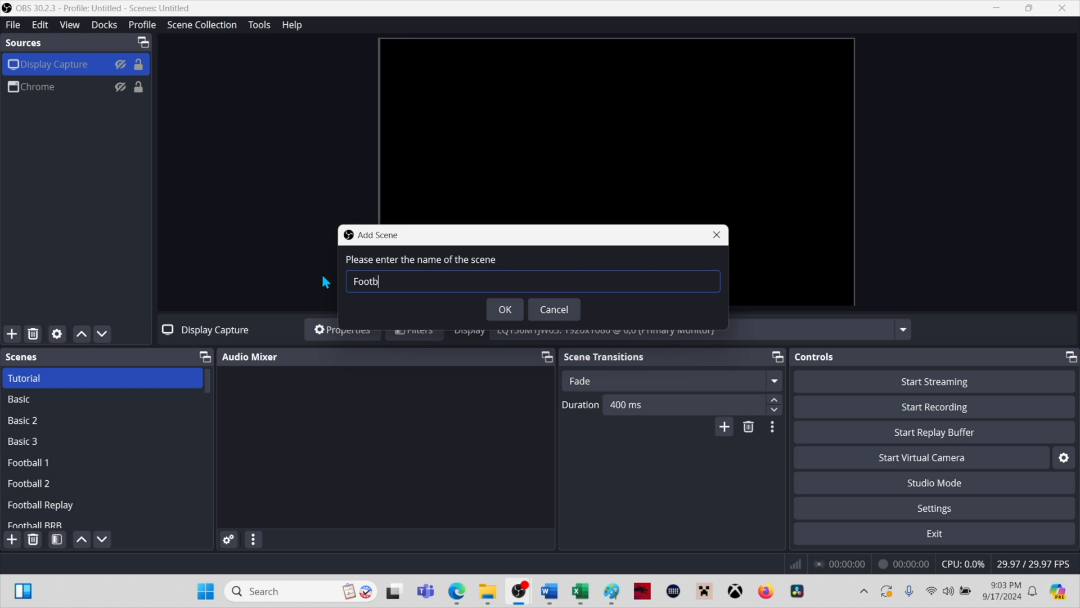
pyautogui.write('all')
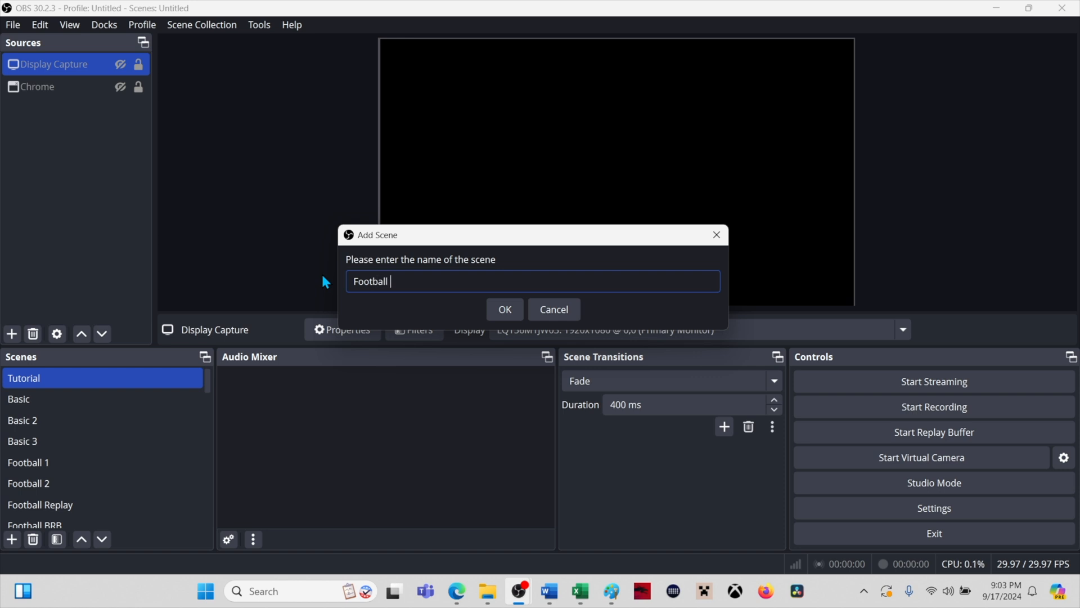
pyautogui.write('EPL')
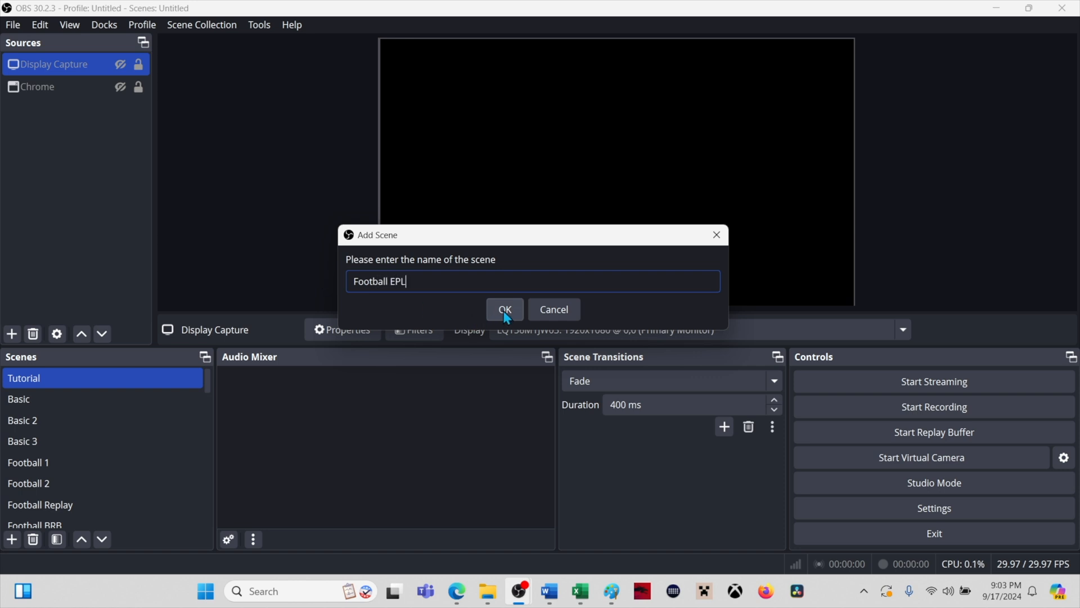
pyautogui.click(504, 310)
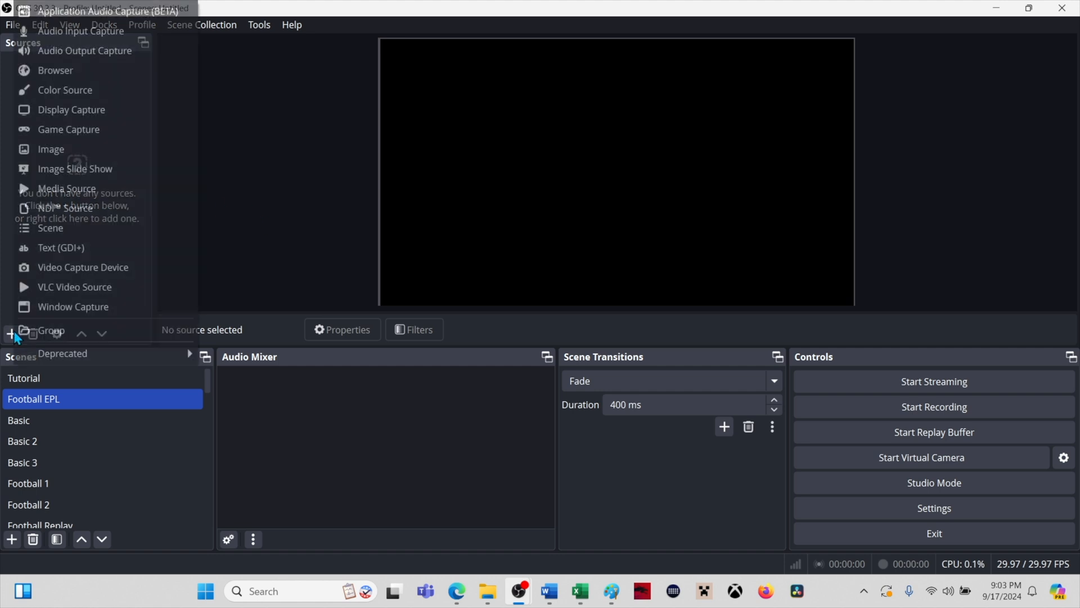
pyautogui.moveTo(73, 306)
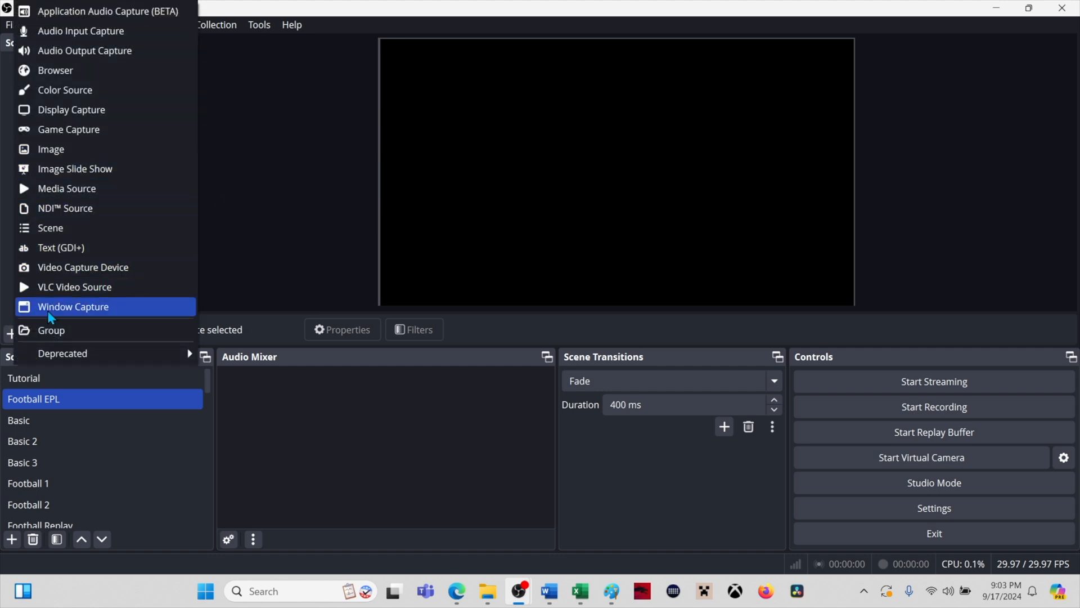
pyautogui.moveTo(68, 312)
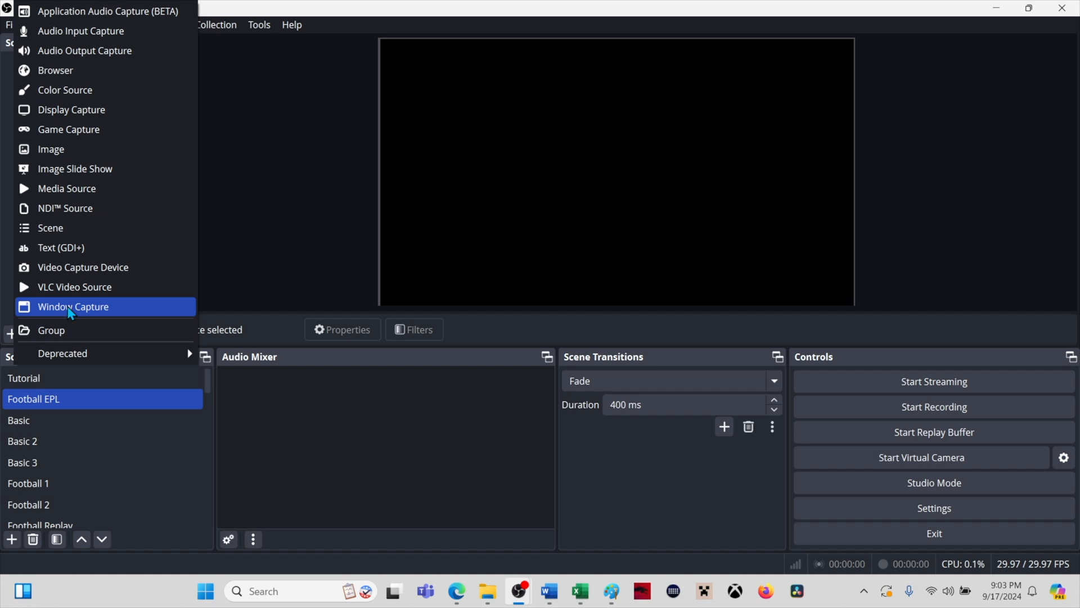
# Step: Create a Window Capture source named EPL Score Bug in the Football EPL scene
pyautogui.click(73, 306)
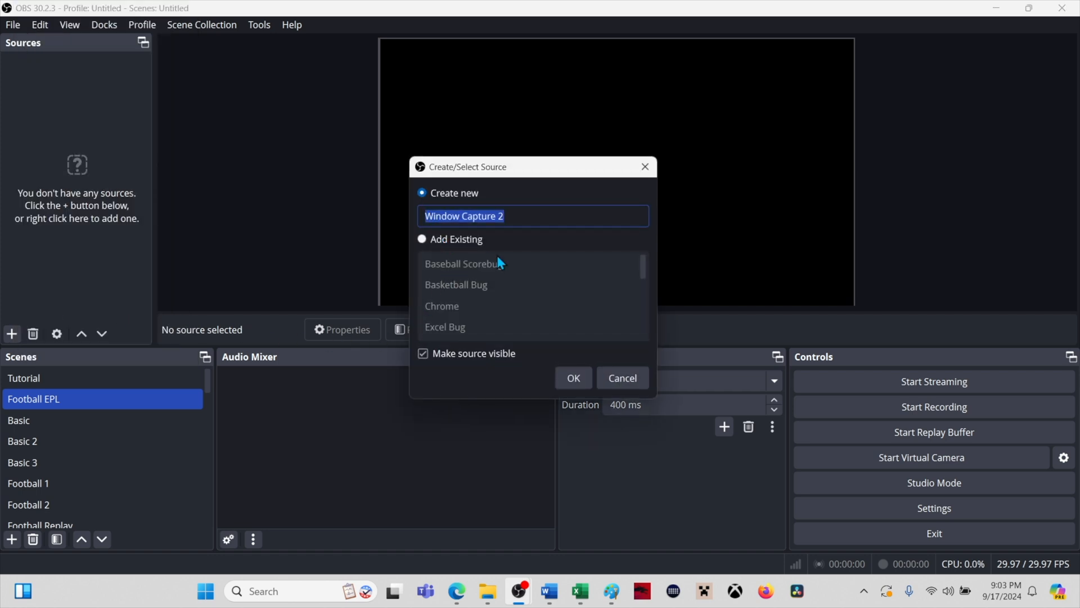
pyautogui.write('EPL Score Bug')
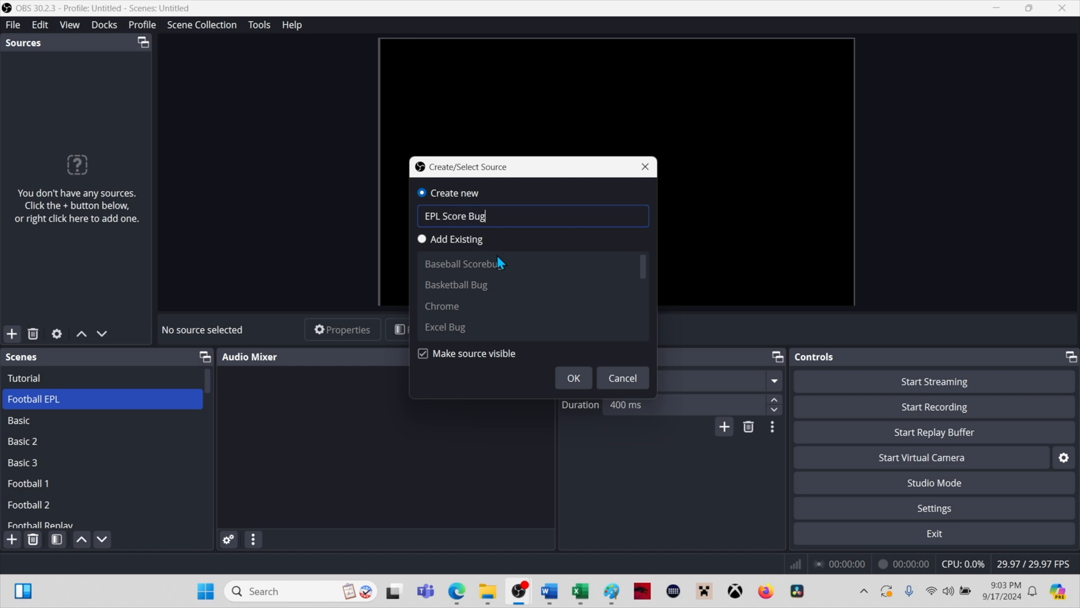
pyautogui.click(572, 378)
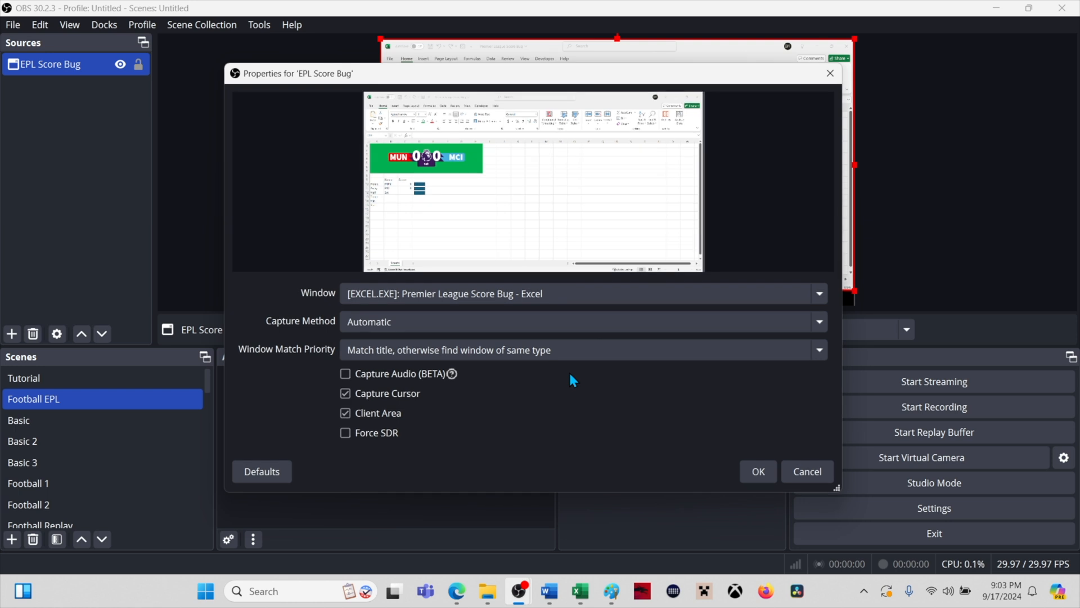
pyautogui.moveTo(612, 366)
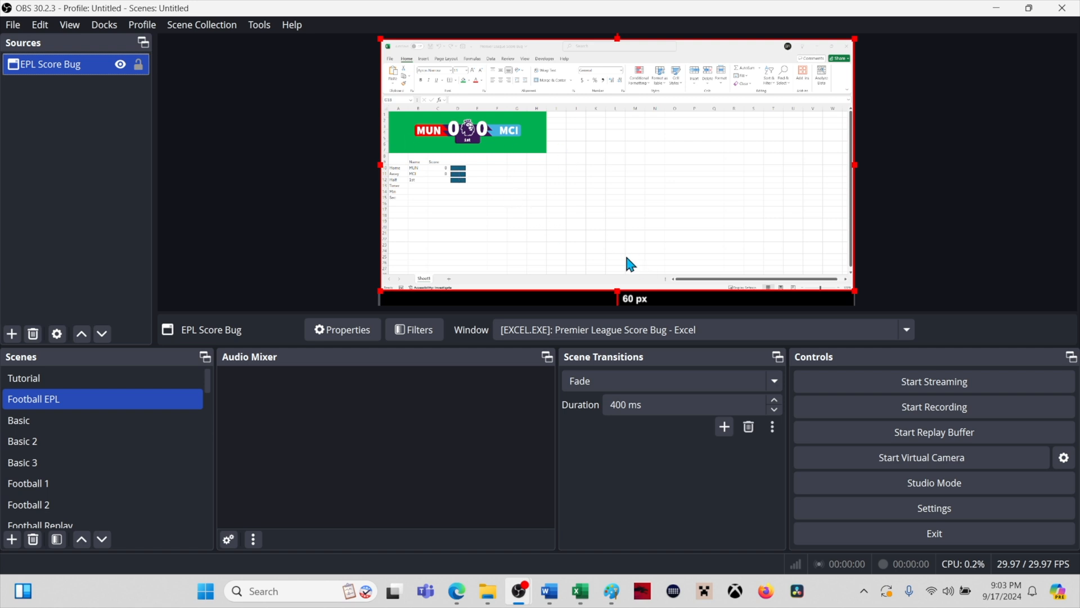
pyautogui.moveTo(246, 241)
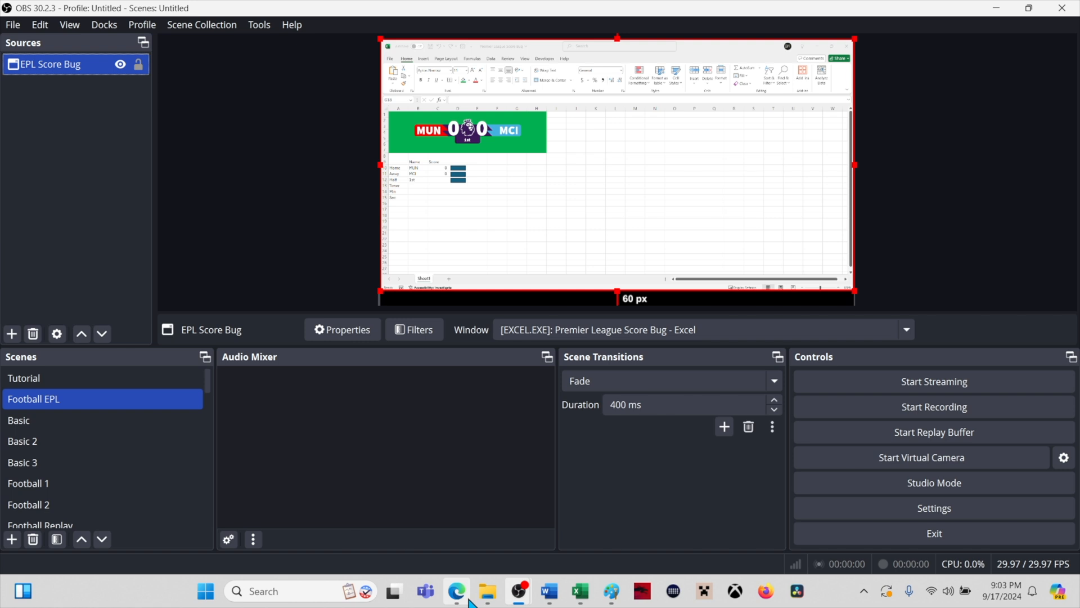
pyautogui.moveTo(216, 189)
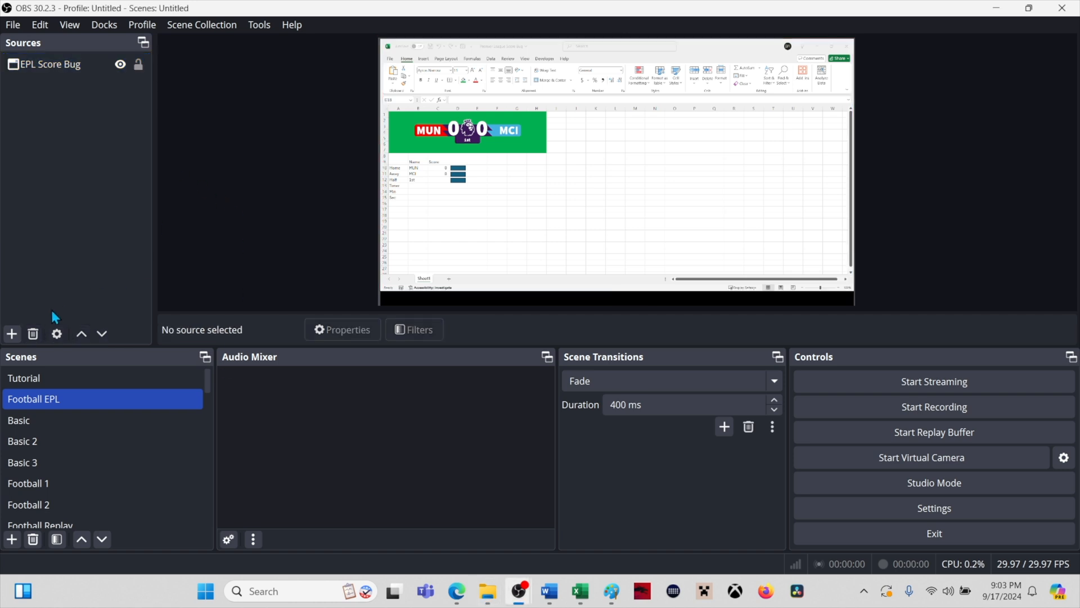
# Step: Create an Image source named Background in the scene
pyautogui.click(12, 333)
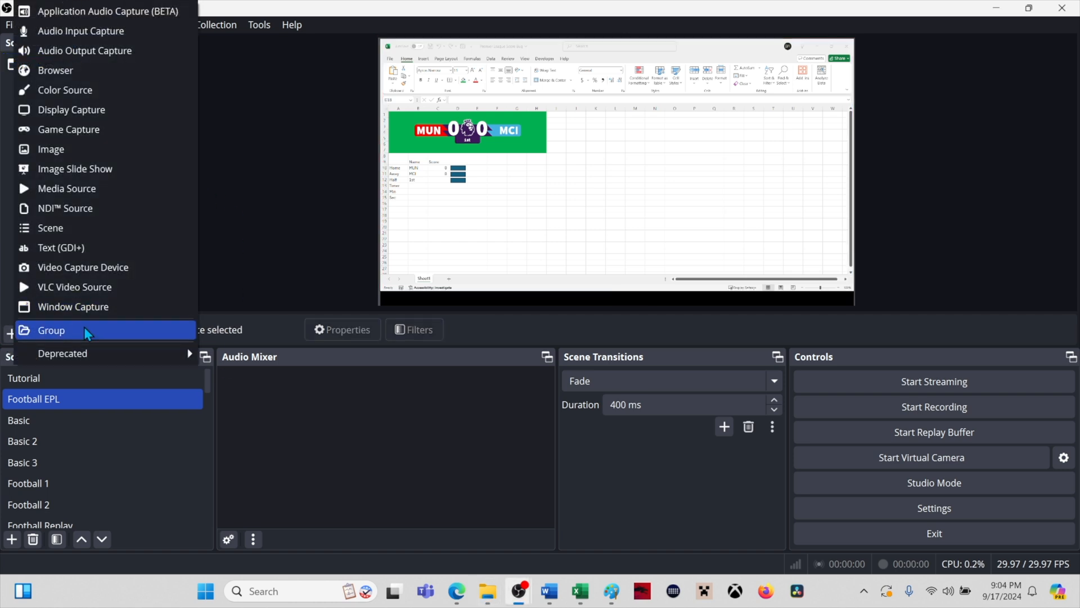
pyautogui.click(51, 149)
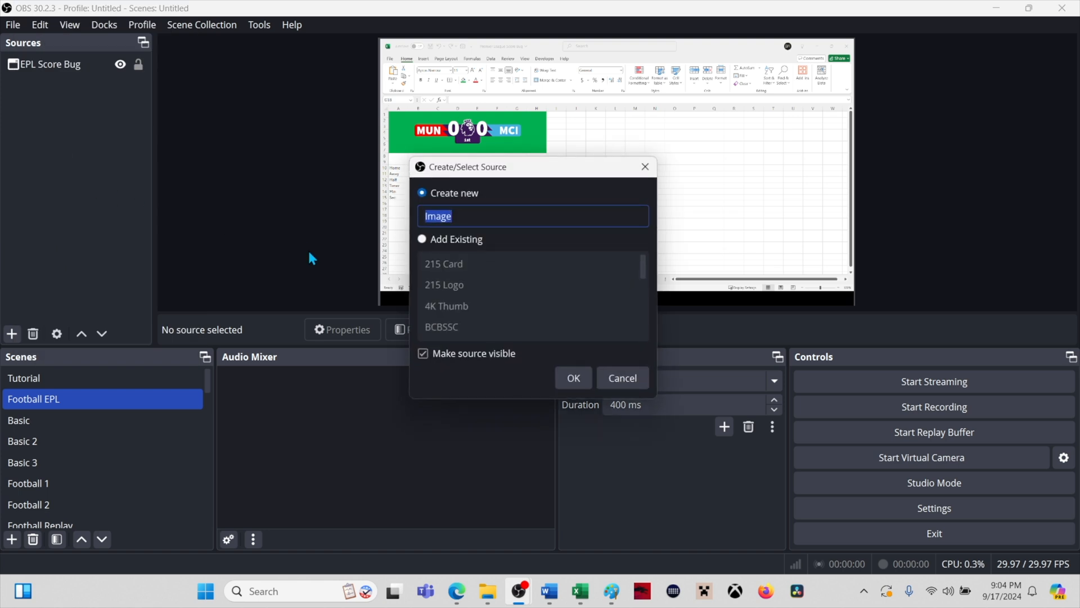
pyautogui.write('Background')
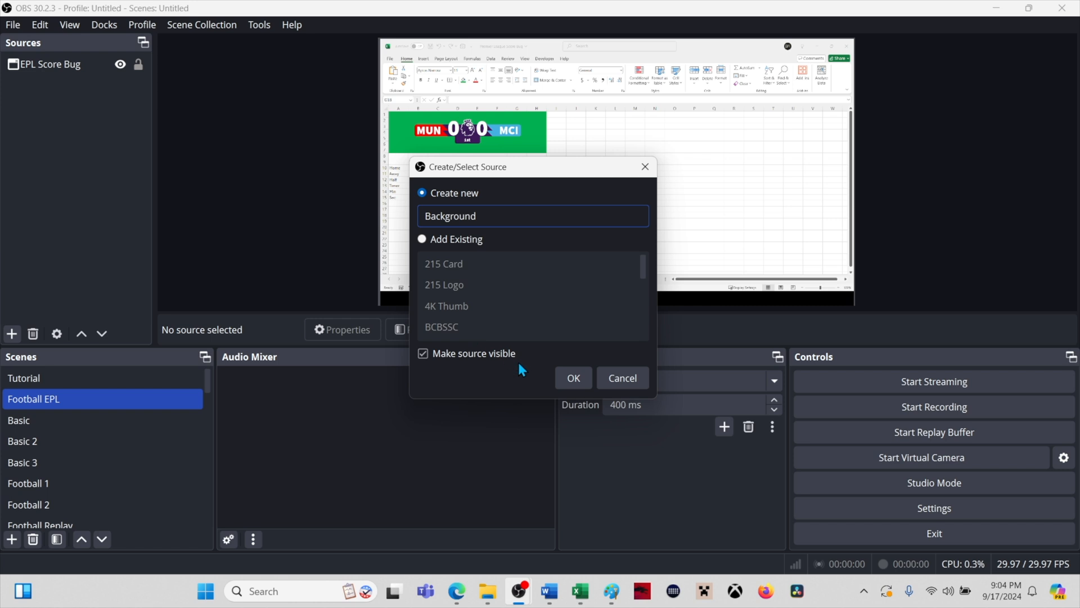
pyautogui.click(572, 378)
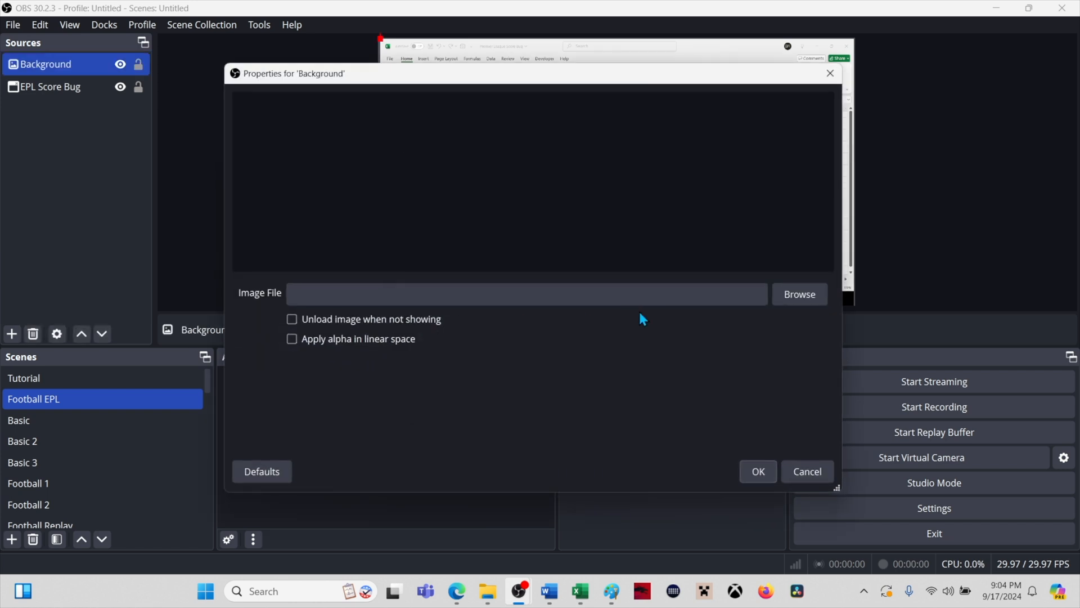
# Step: Browse to Pictures > Hubble and load heic1501b_0 as the background picture
pyautogui.click(799, 294)
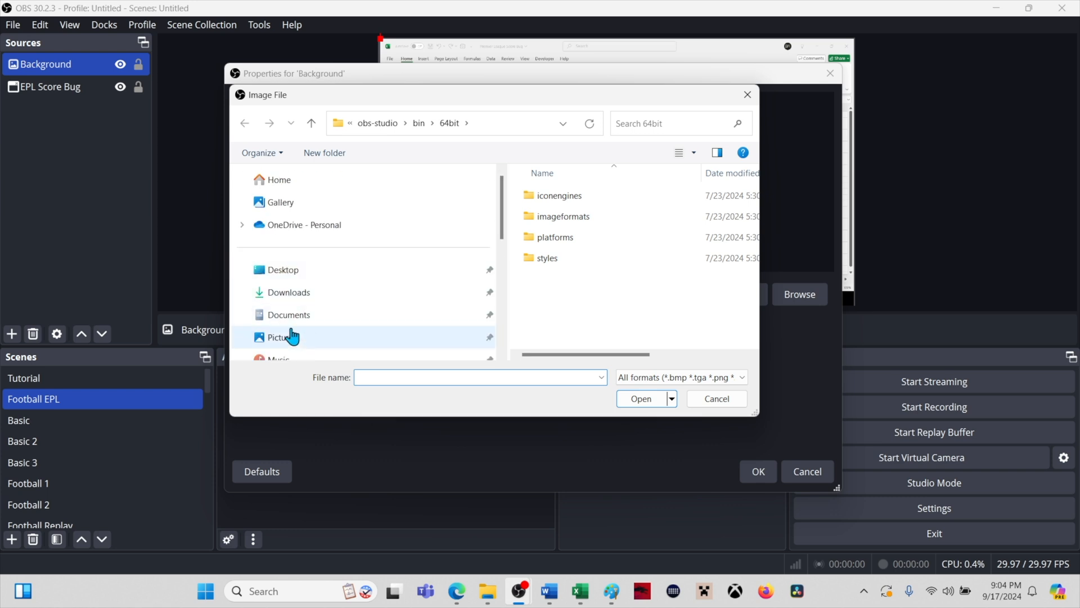
pyautogui.click(281, 337)
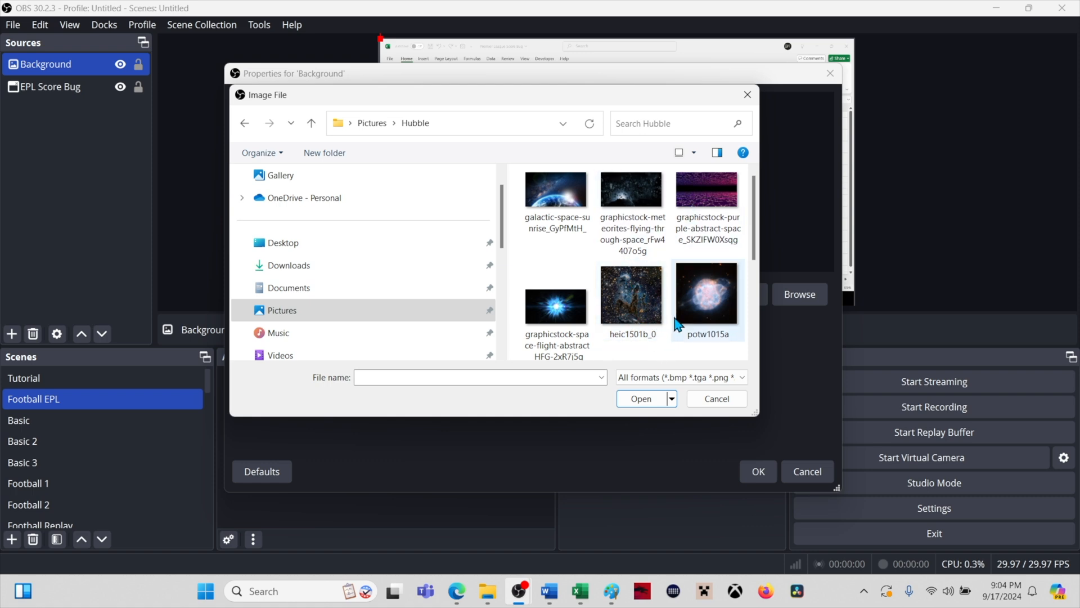
pyautogui.click(630, 294)
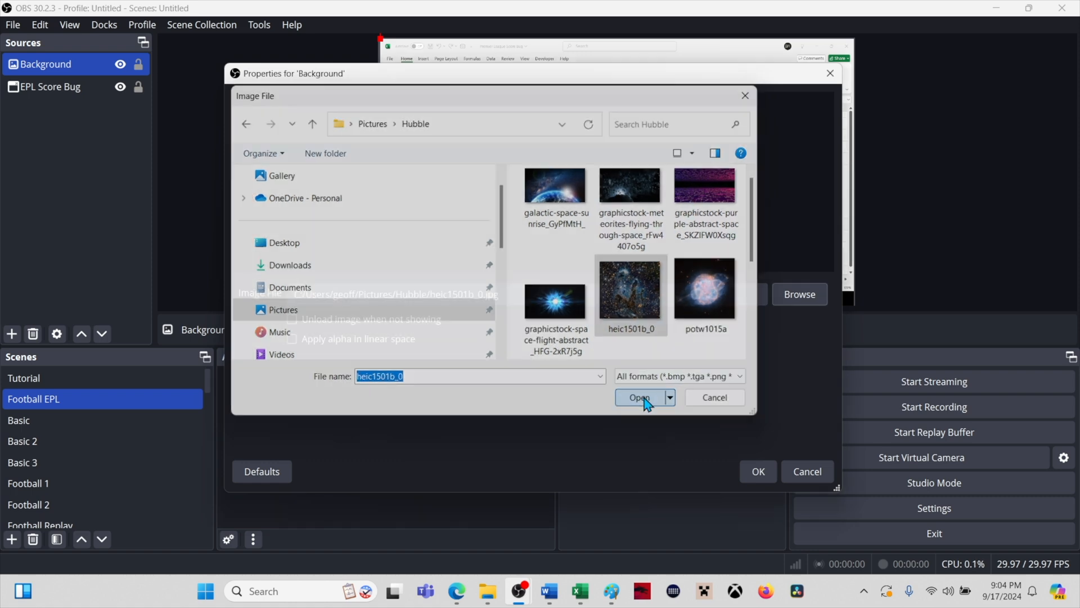
pyautogui.click(640, 397)
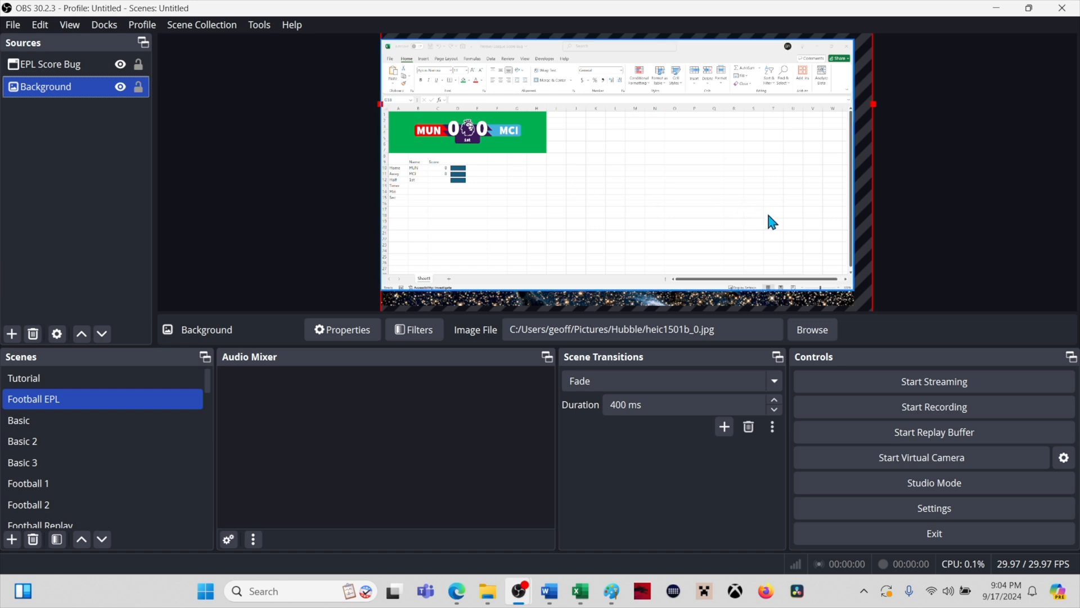
pyautogui.moveTo(347, 172)
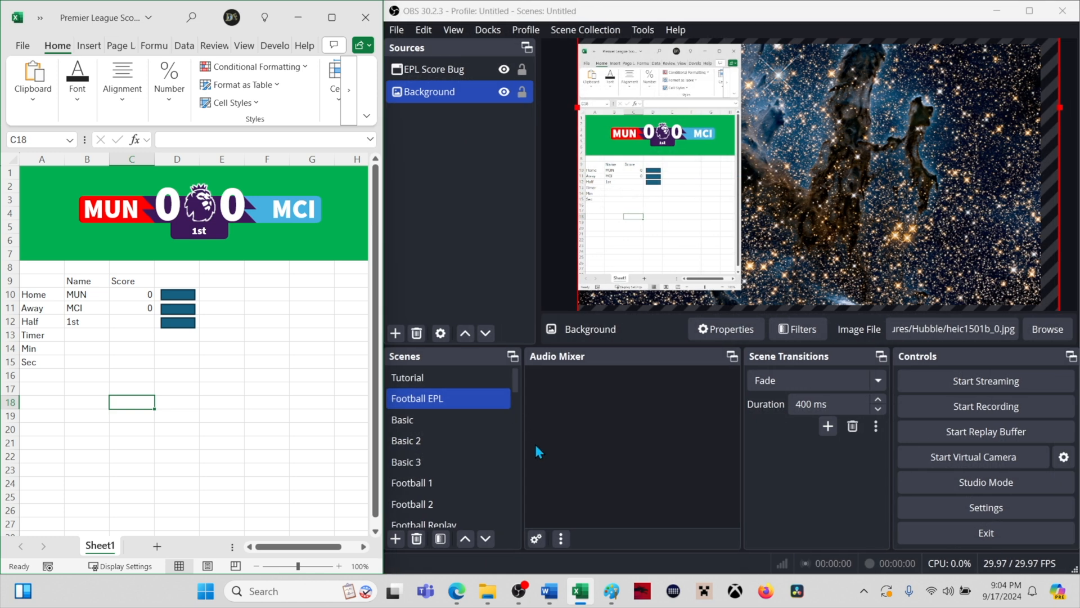
pyautogui.moveTo(560, 283)
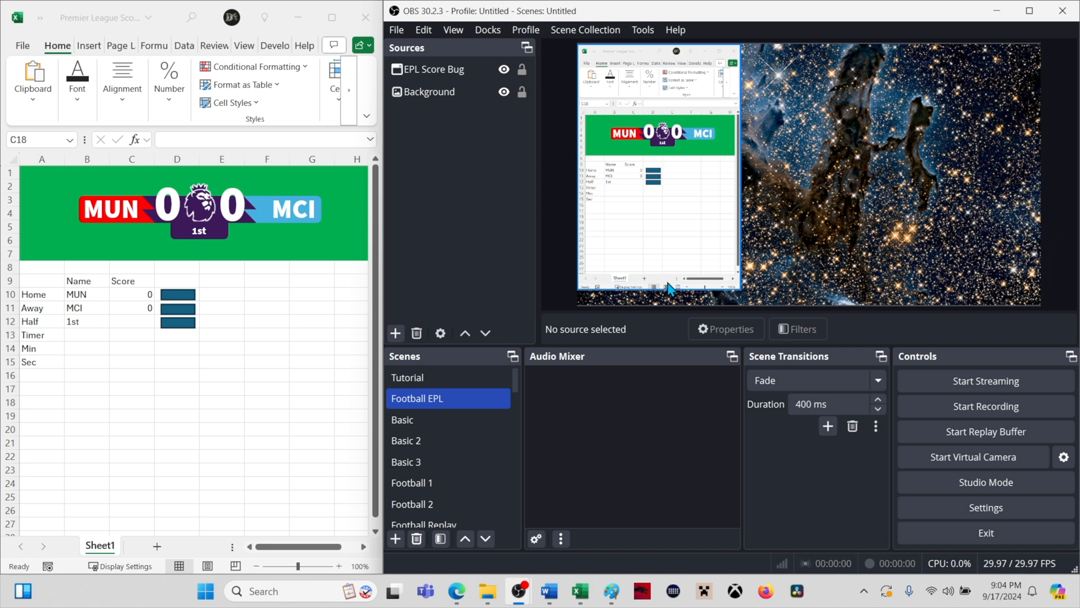
# Step: Select the EPL Score Bug window capture in the OBS preview
pyautogui.click(434, 69)
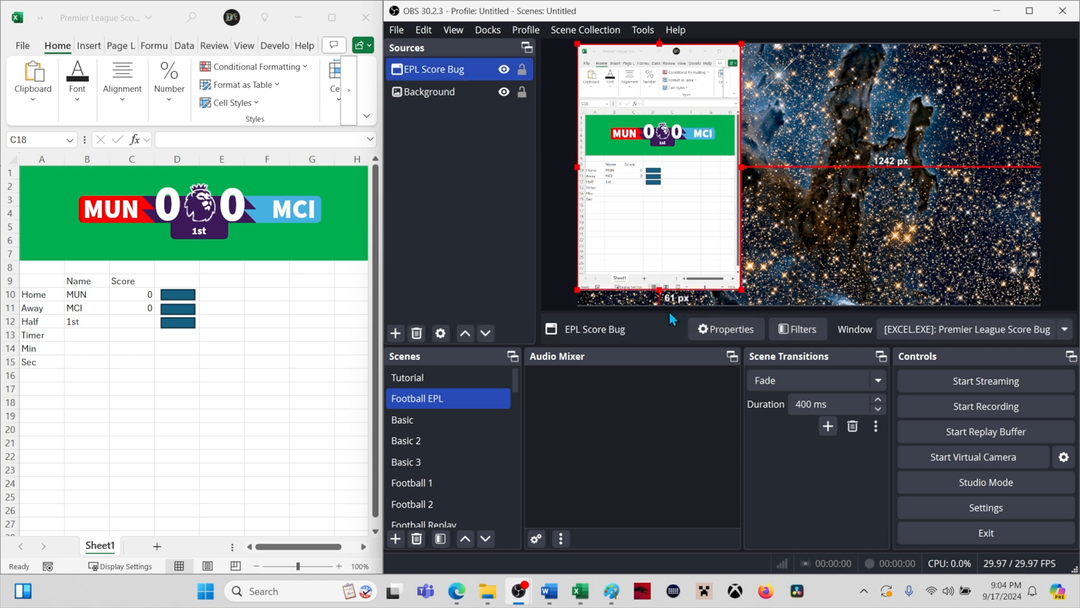
pyautogui.moveTo(701, 342)
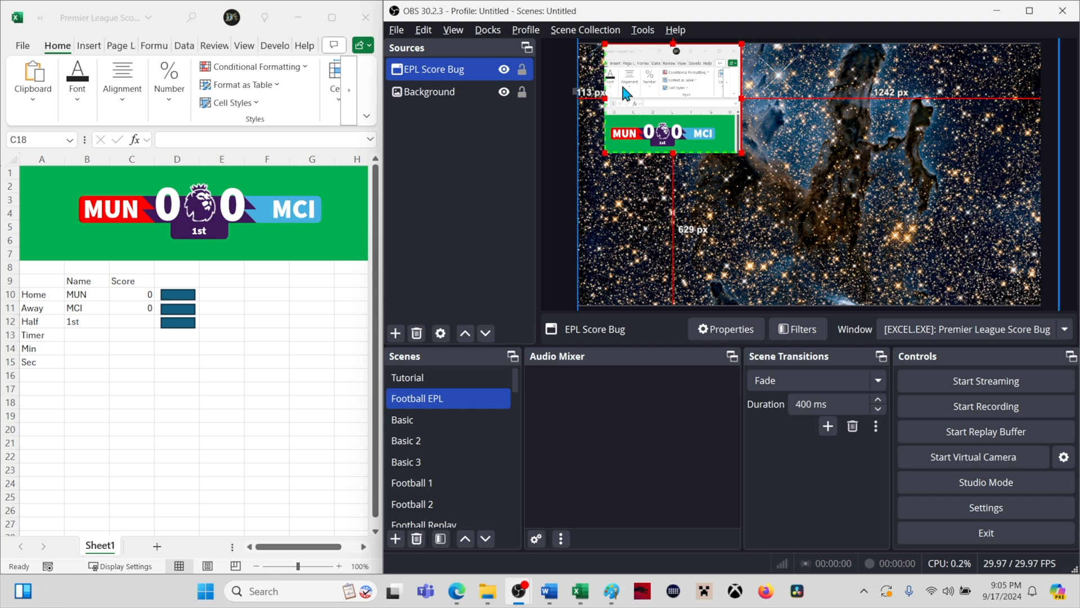
pyautogui.moveTo(675, 45)
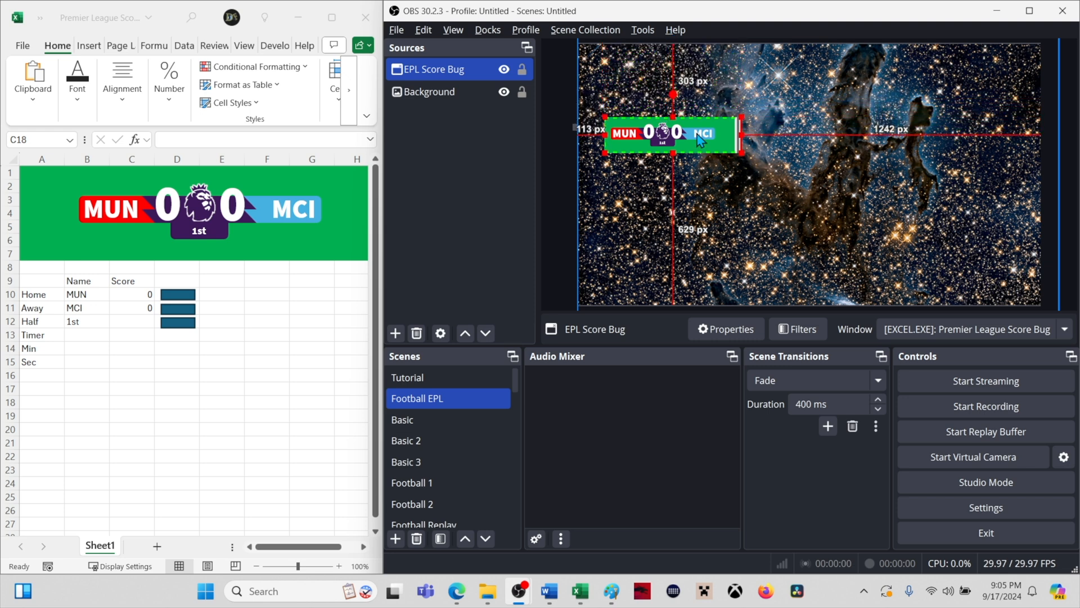
# Step: Alt-drag the right edge to crop the capture to the score bug, then bring up its filters
pyautogui.moveTo(738, 136); pyautogui.dragTo(736, 136)
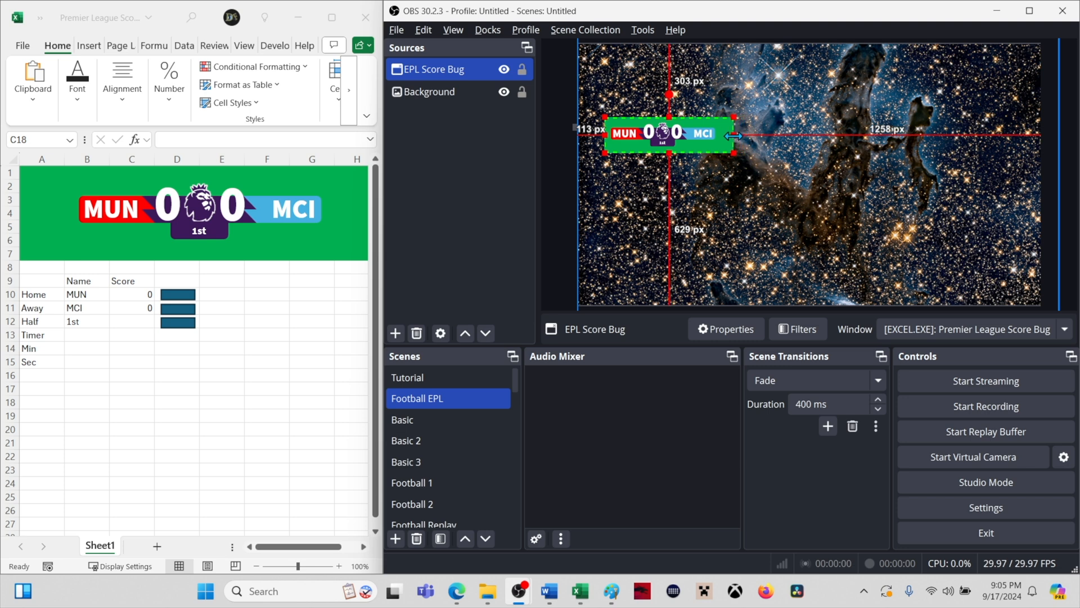
pyautogui.moveTo(734, 136); pyautogui.dragTo(726, 140)
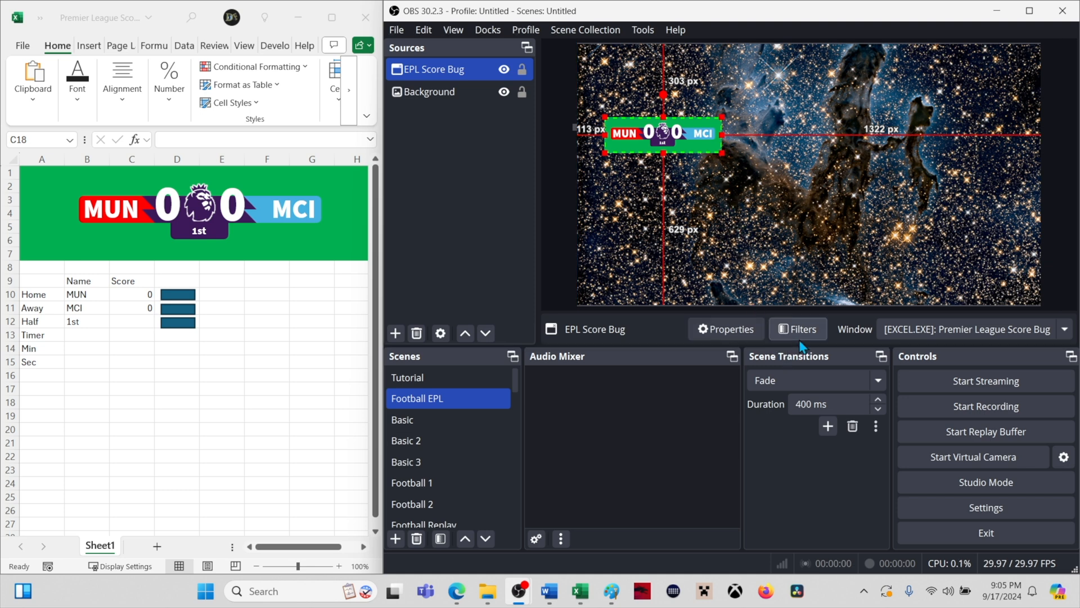
pyautogui.click(796, 329)
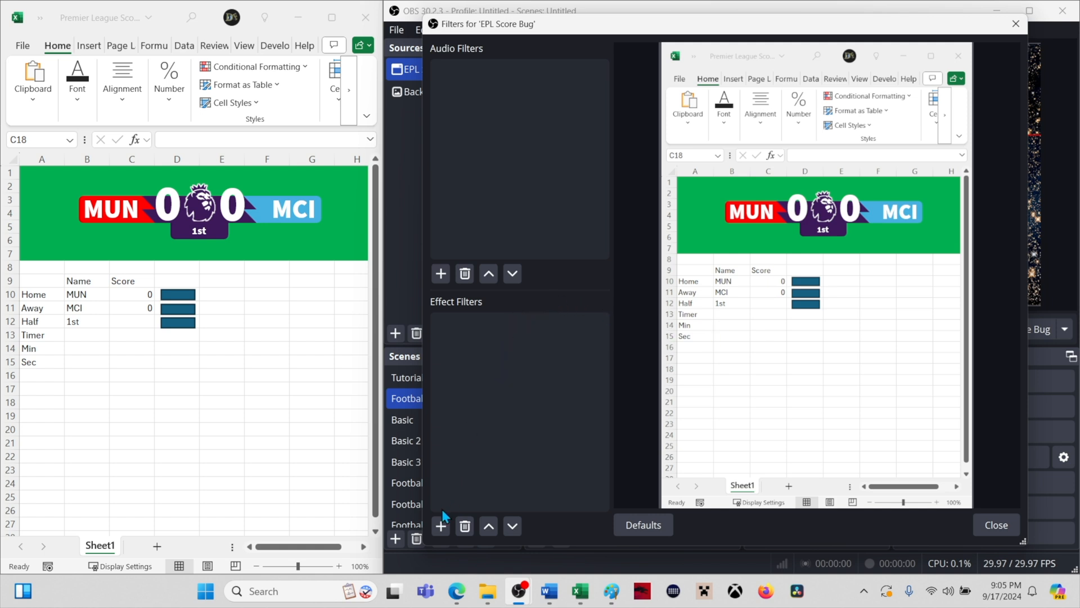
# Step: Add a Chroma Key filter to EPL Score Bug with Similarity about 293, keying out the green
pyautogui.click(440, 527)
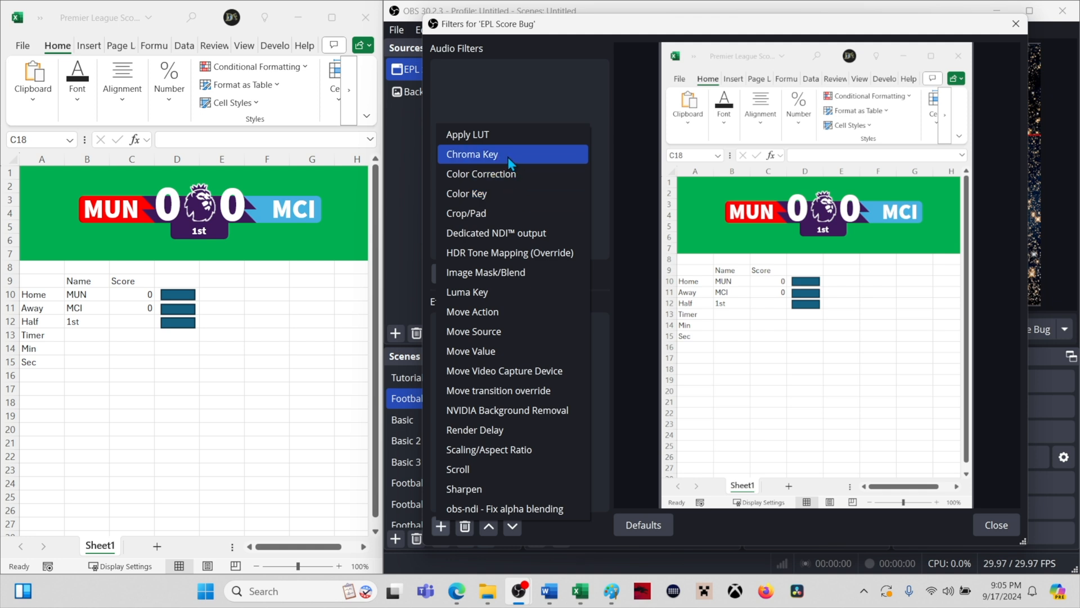
pyautogui.click(472, 155)
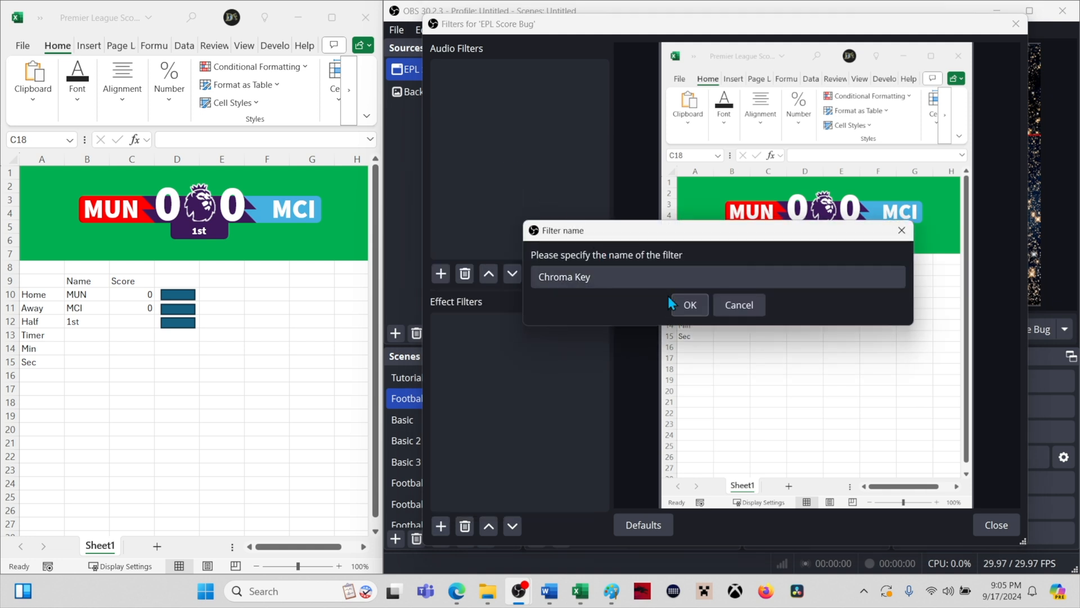
pyautogui.click(688, 305)
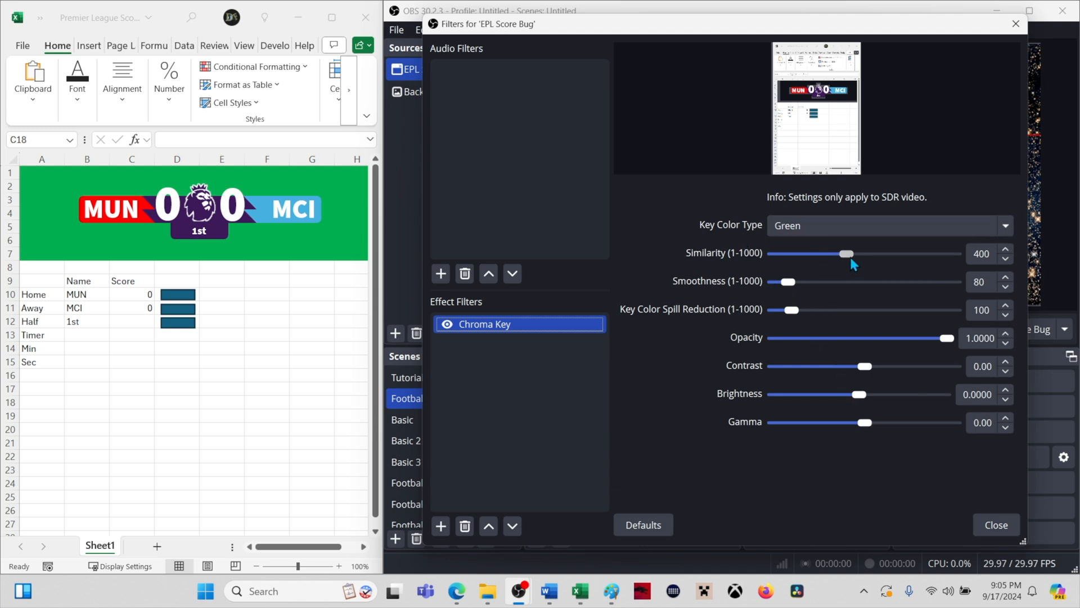
pyautogui.moveTo(846, 253); pyautogui.dragTo(791, 253)
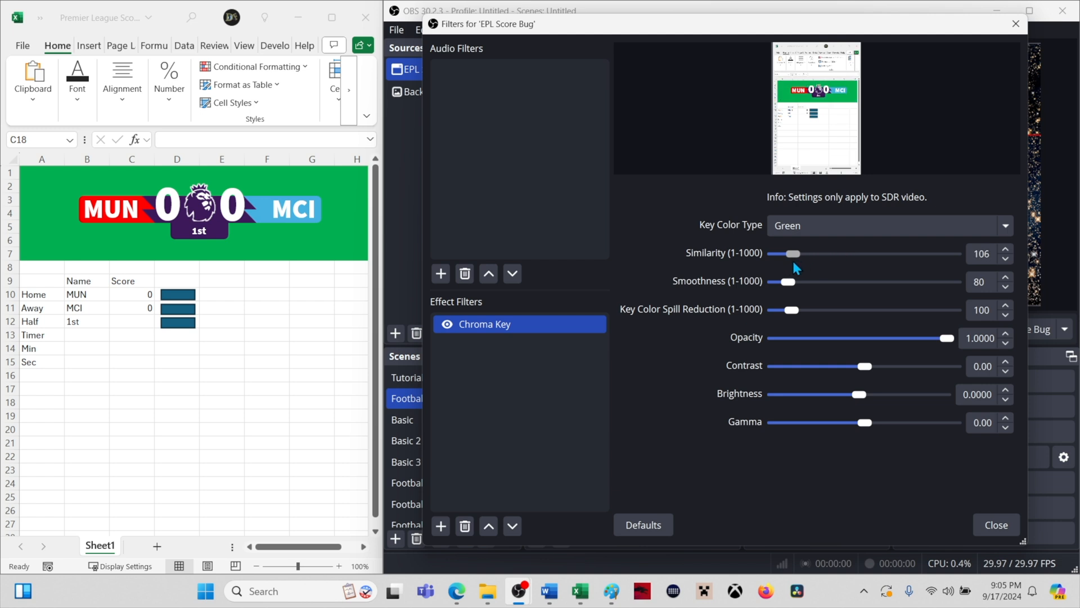
pyautogui.moveTo(790, 253); pyautogui.dragTo(818, 253)
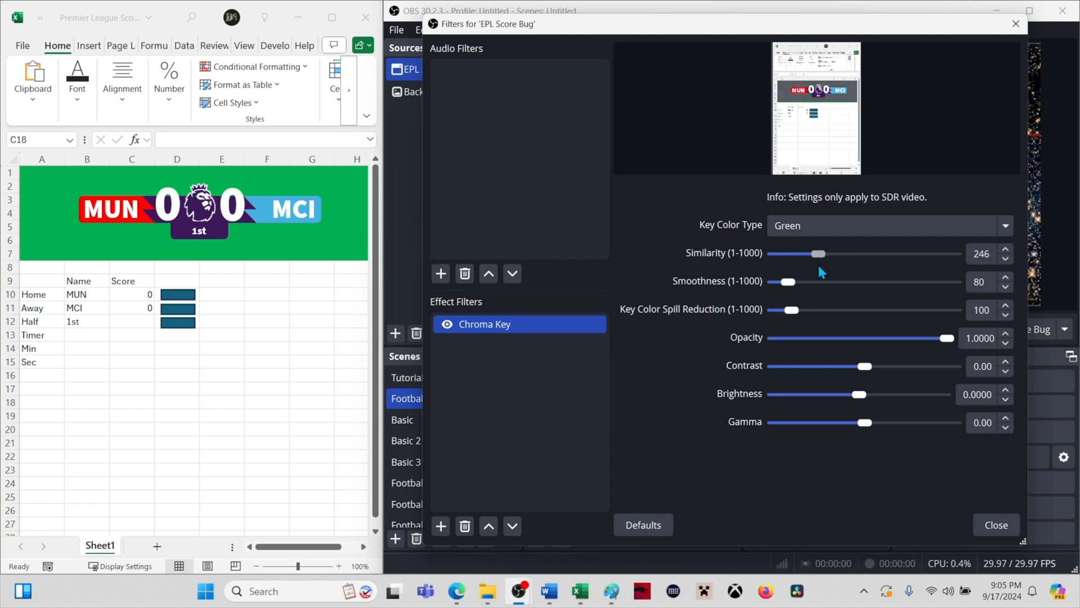
pyautogui.moveTo(818, 253); pyautogui.dragTo(830, 253)
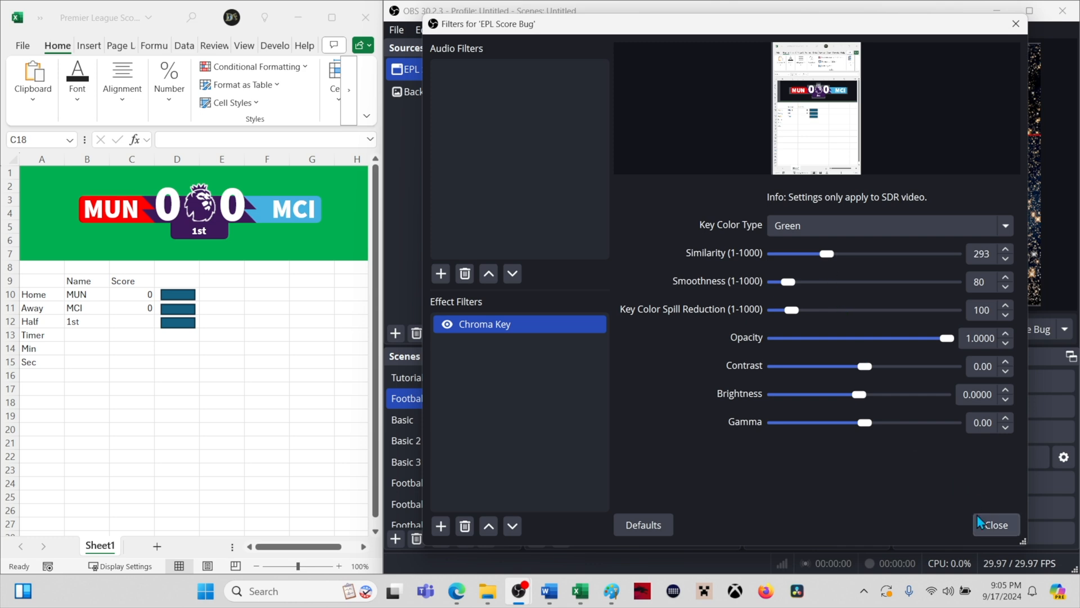
pyautogui.click(994, 524)
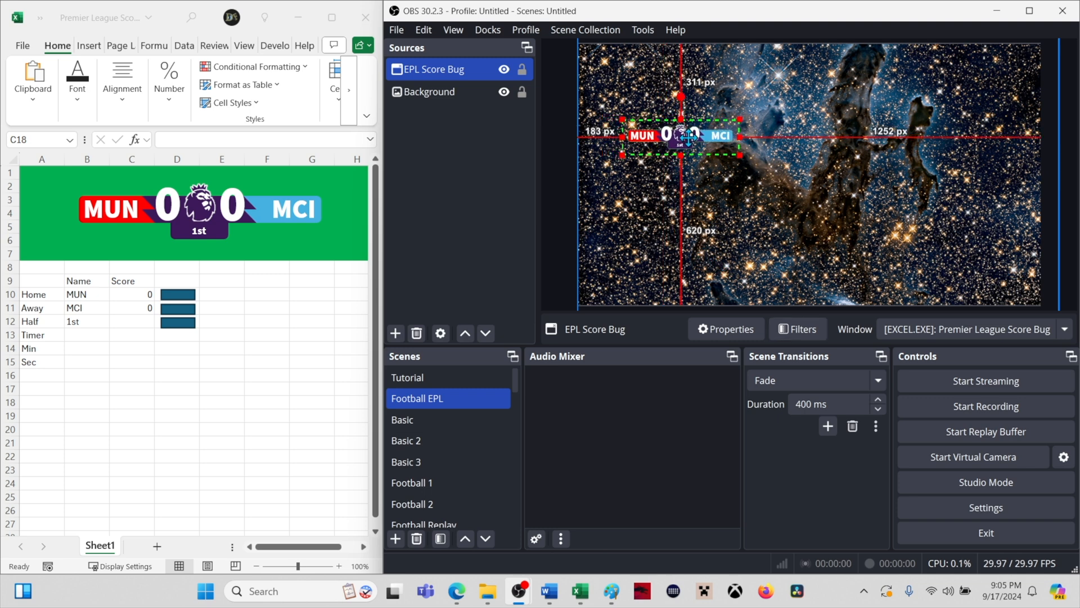
# Step: Move the score bug to the top-left corner and add Color Correction (Brightness 0.3667) to Background
pyautogui.moveTo(668, 135); pyautogui.dragTo(640, 59)
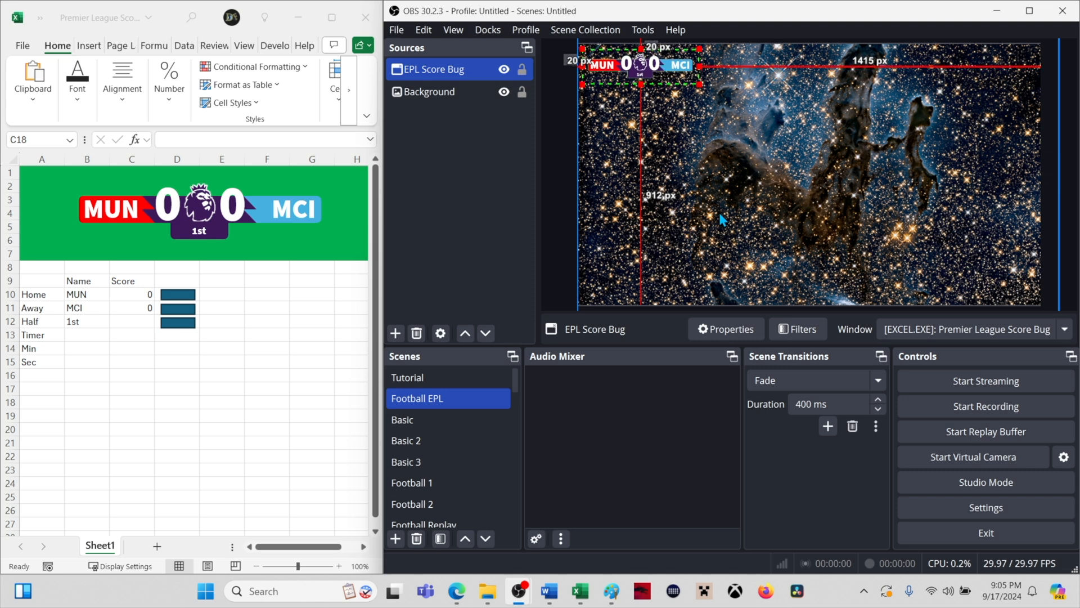
pyautogui.click(606, 259)
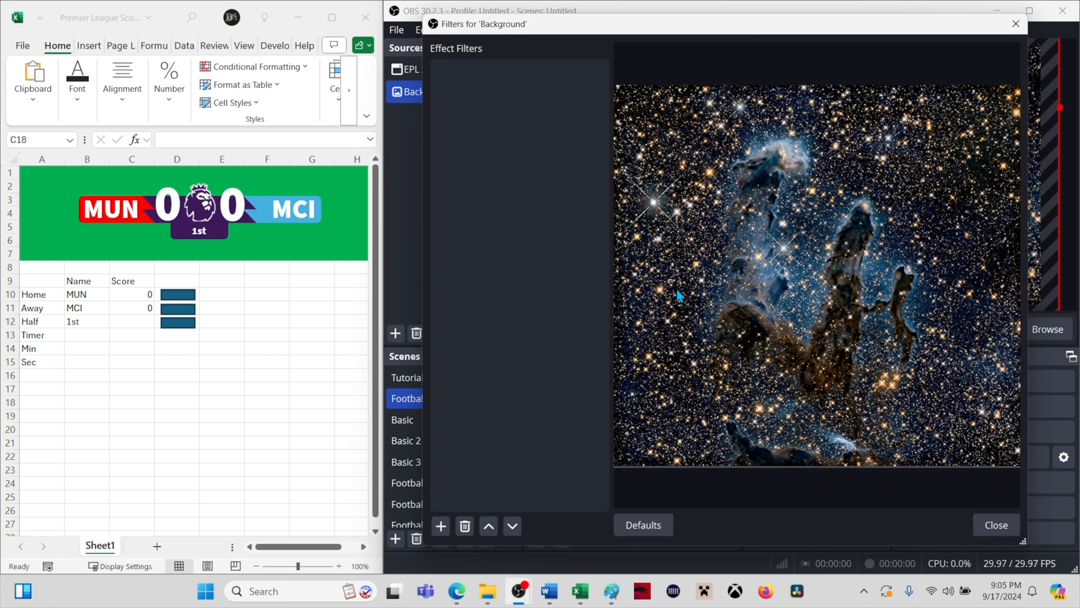
pyautogui.click(440, 525)
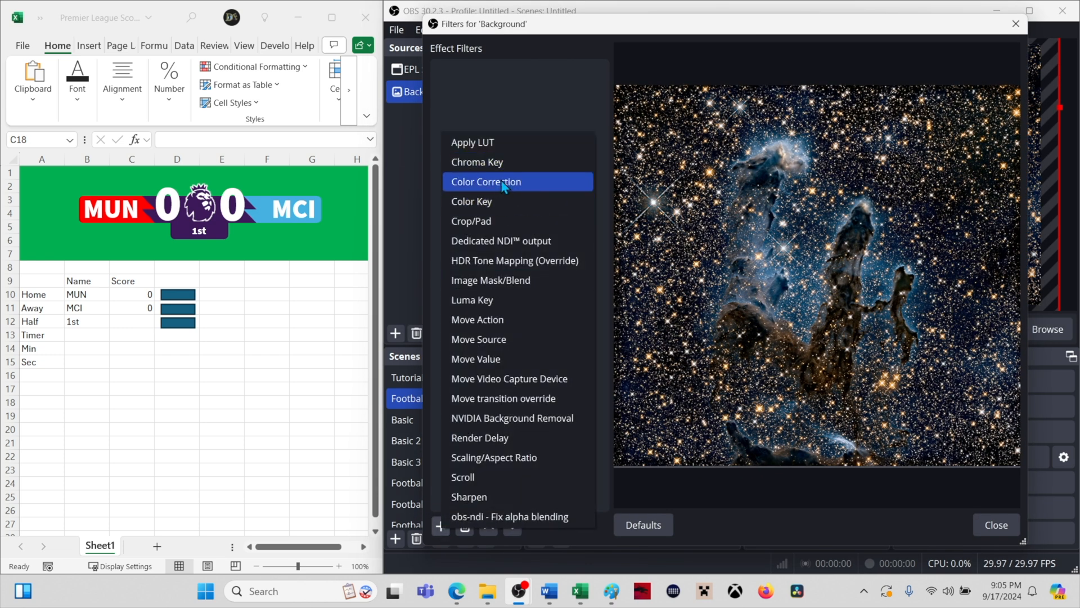
pyautogui.click(486, 181)
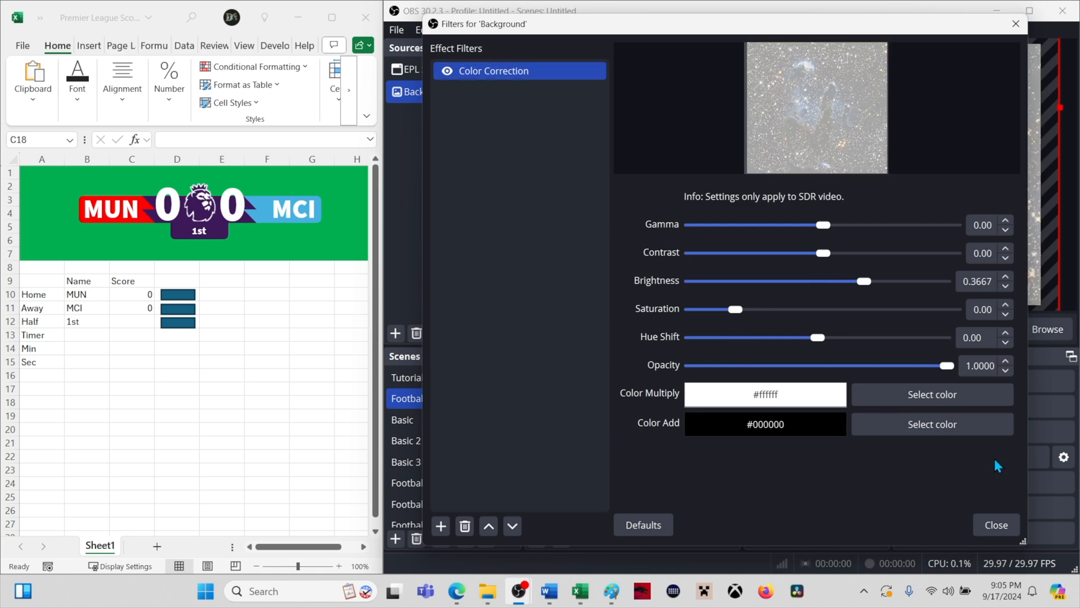
pyautogui.click(993, 525)
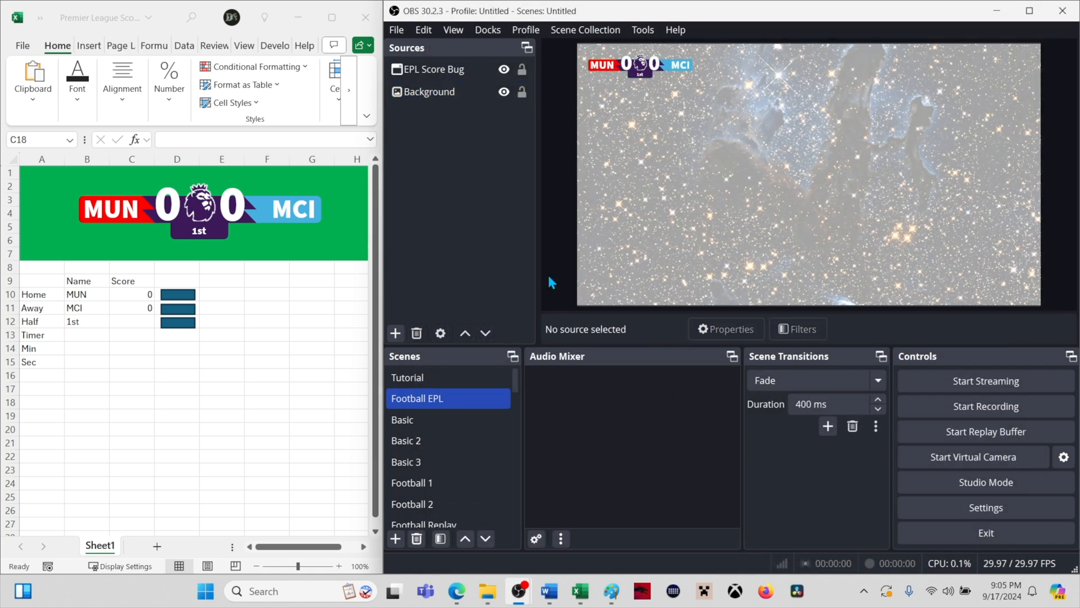
pyautogui.click(640, 65)
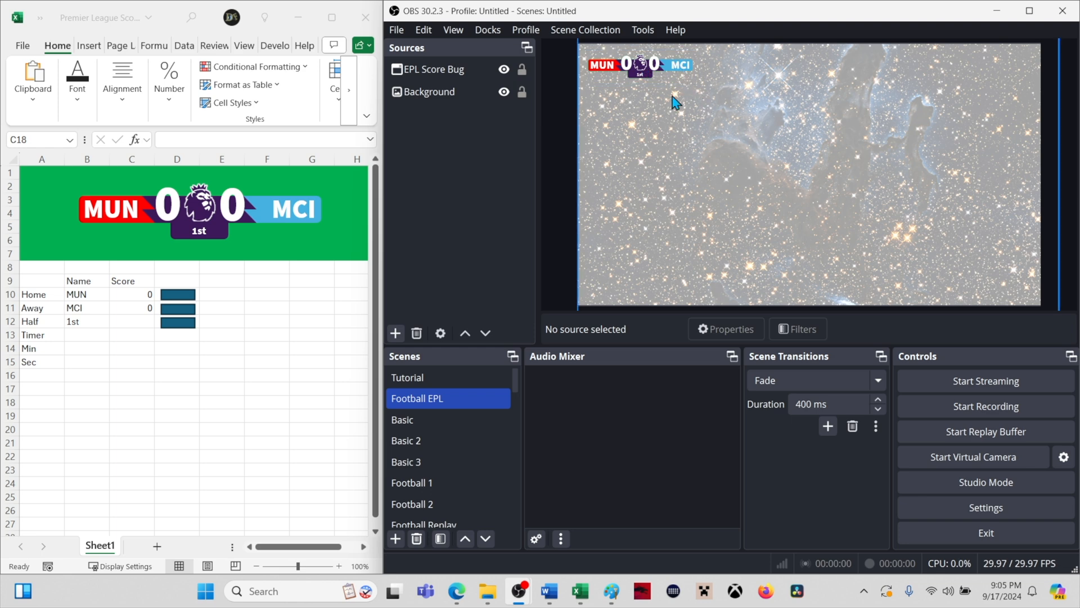
pyautogui.click(435, 68)
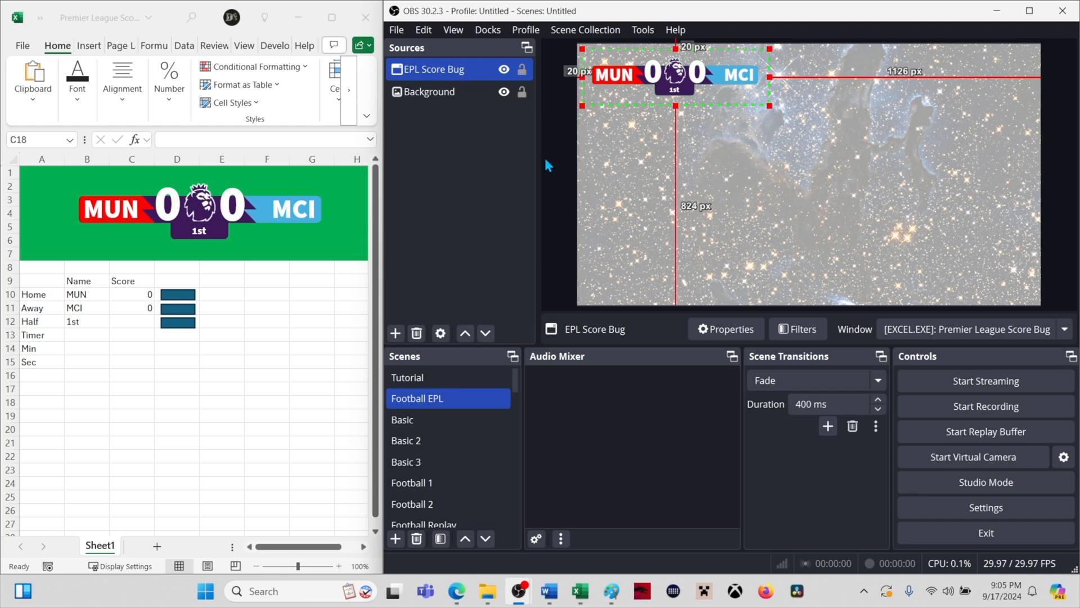
pyautogui.click(695, 111)
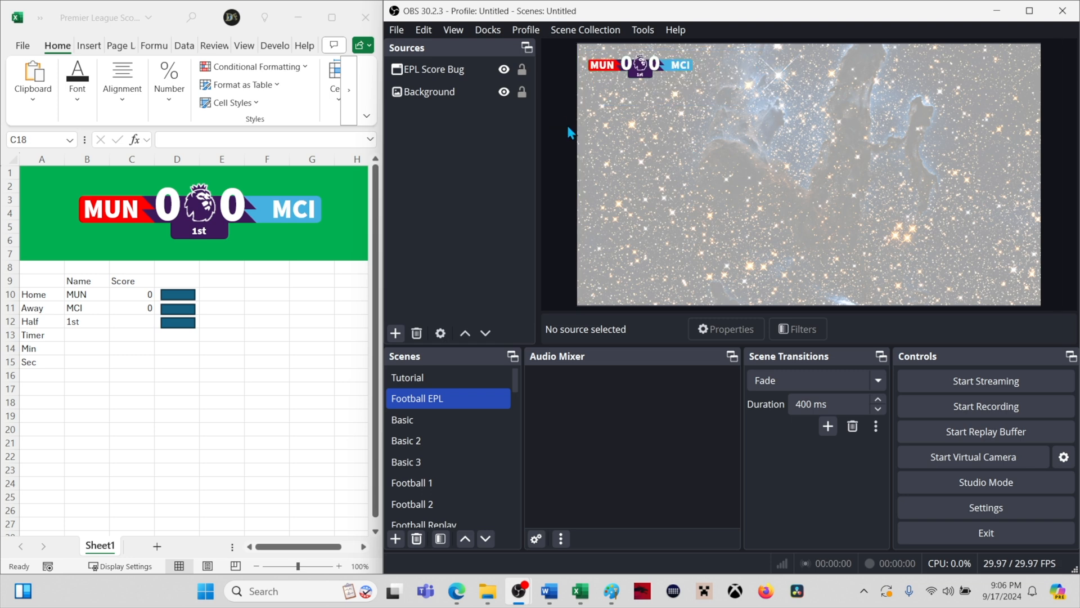
pyautogui.moveTo(208, 284)
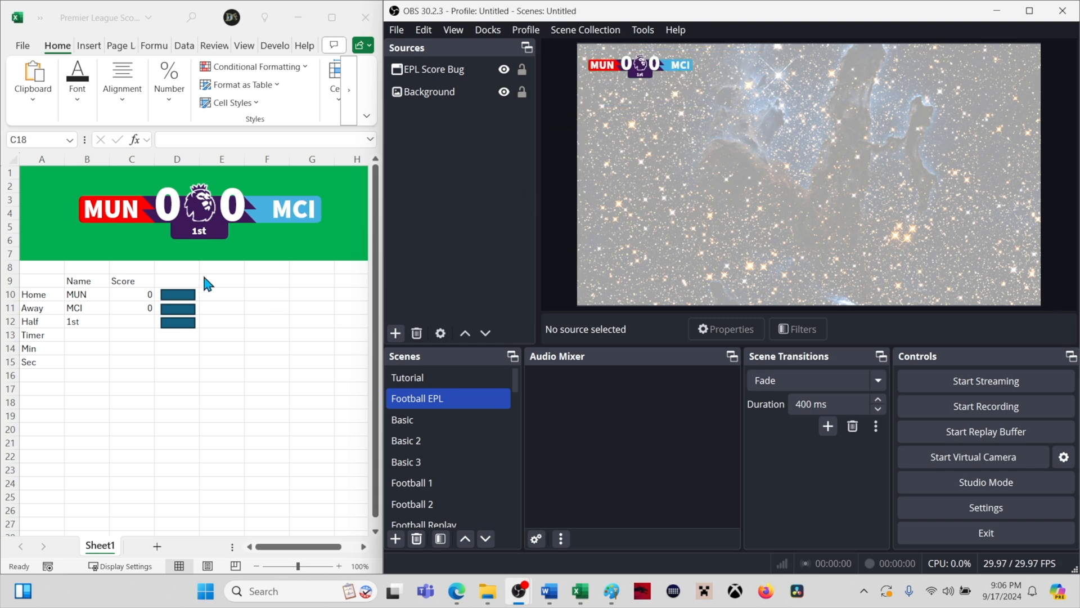